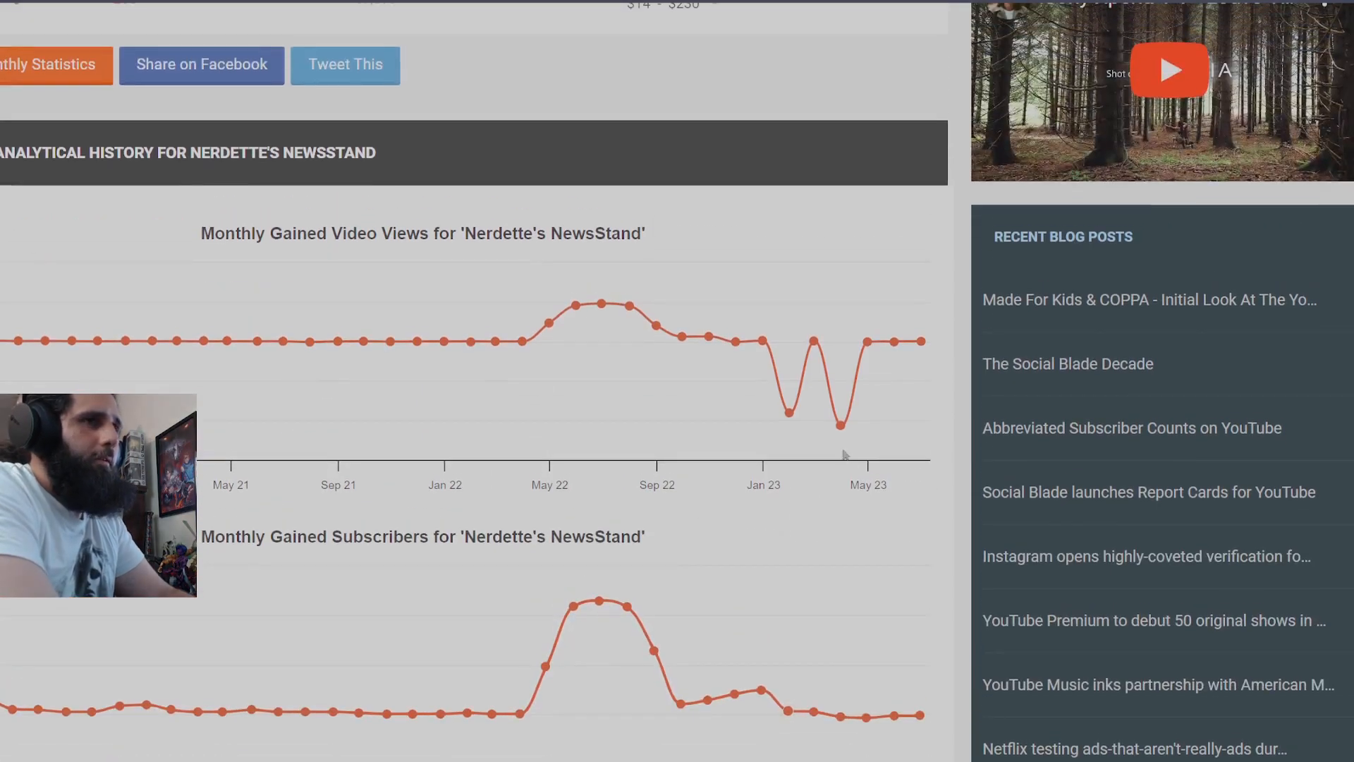
mouse_move(867, 342)
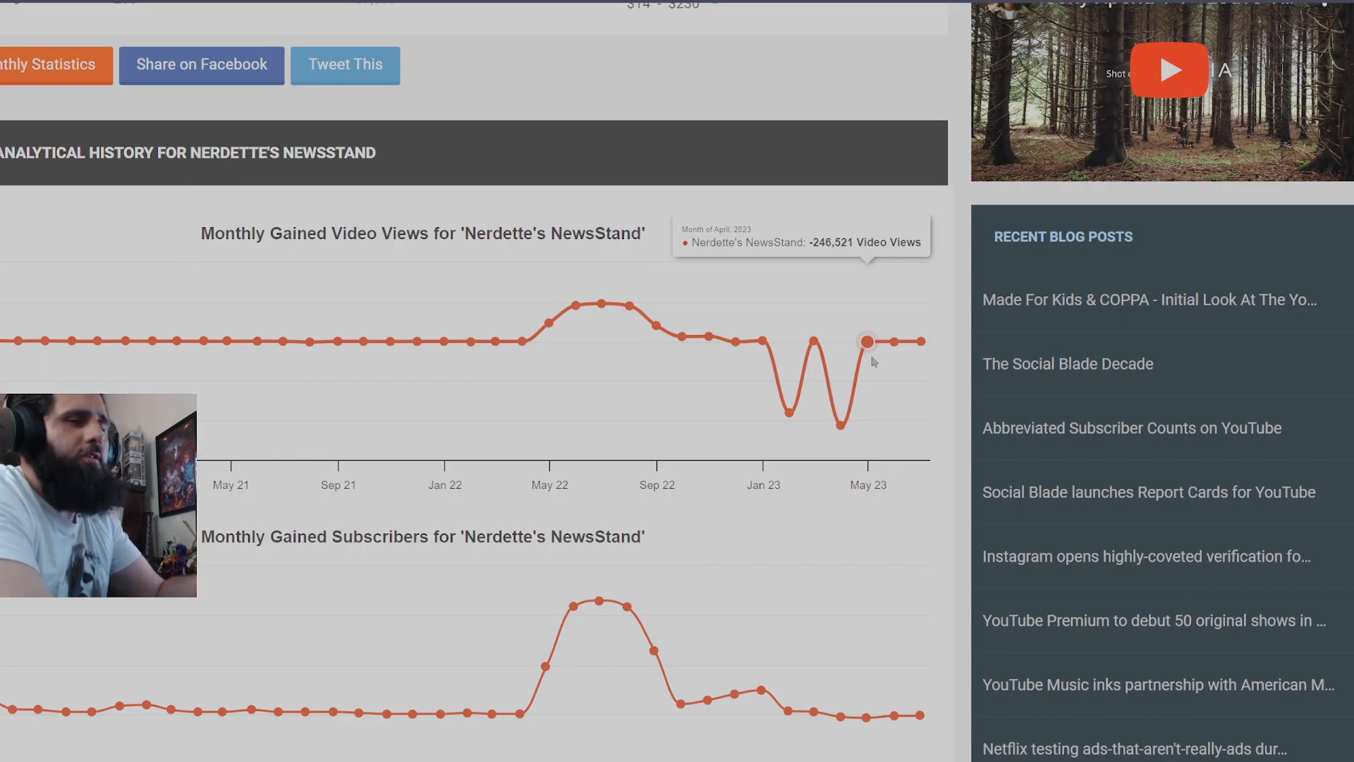
mouse_move(864, 715)
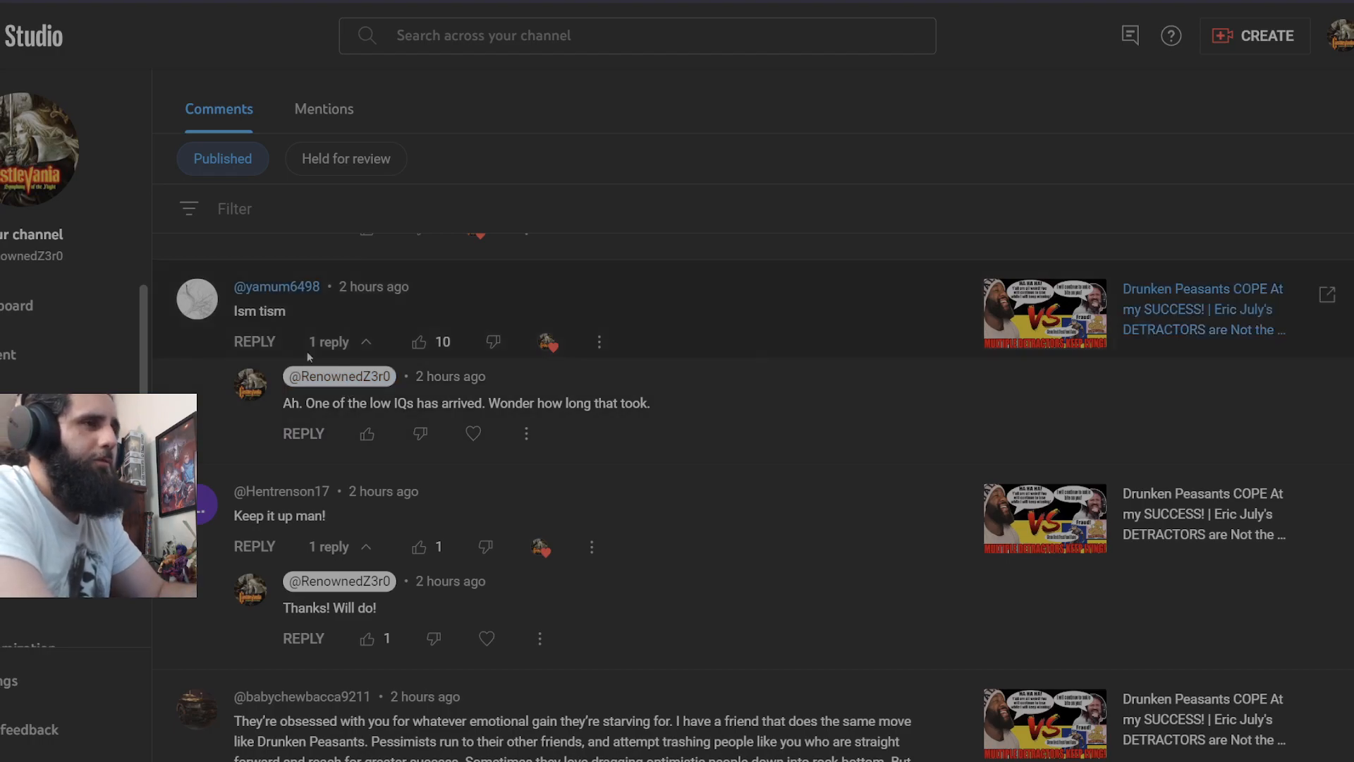
mouse_move(526, 433)
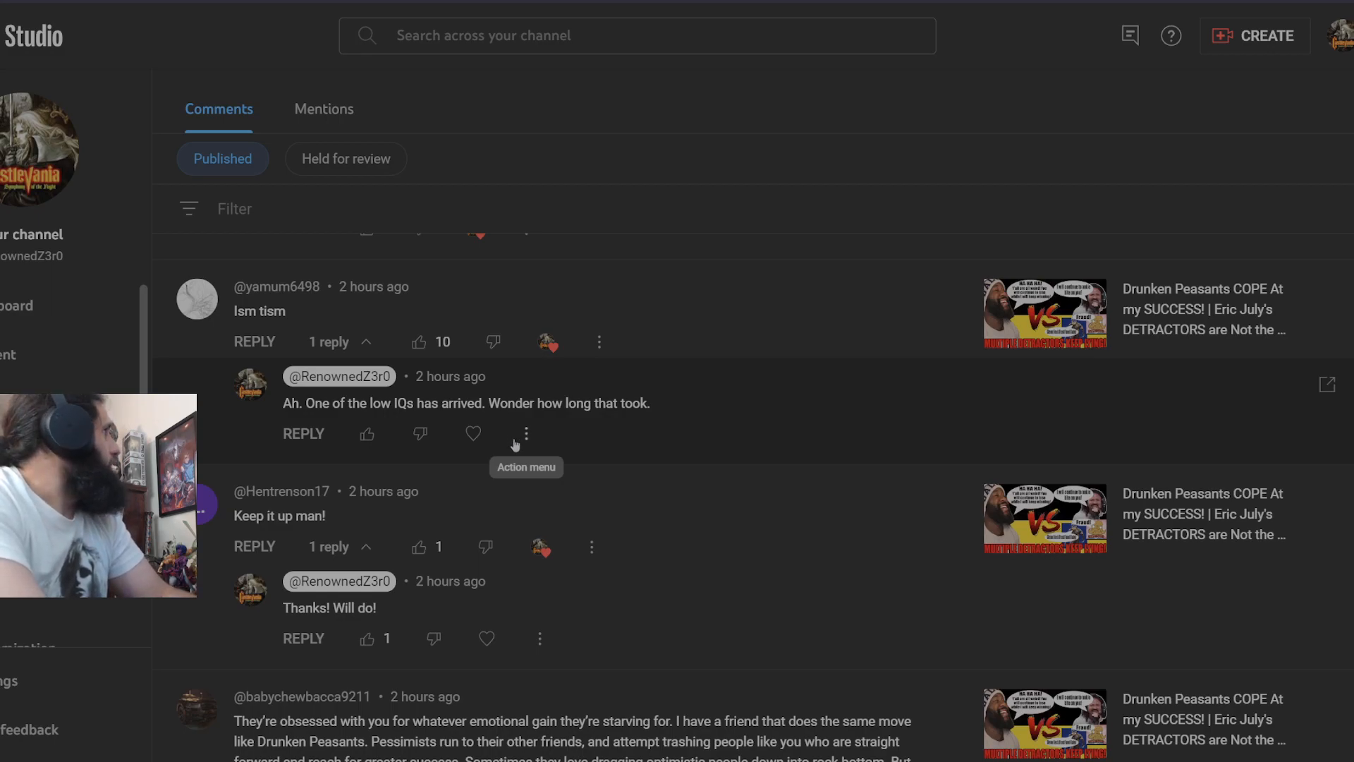
Scroll the published comments to the newest ones, including the recent 'Exactly.' reply.
scroll("down", 3)
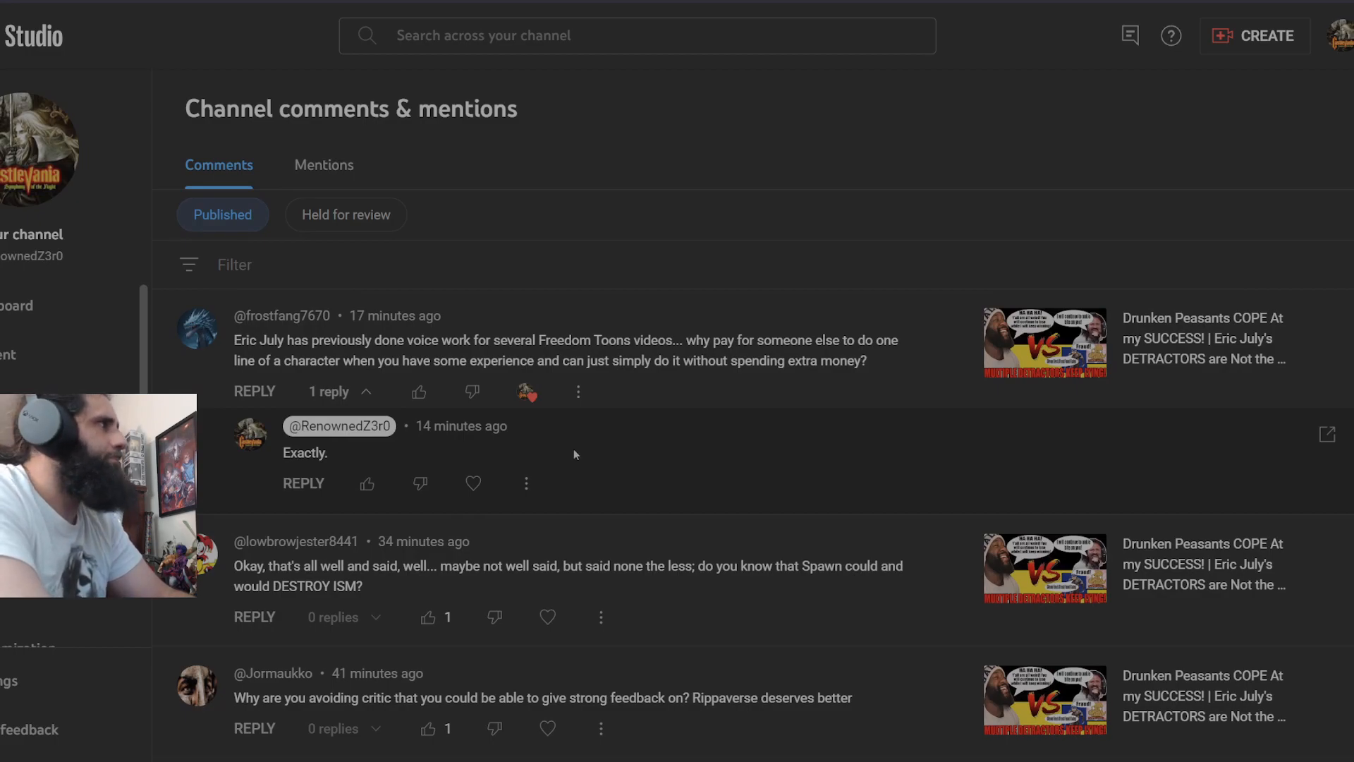
Scroll to the woke comic book comment, select its text, then clear the selection.
scroll("down", 3)
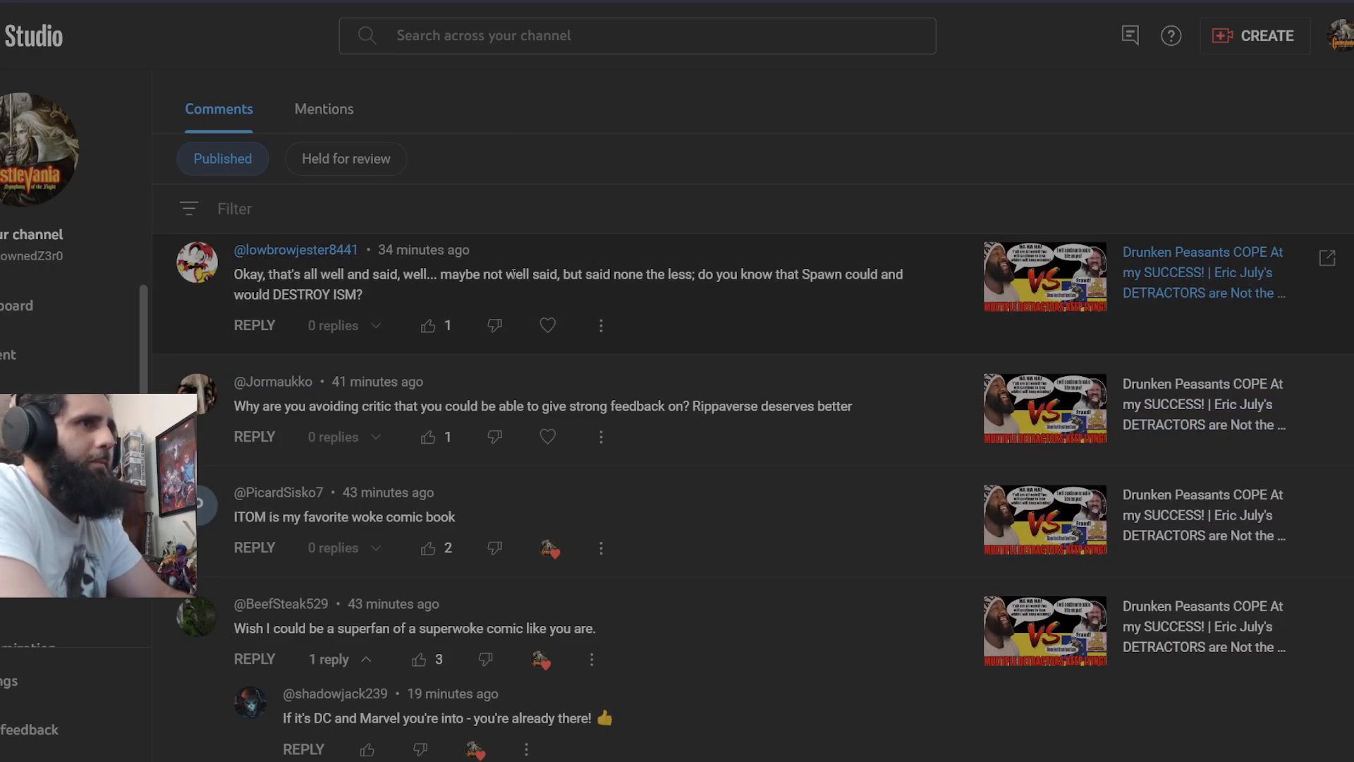
mouse_move(732, 291)
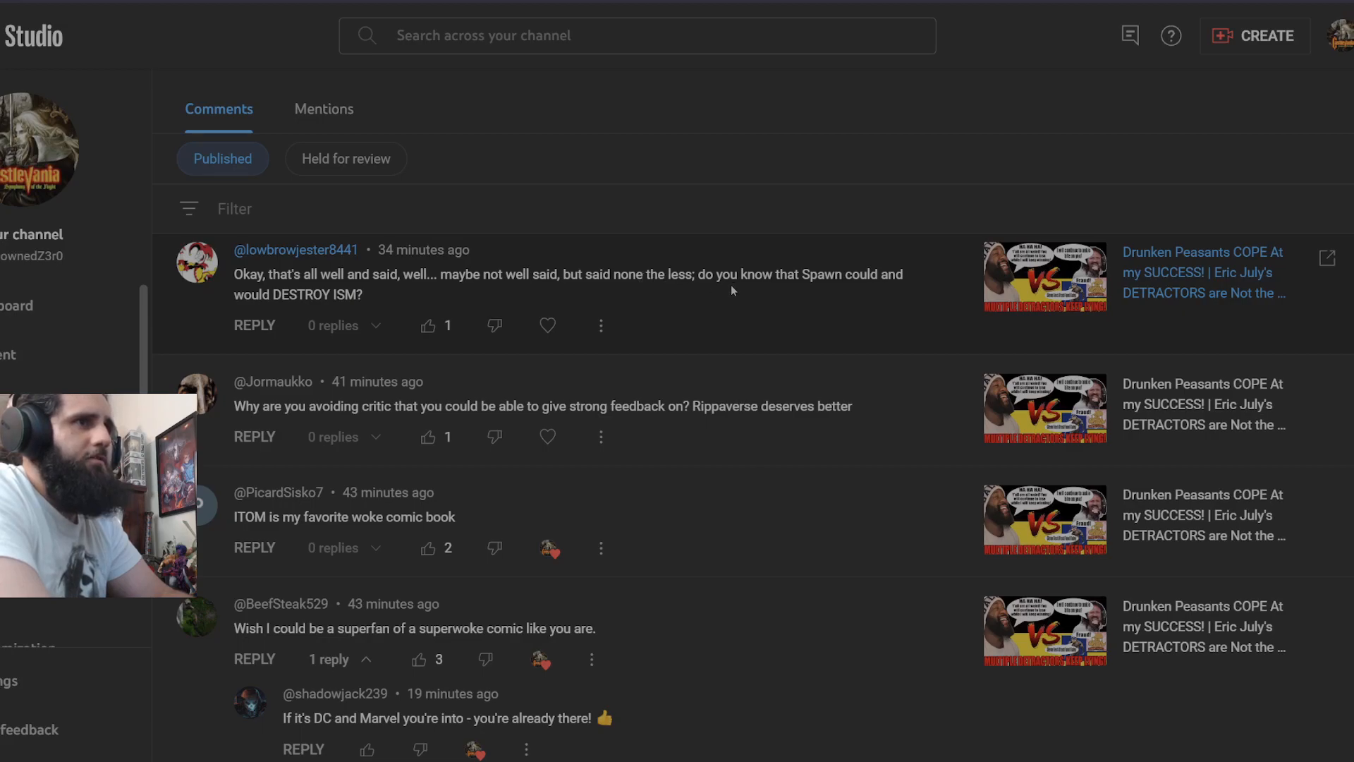
mouse_move(691, 313)
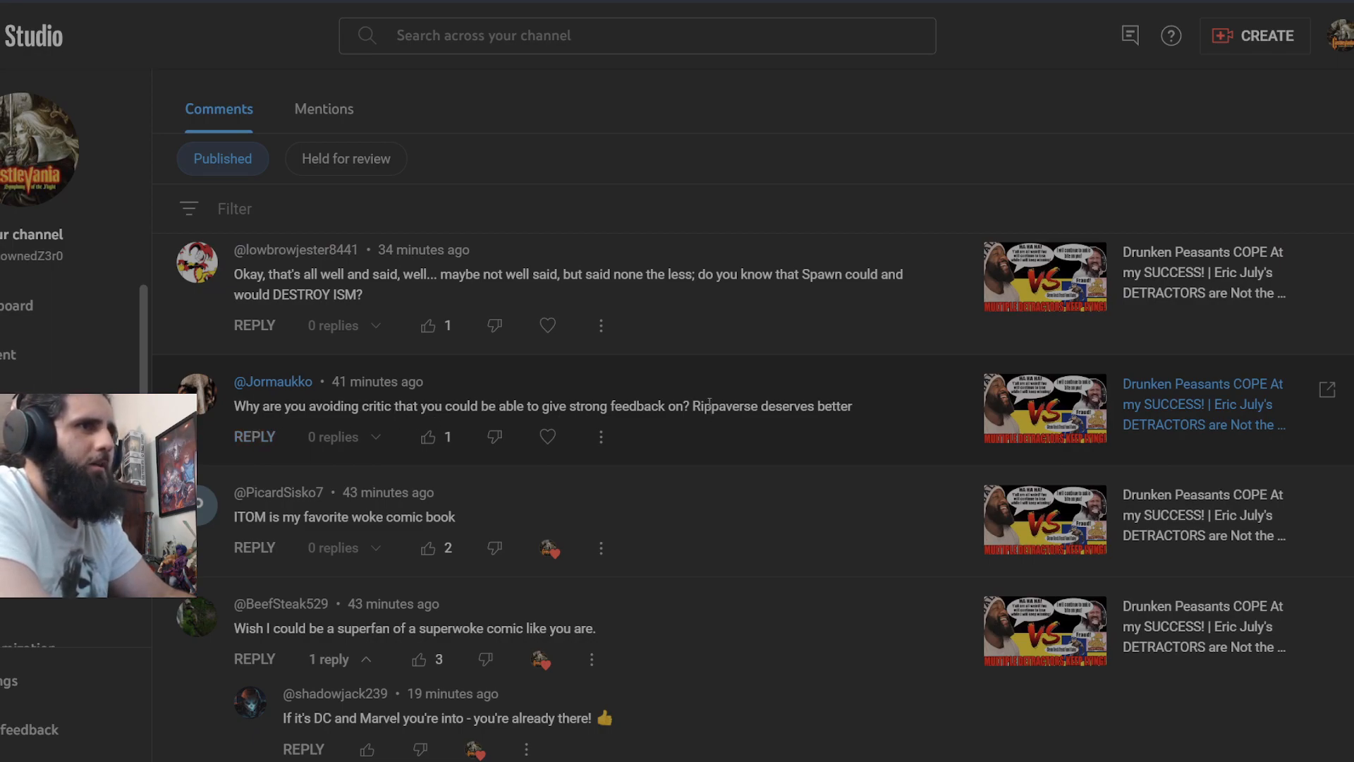
left_click_drag(372, 381, 852, 406)
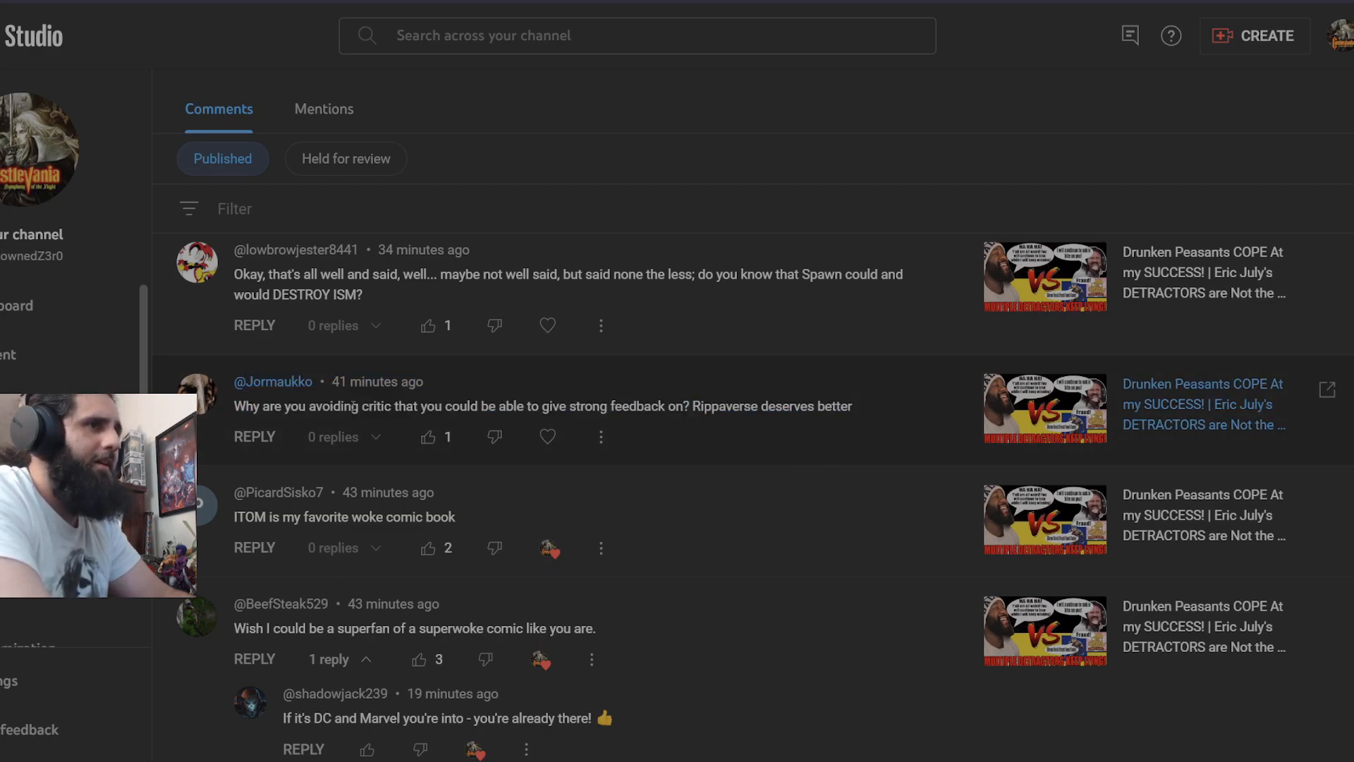
mouse_move(883, 425)
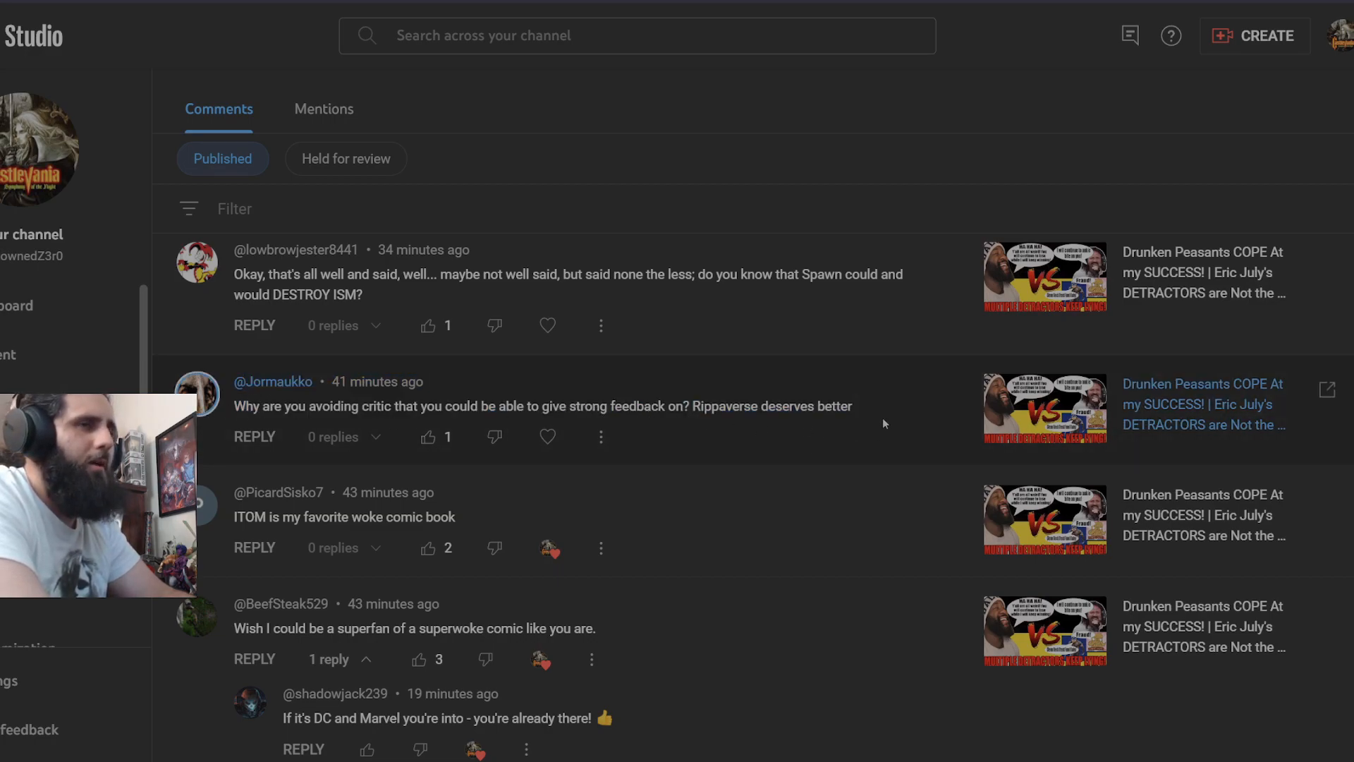
left_click_drag(276, 406, 851, 406)
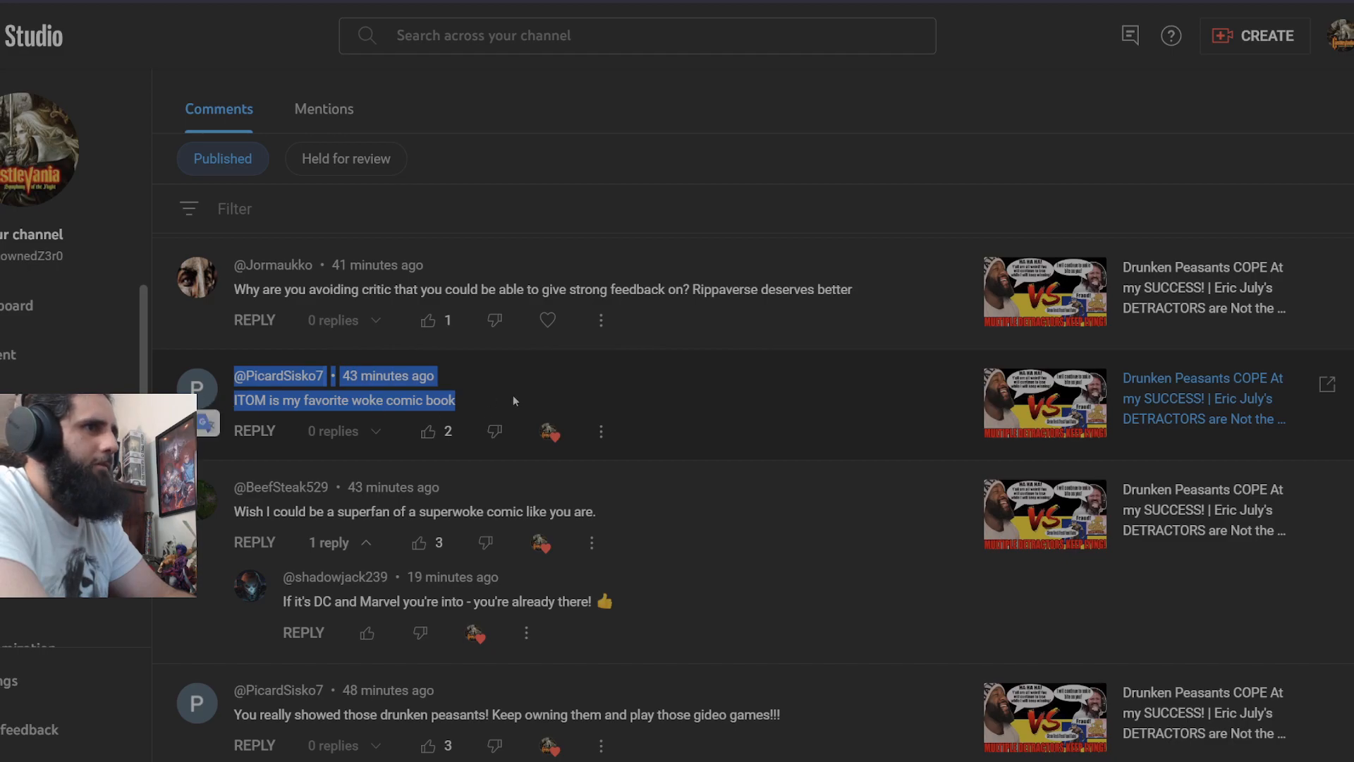
left_click(671, 457)
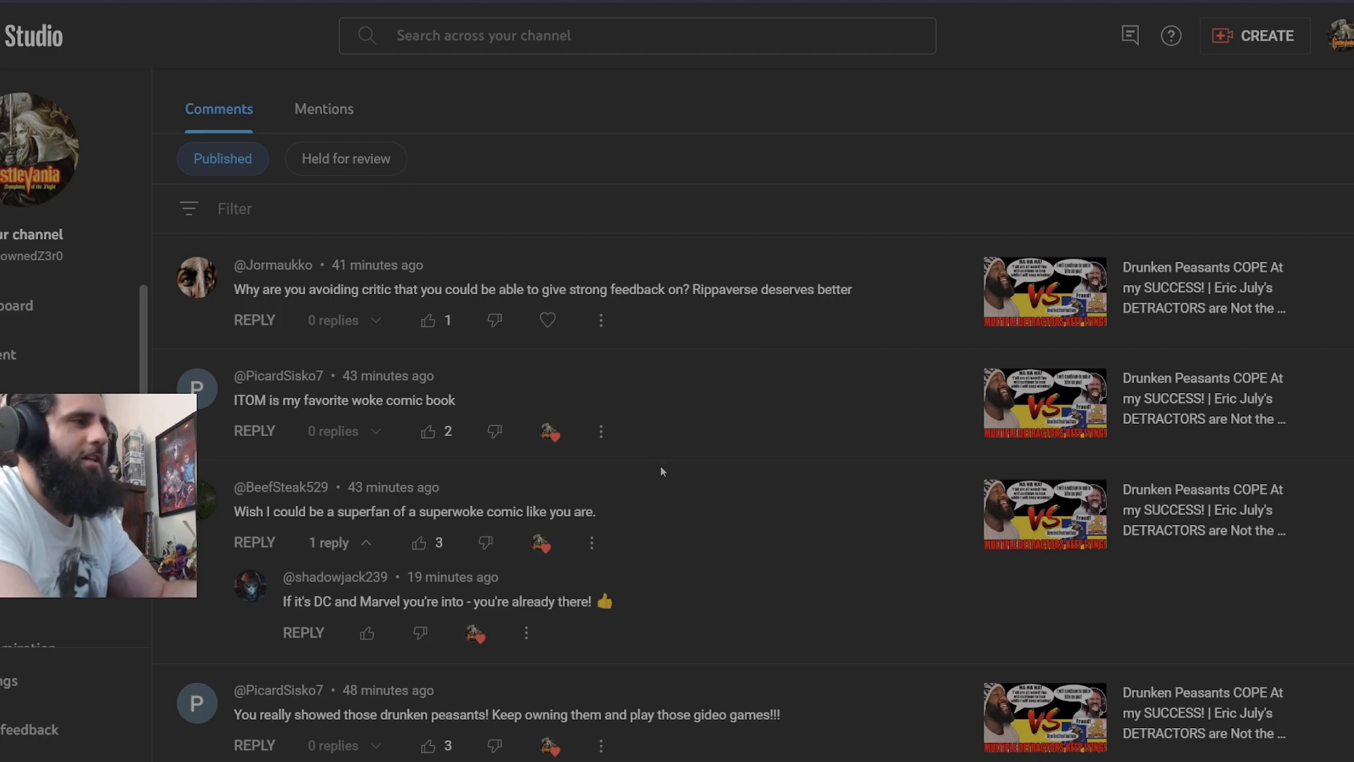
mouse_move(655, 471)
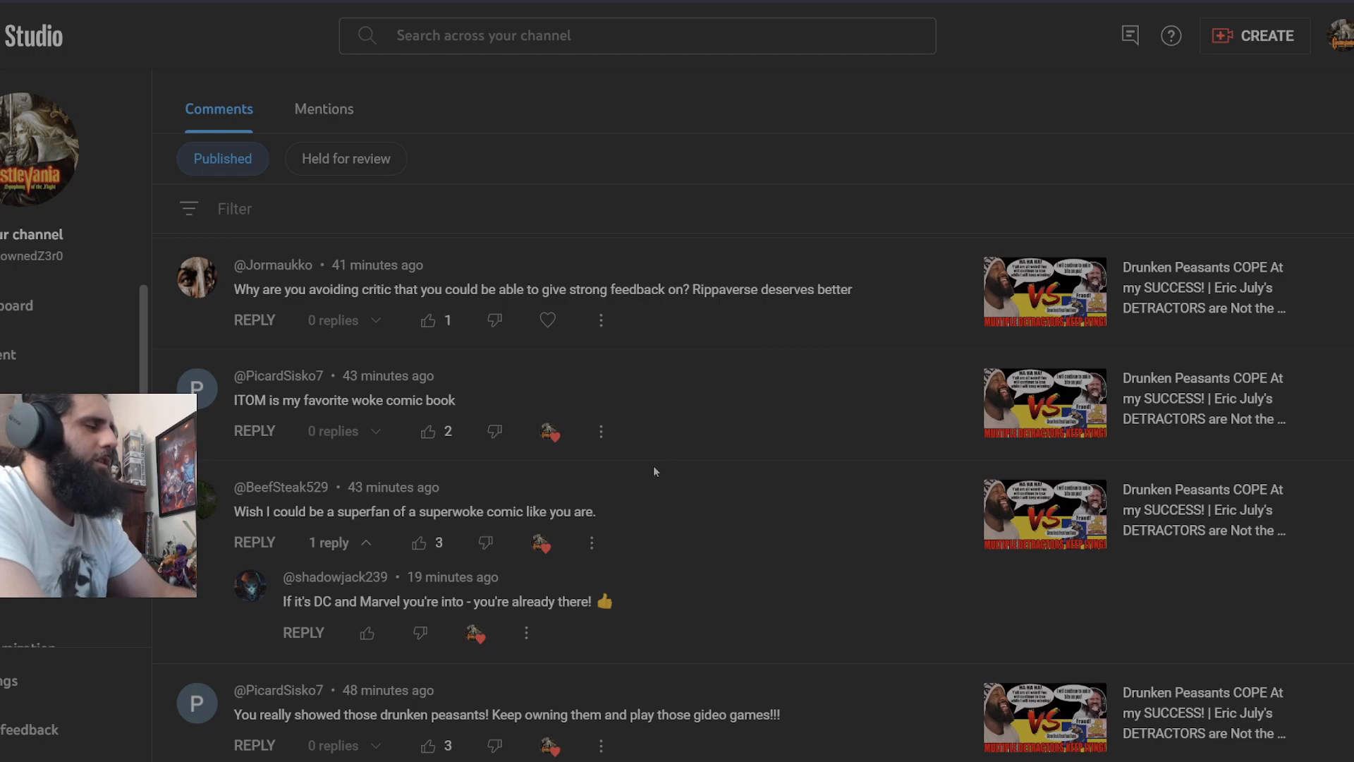
Scroll down to the DegeneracyLIVE 'delete your channel' thread and its expanded replies.
scroll("down", 3)
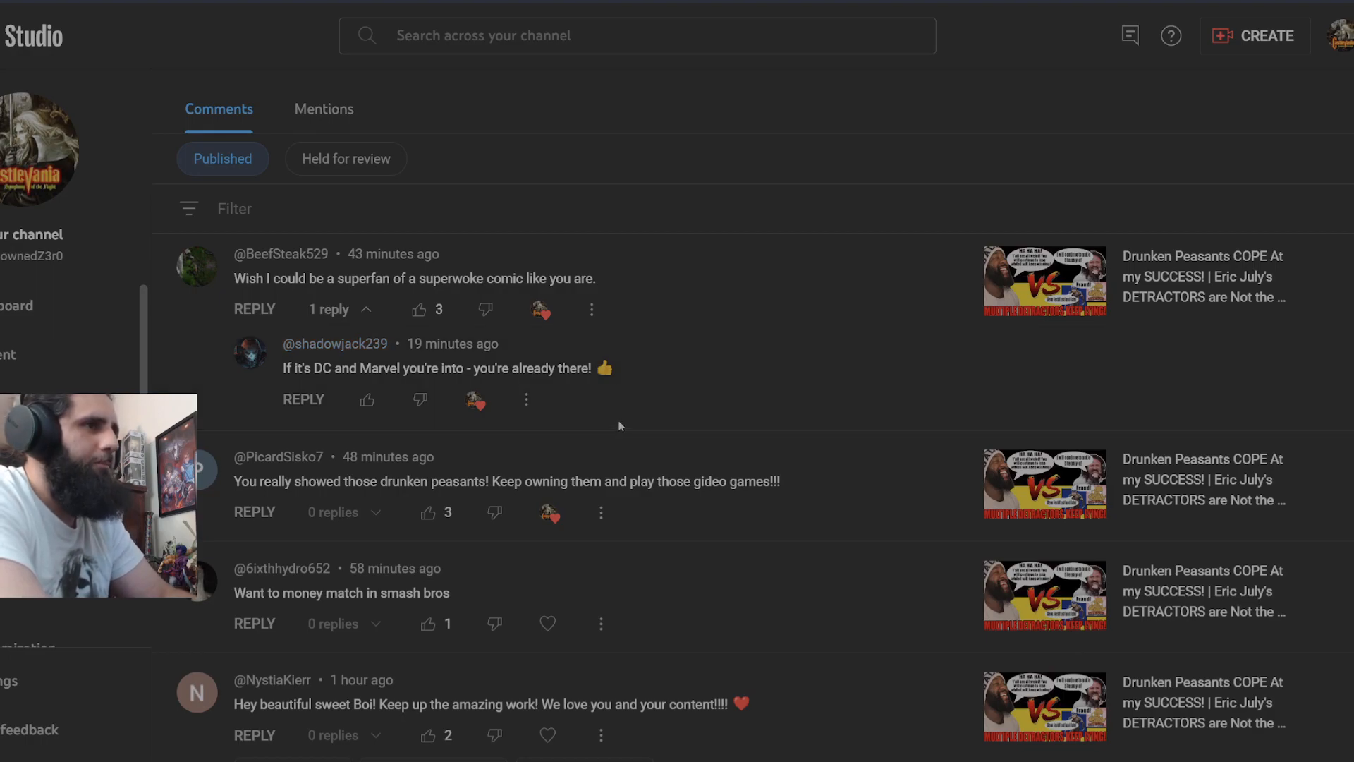
scroll("down", 3)
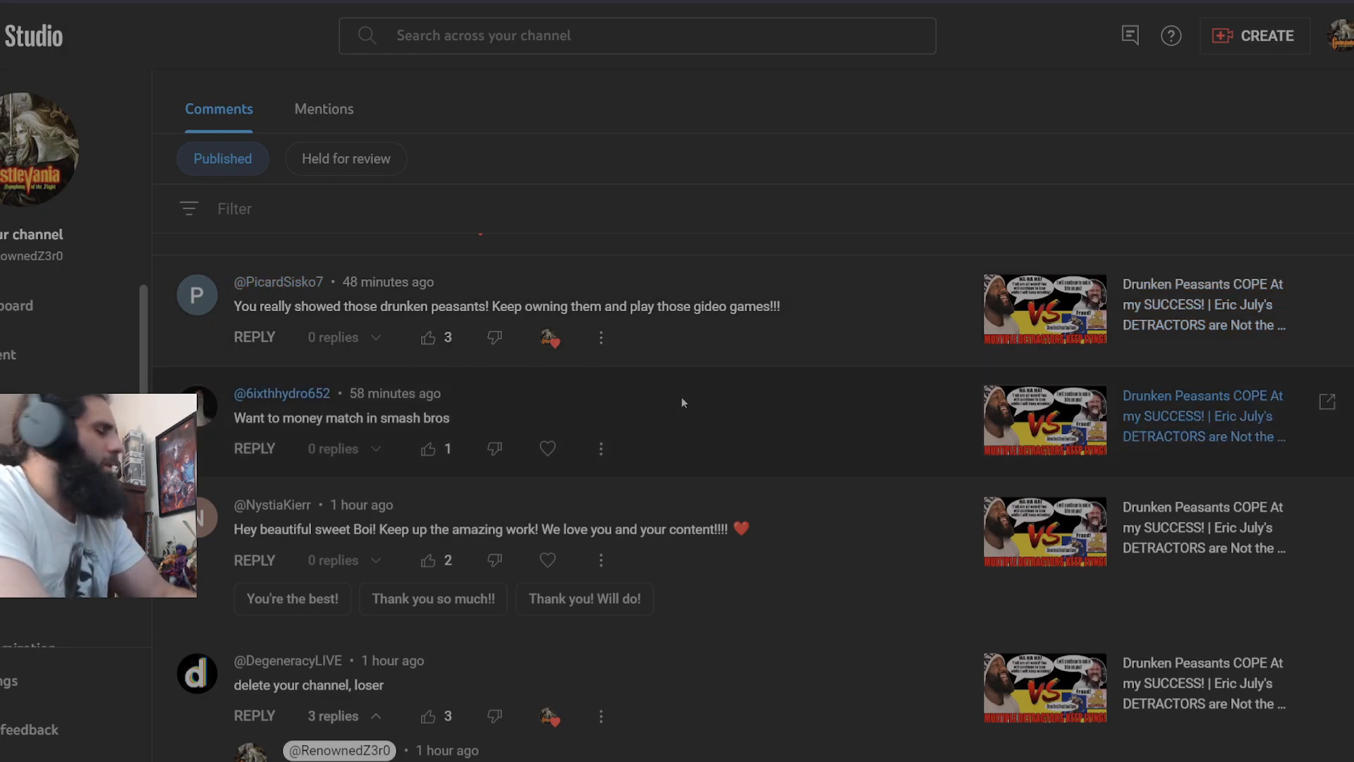
scroll("down", 3)
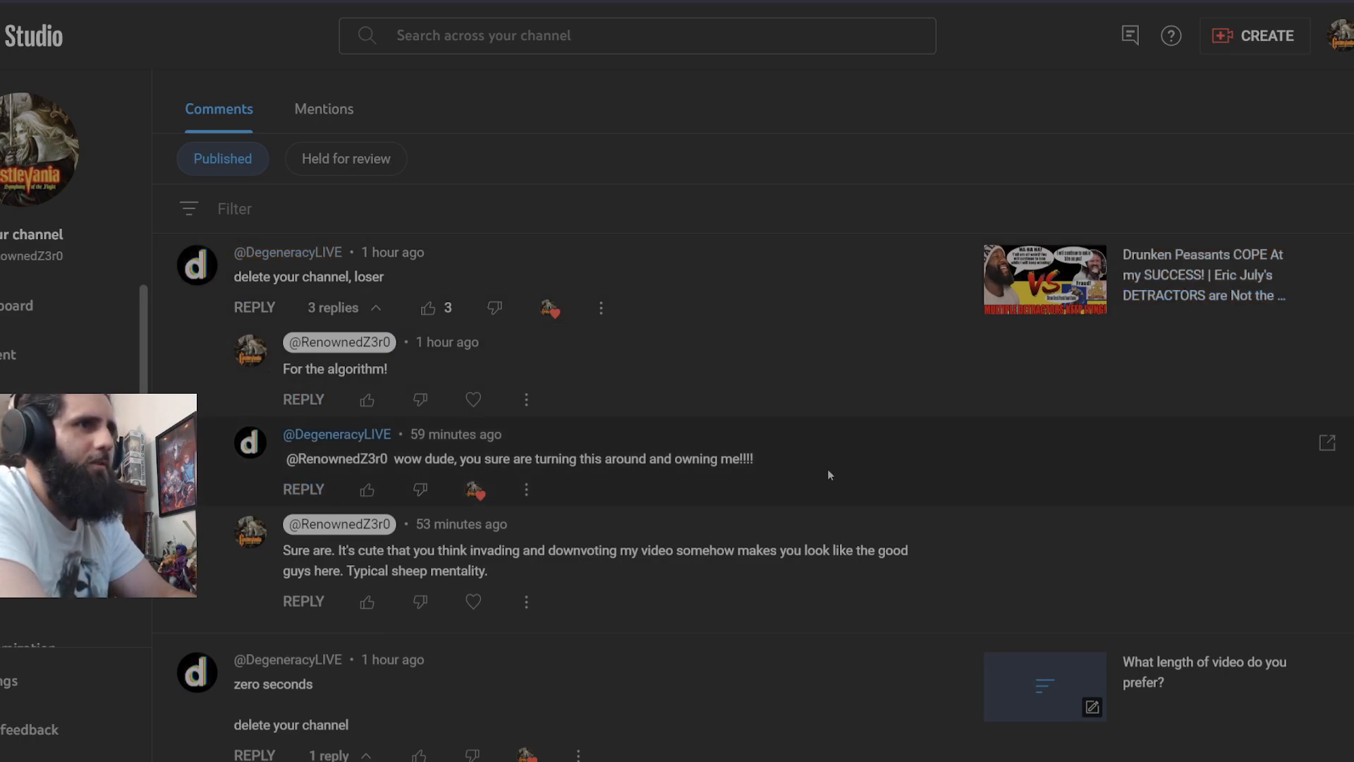
scroll("down", 3)
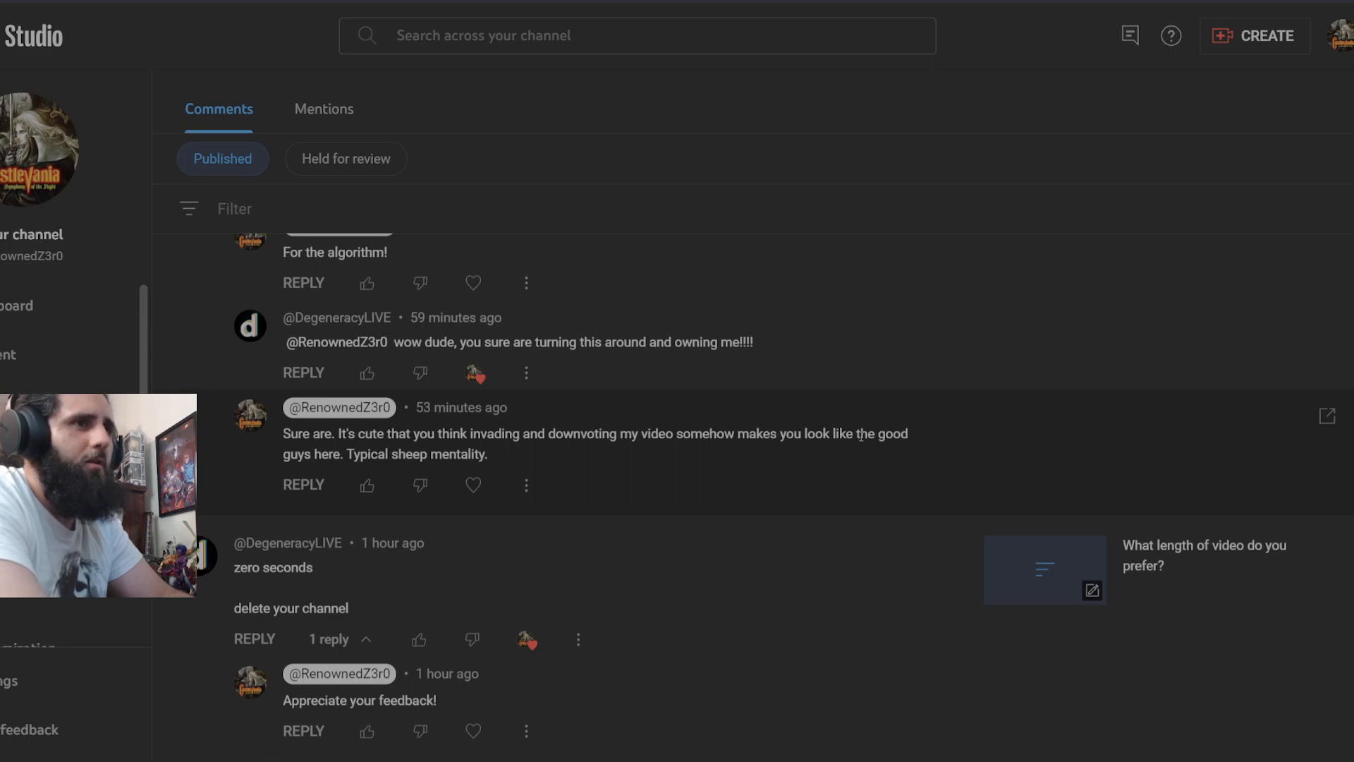
mouse_move(568, 522)
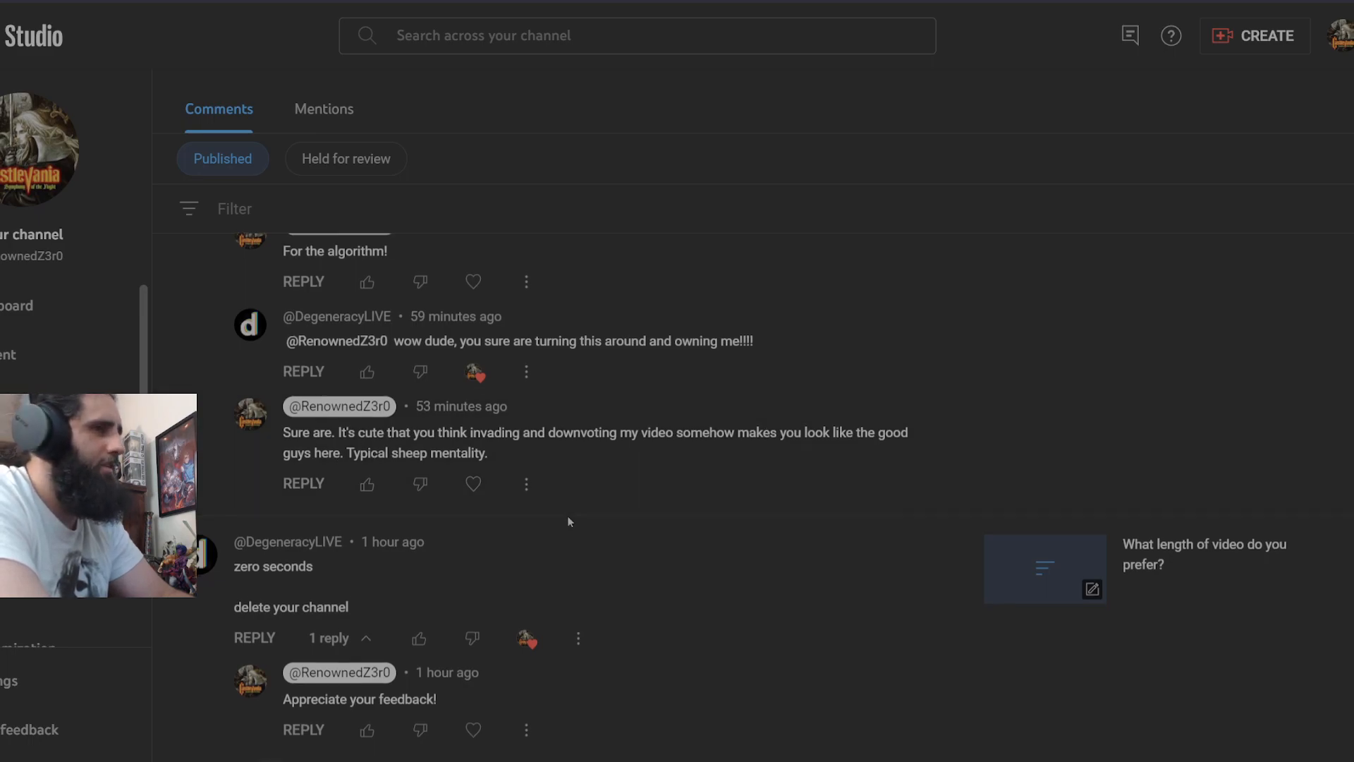
Scroll down to the SethLooks thread with 13 replies and the channel's 'Yawn' response.
scroll("down", 3)
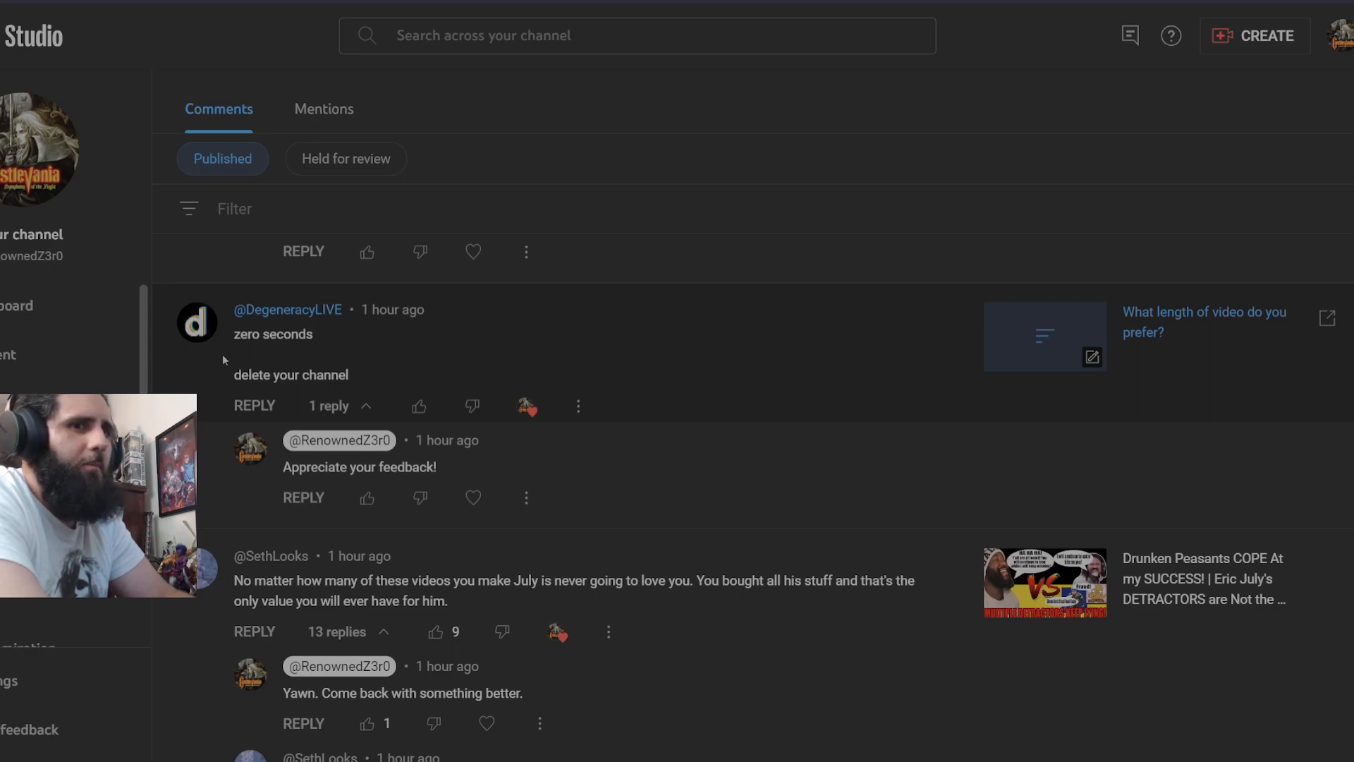
mouse_move(459, 364)
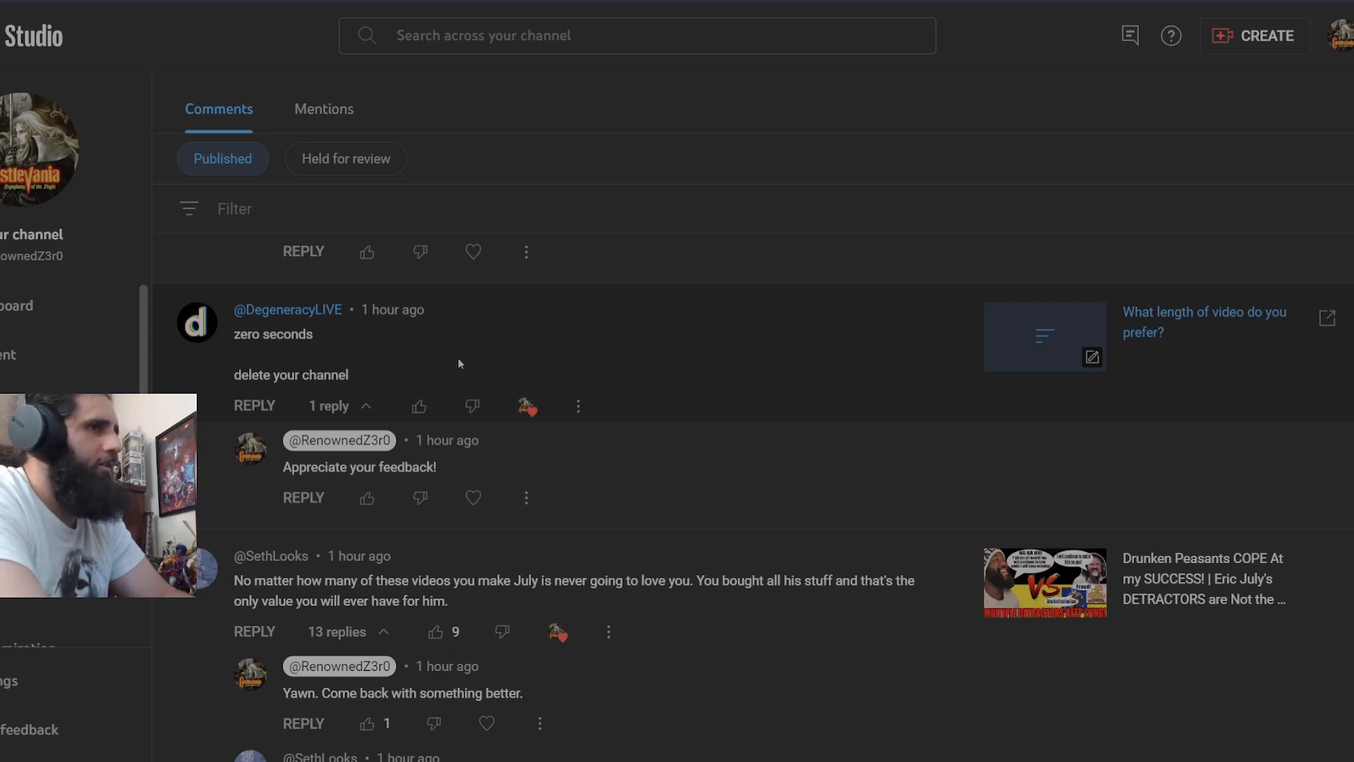
scroll("down", 3)
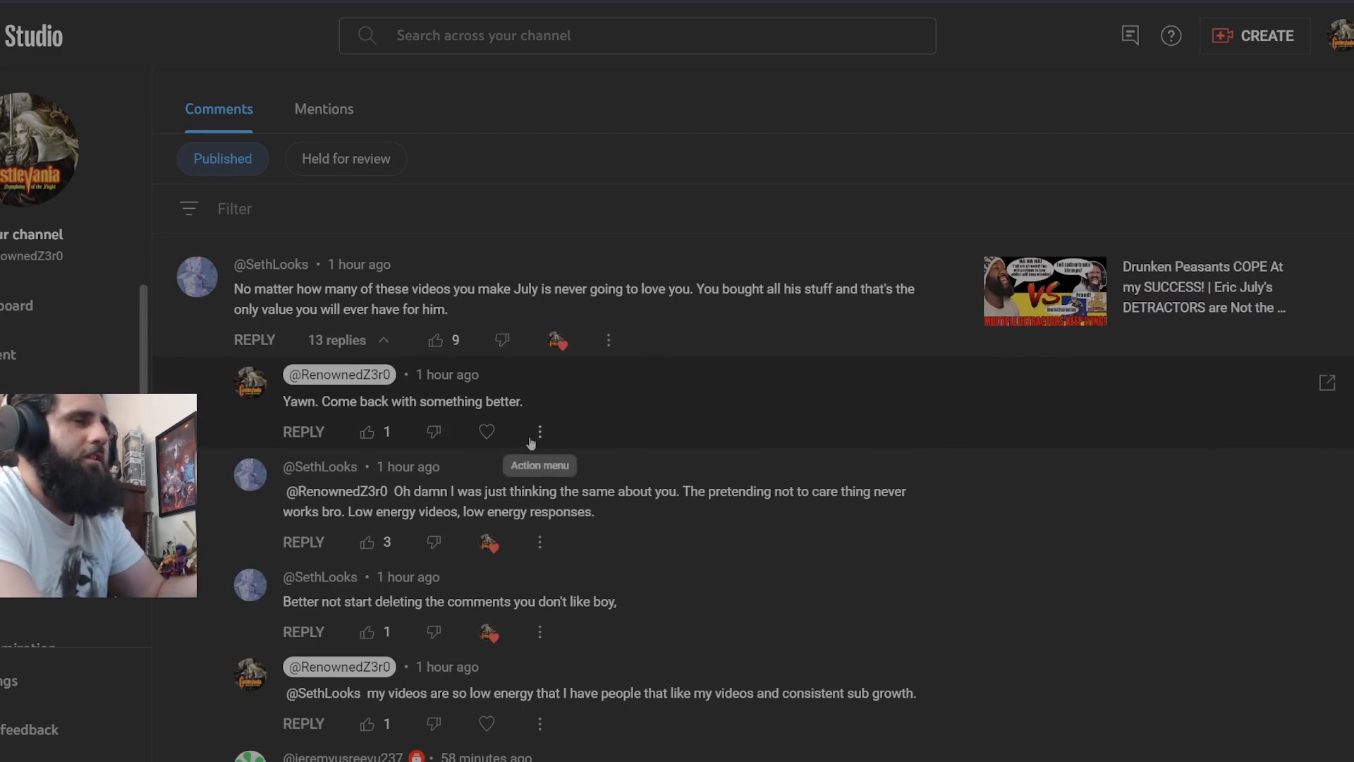
scroll("down", 3)
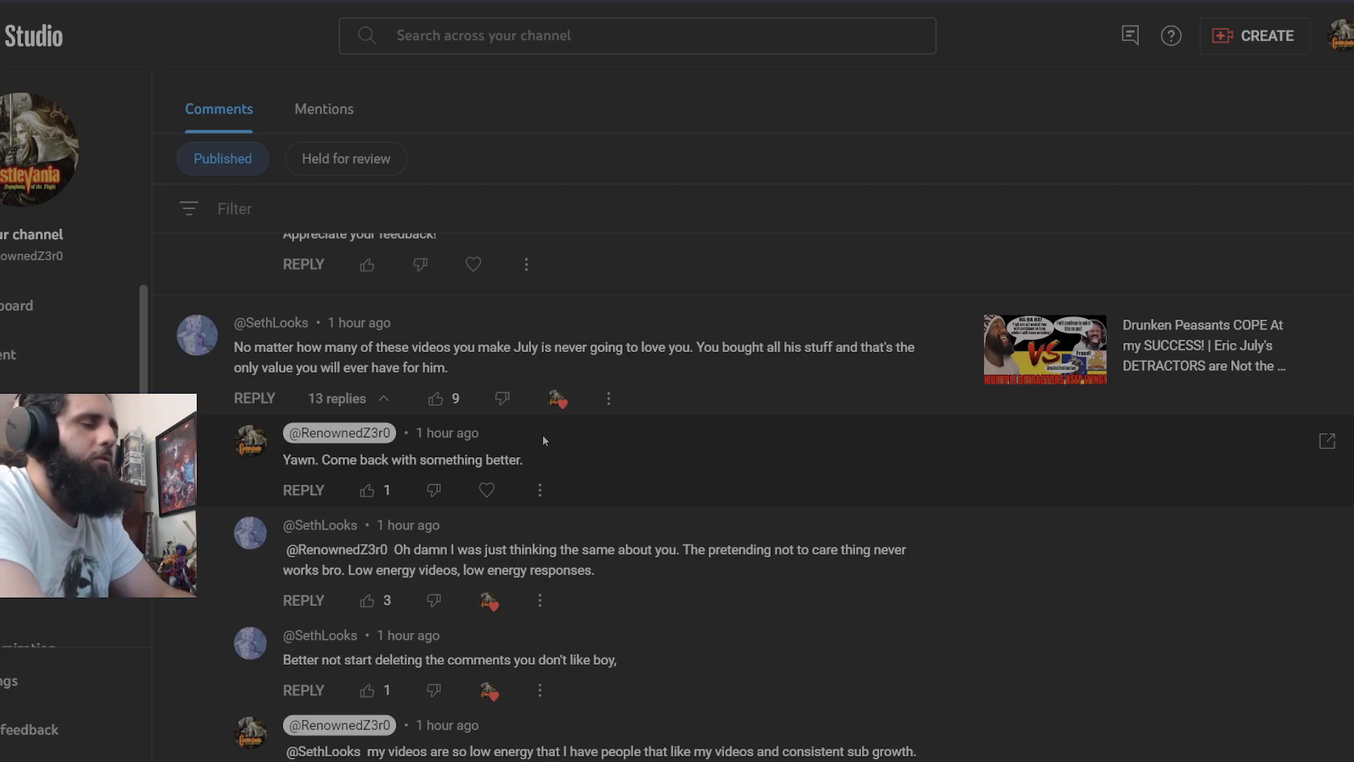
scroll("down", 3)
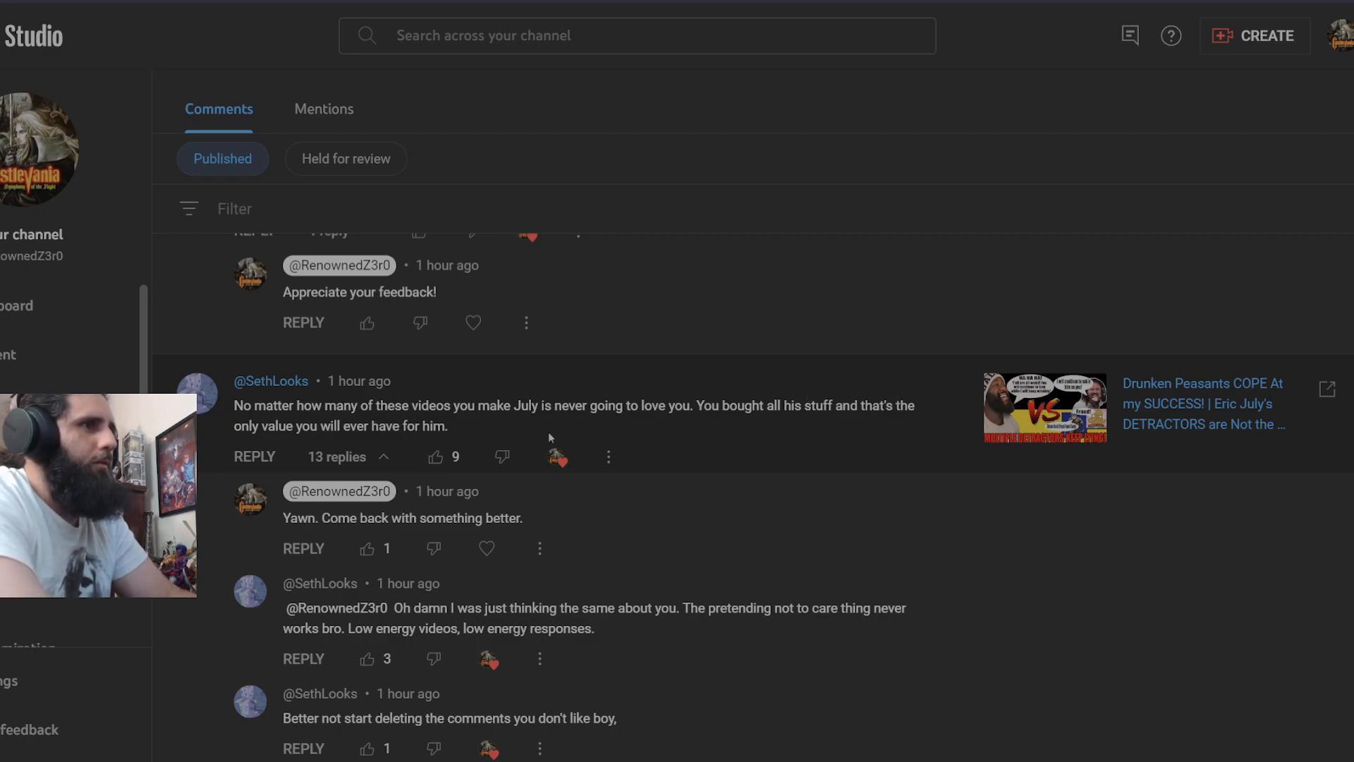
mouse_move(630, 438)
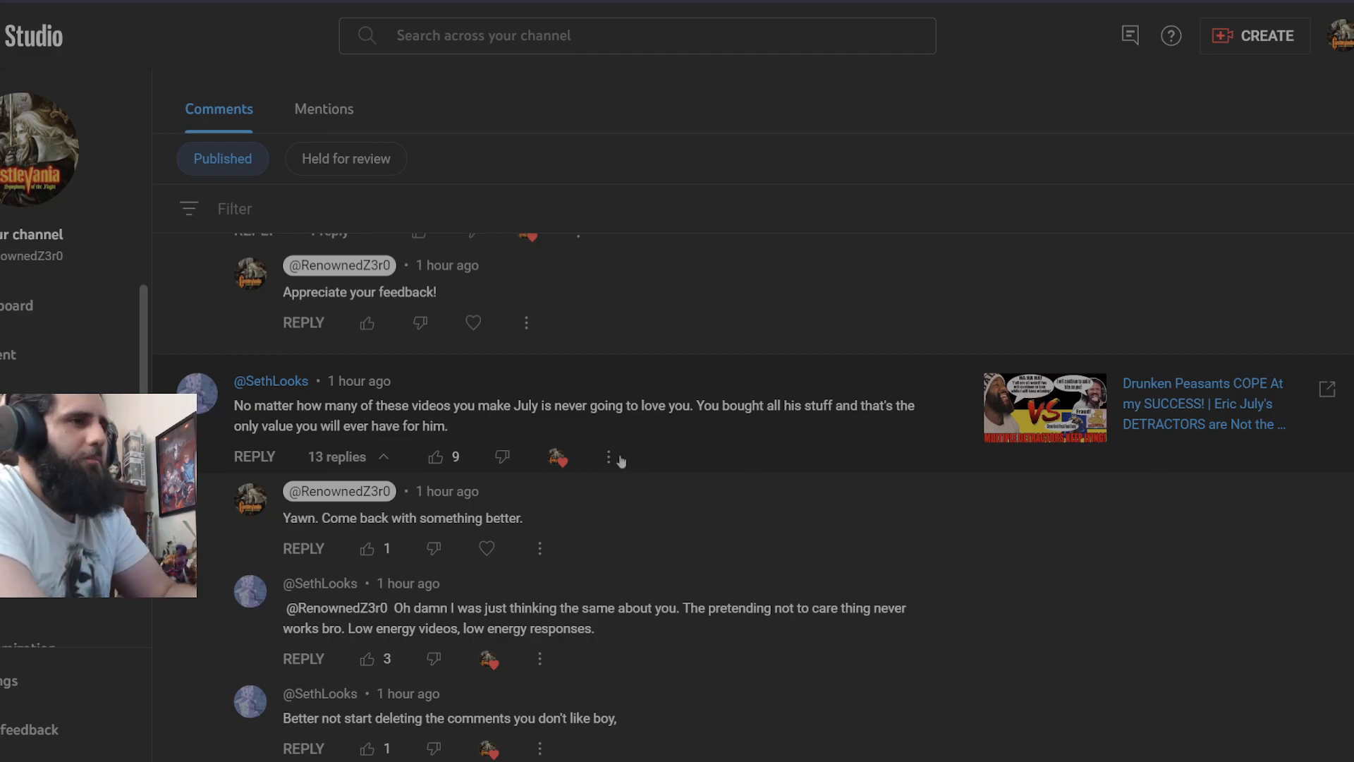
scroll("down", 3)
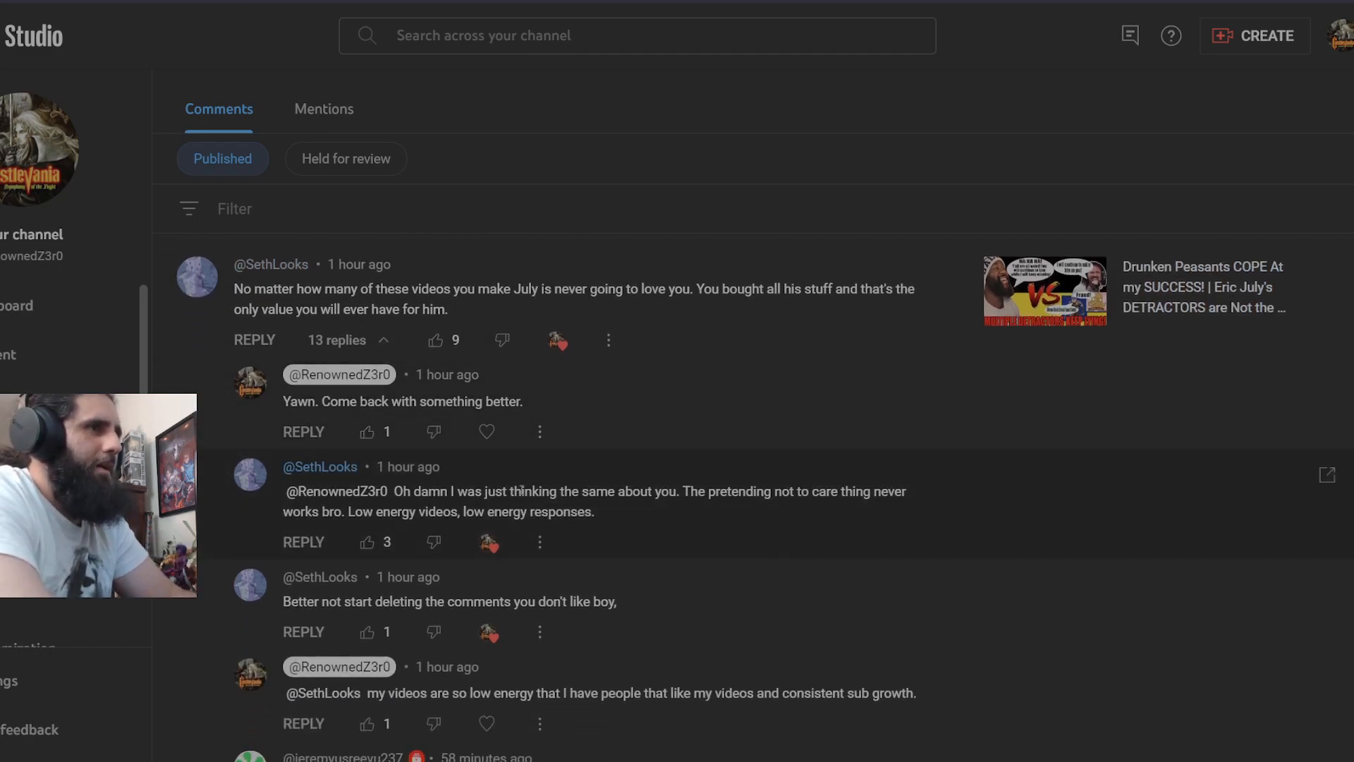
scroll("down", 3)
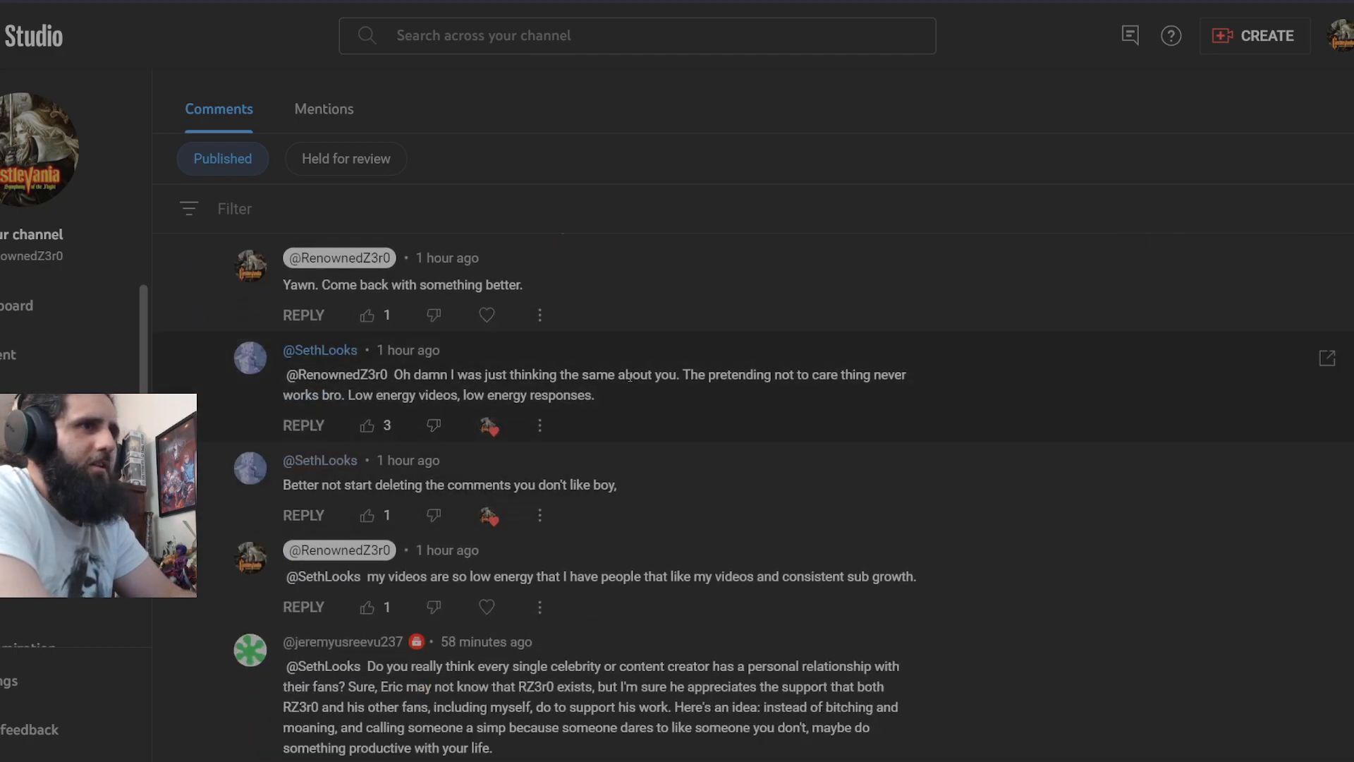
mouse_move(398, 419)
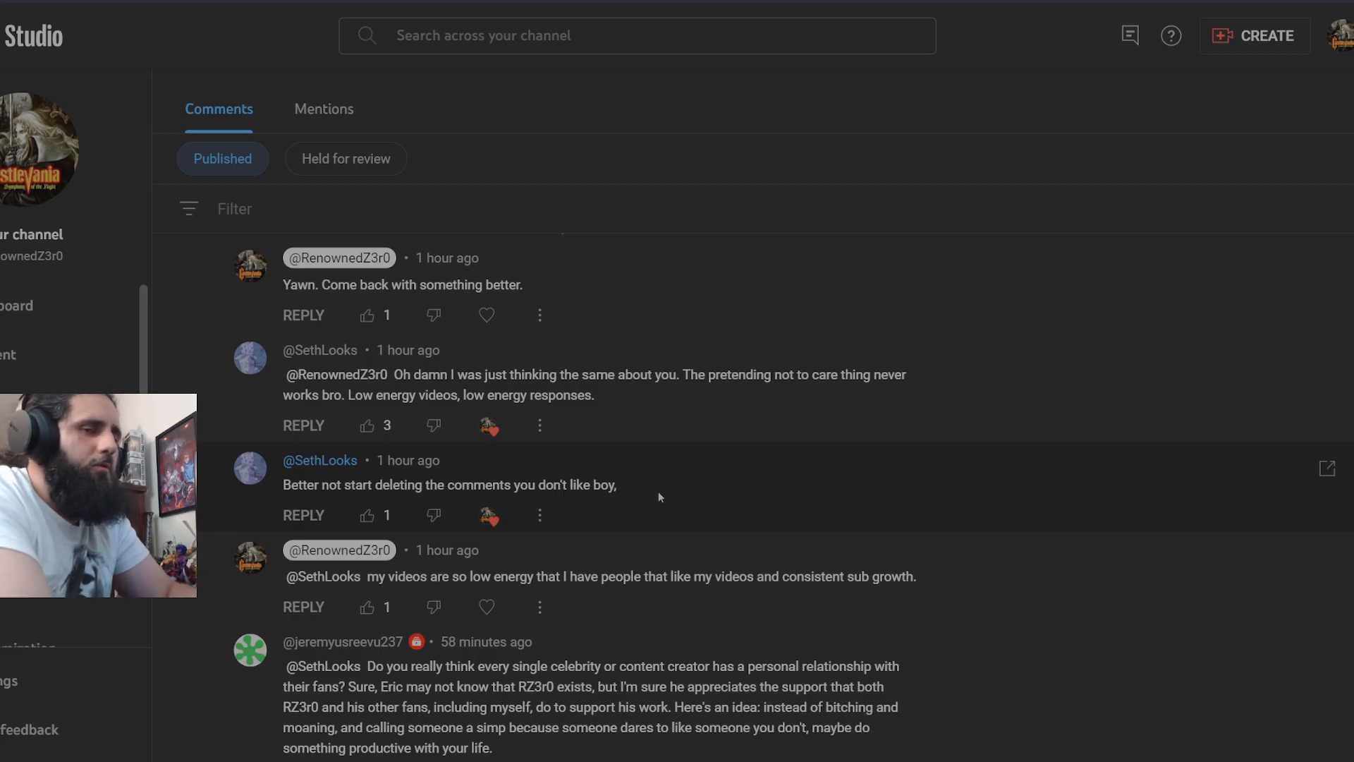
scroll("down", 3)
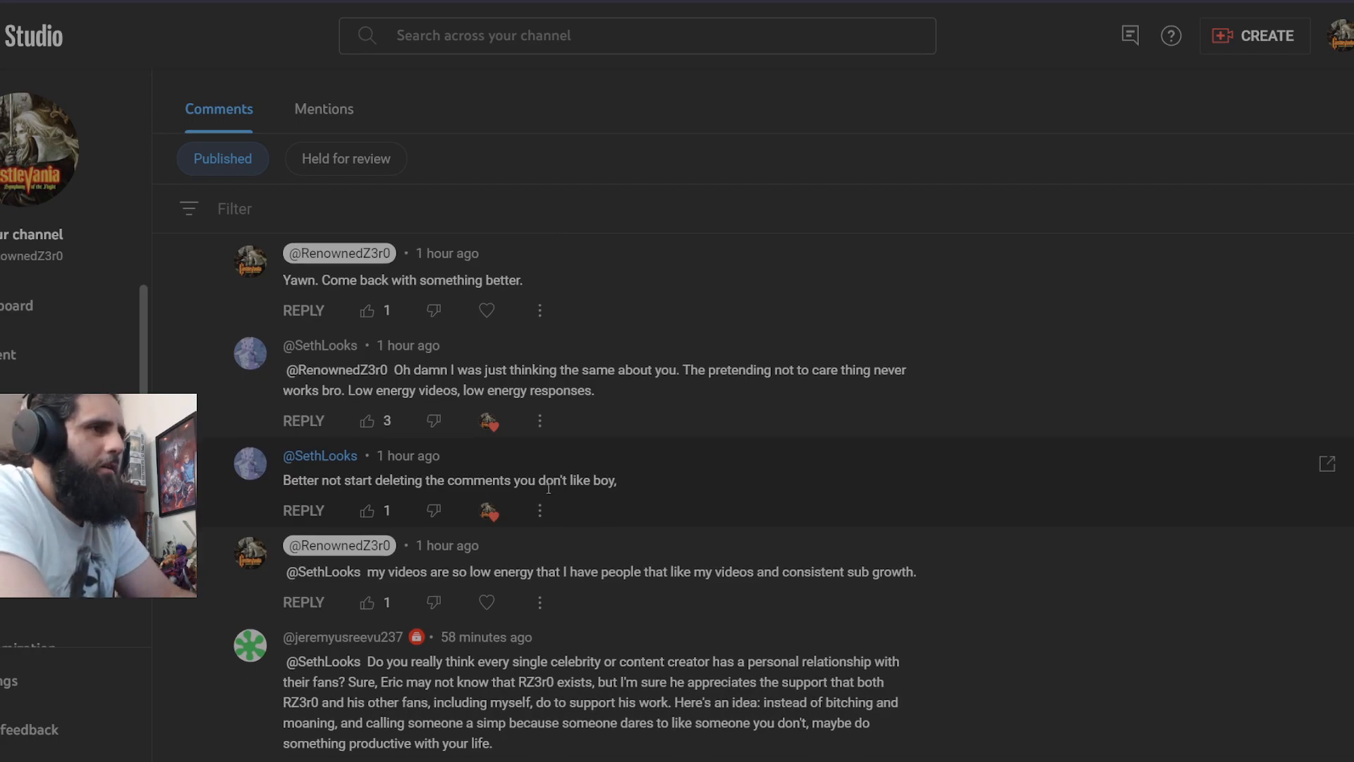
scroll("down", 3)
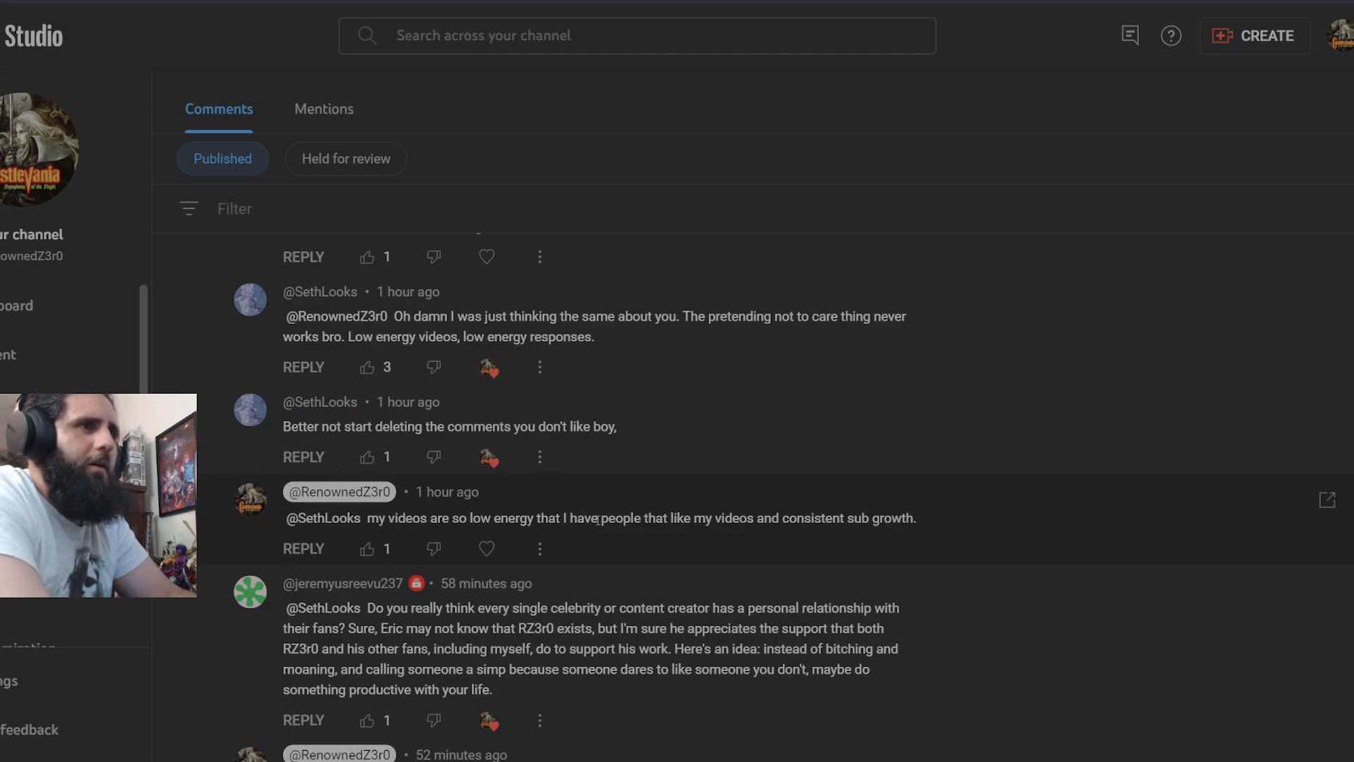
mouse_move(860, 533)
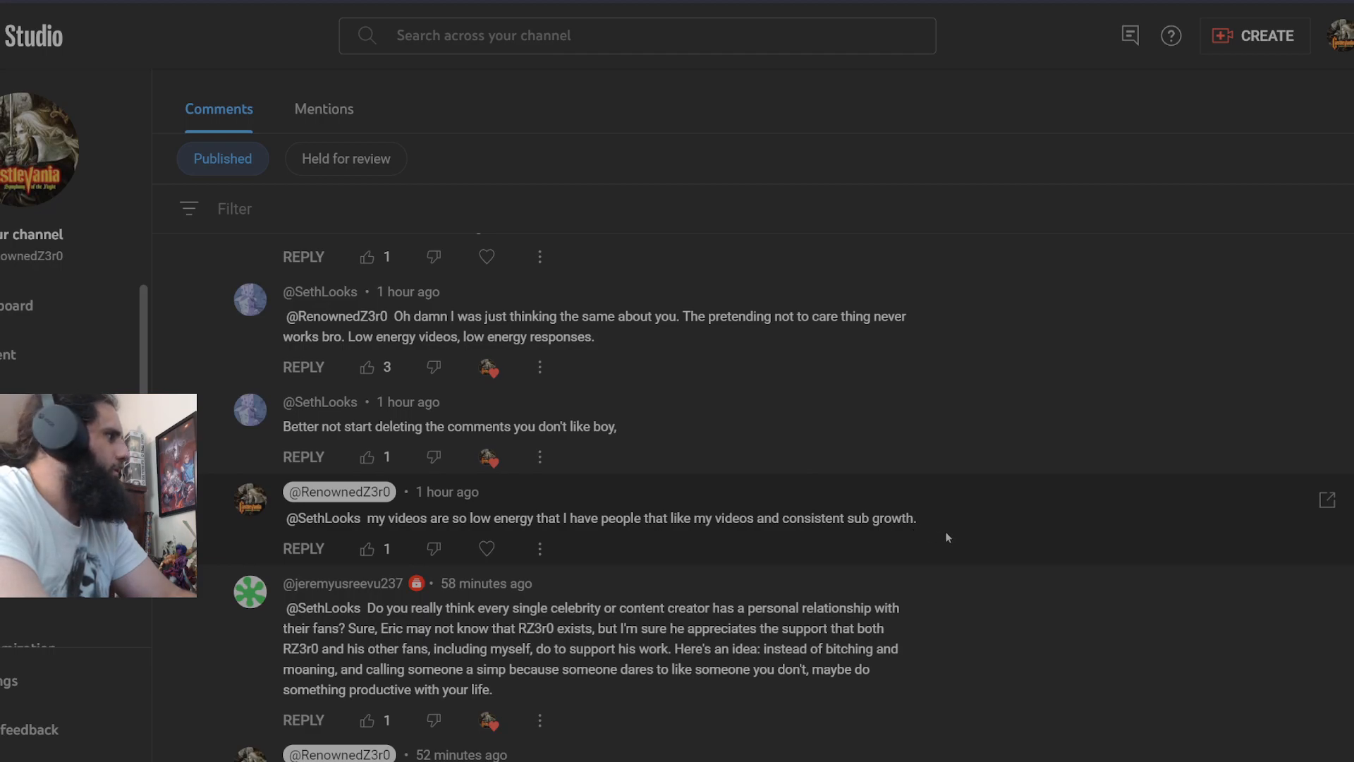
scroll("down", 3)
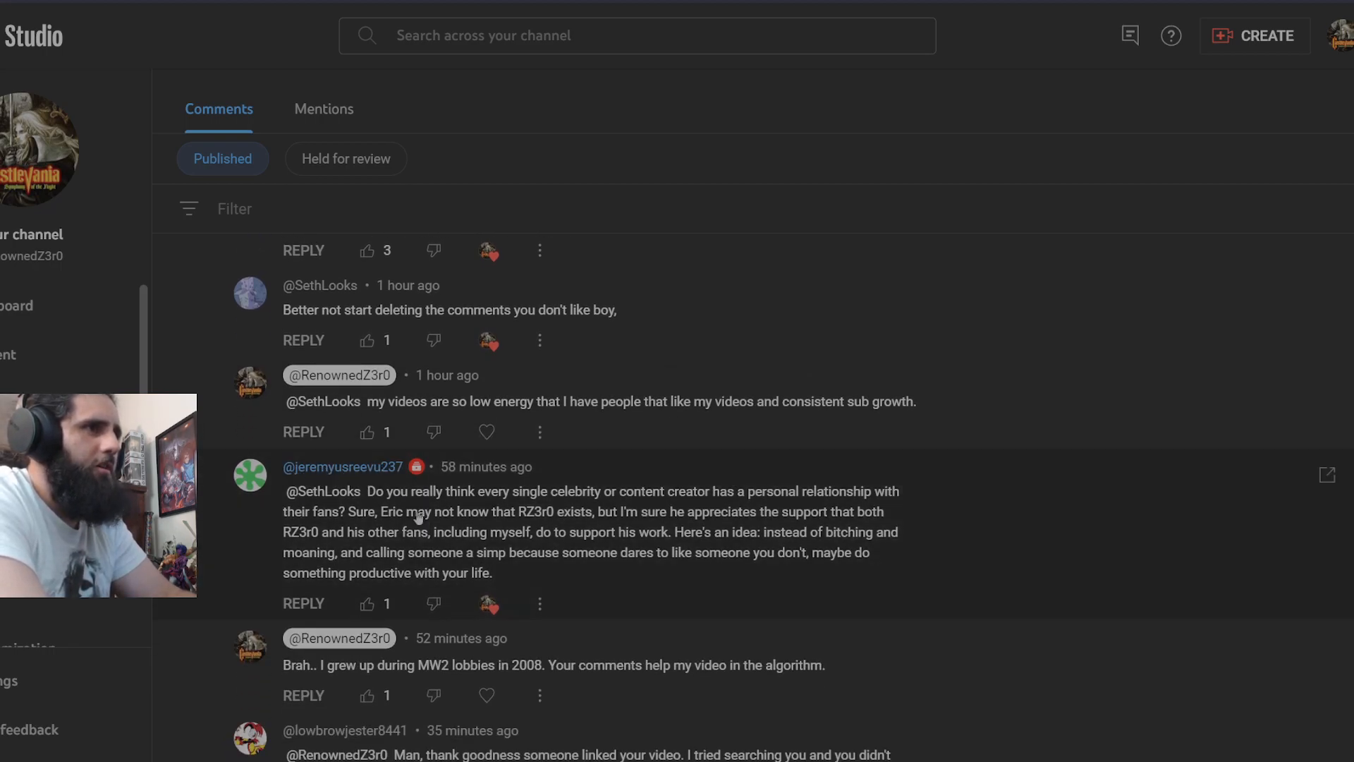
mouse_move(436, 532)
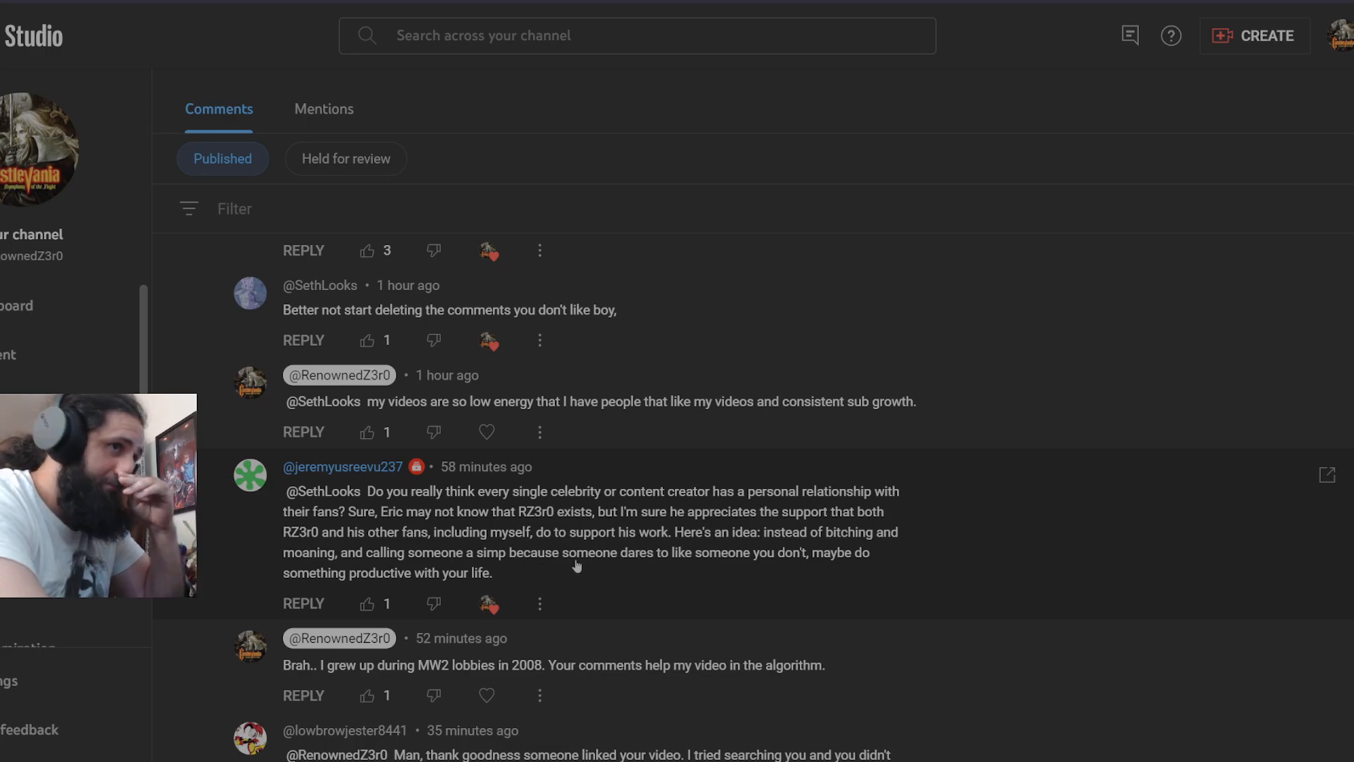
mouse_move(867, 572)
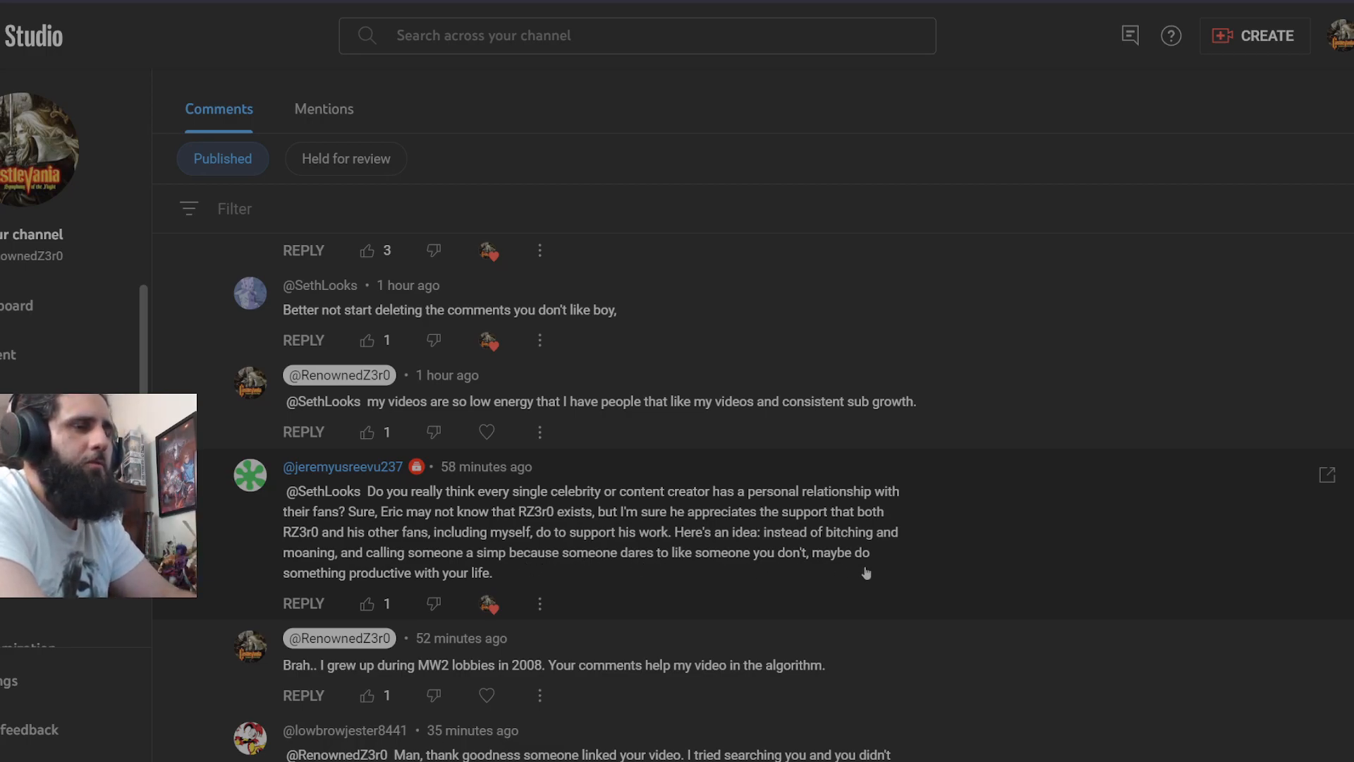
mouse_move(542, 589)
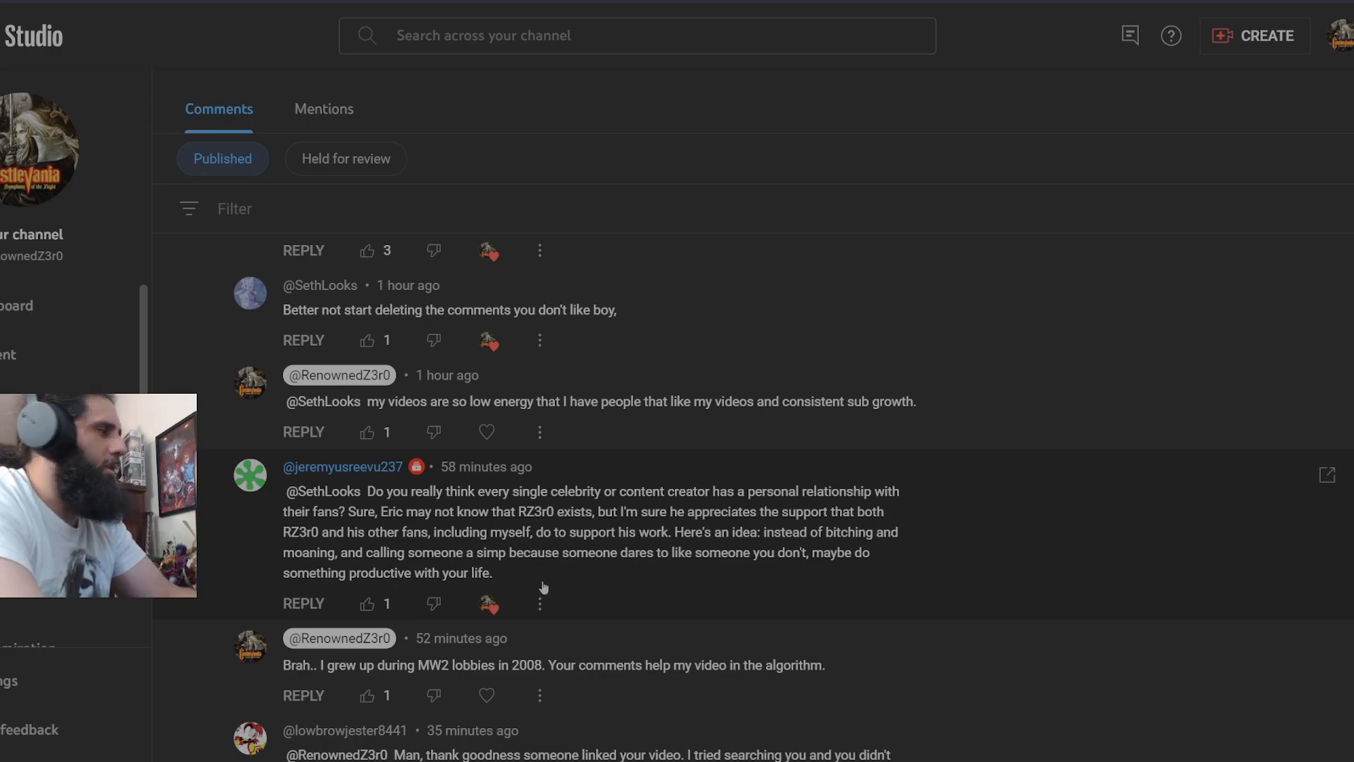
Continue down to the replies from 24–31 minutes ago, including the arcades comment.
scroll("down", 3)
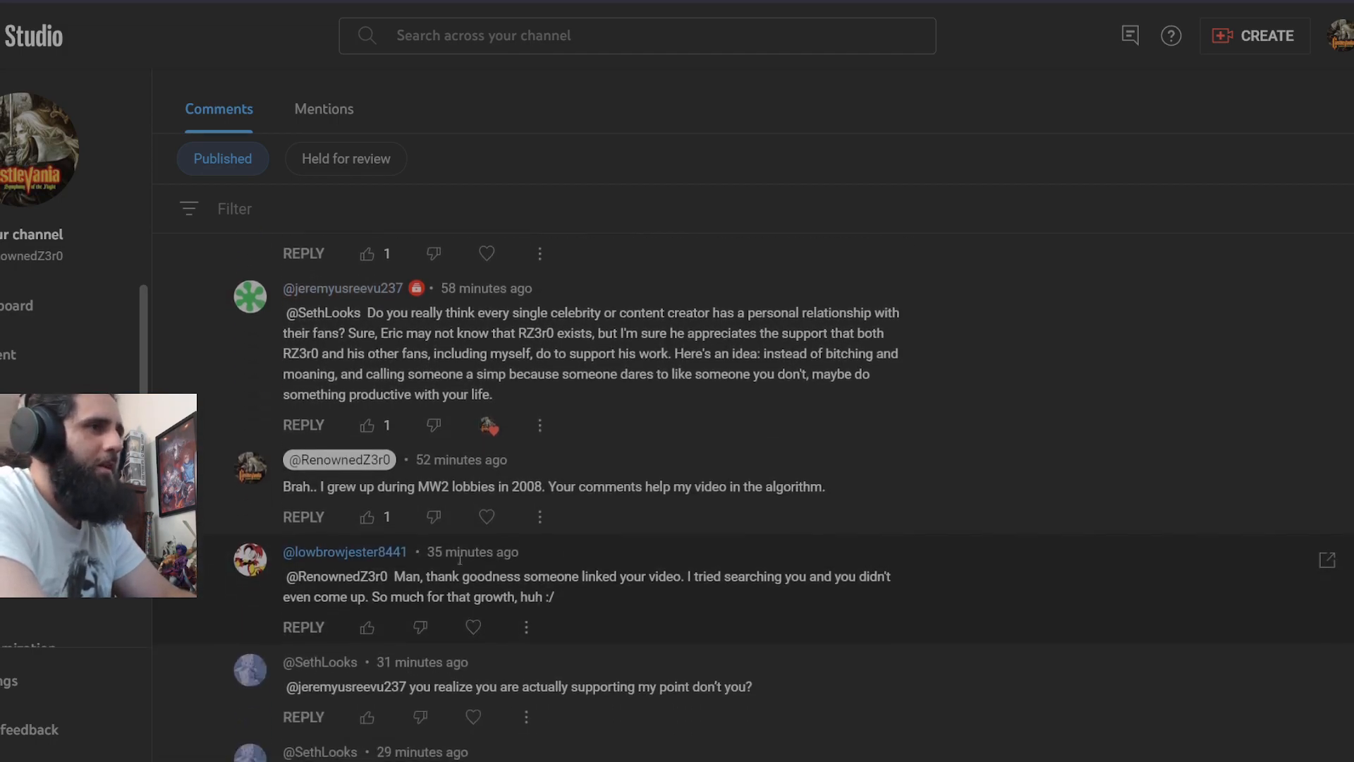
scroll("down", 3)
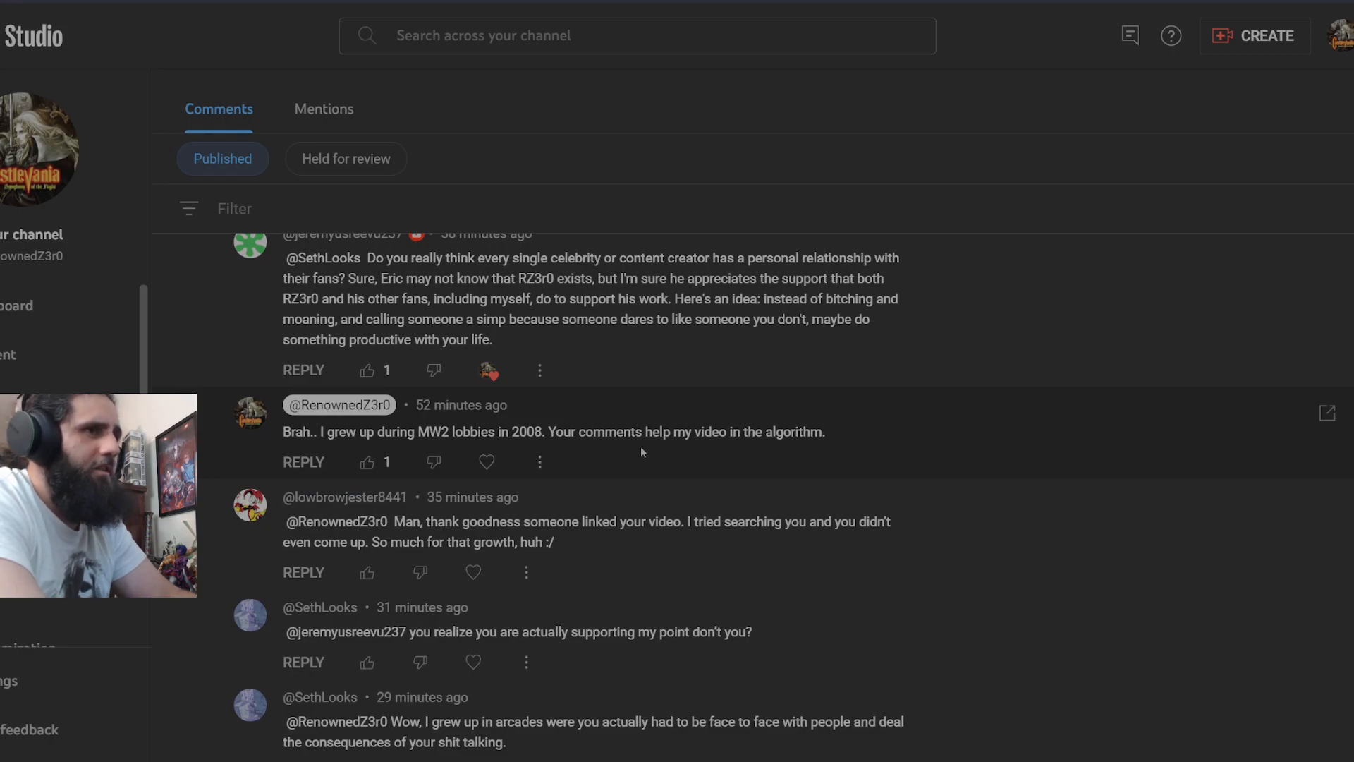
scroll("down", 3)
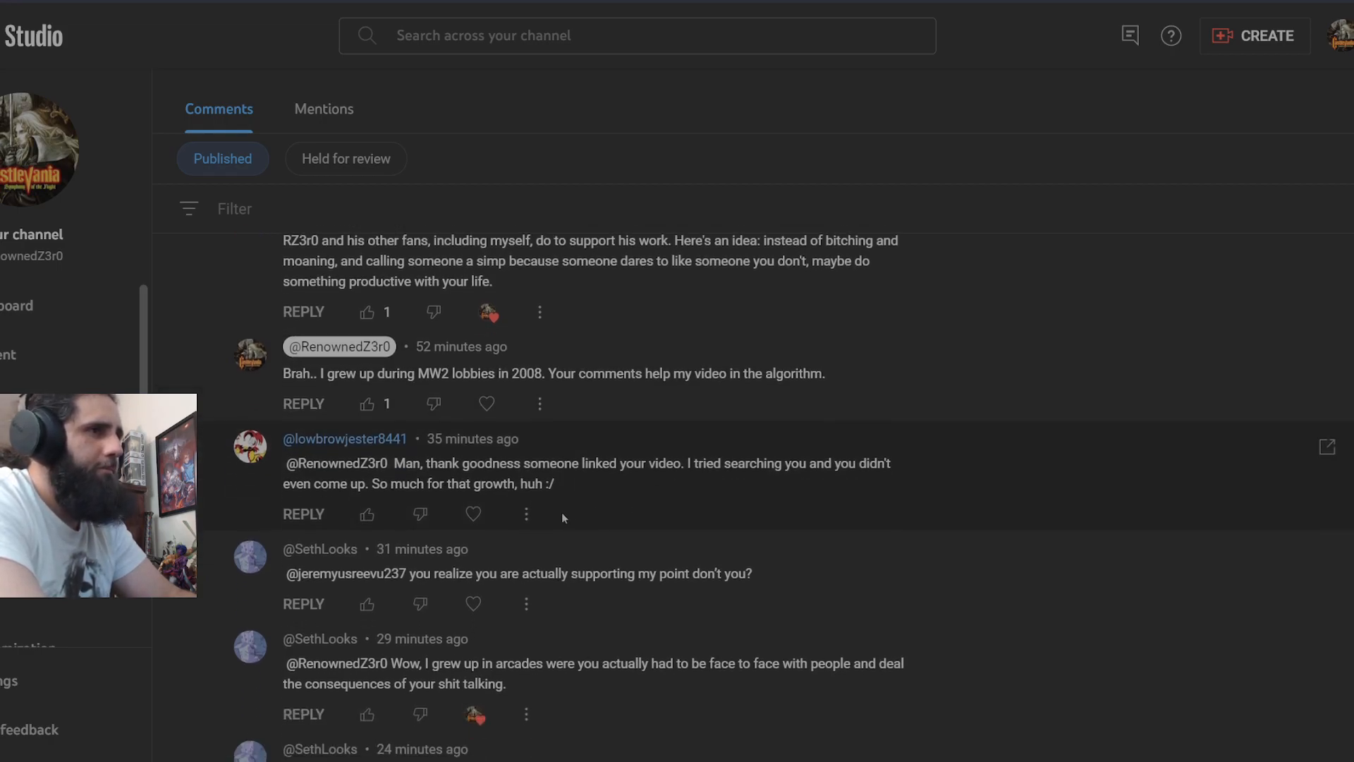
scroll("down", 3)
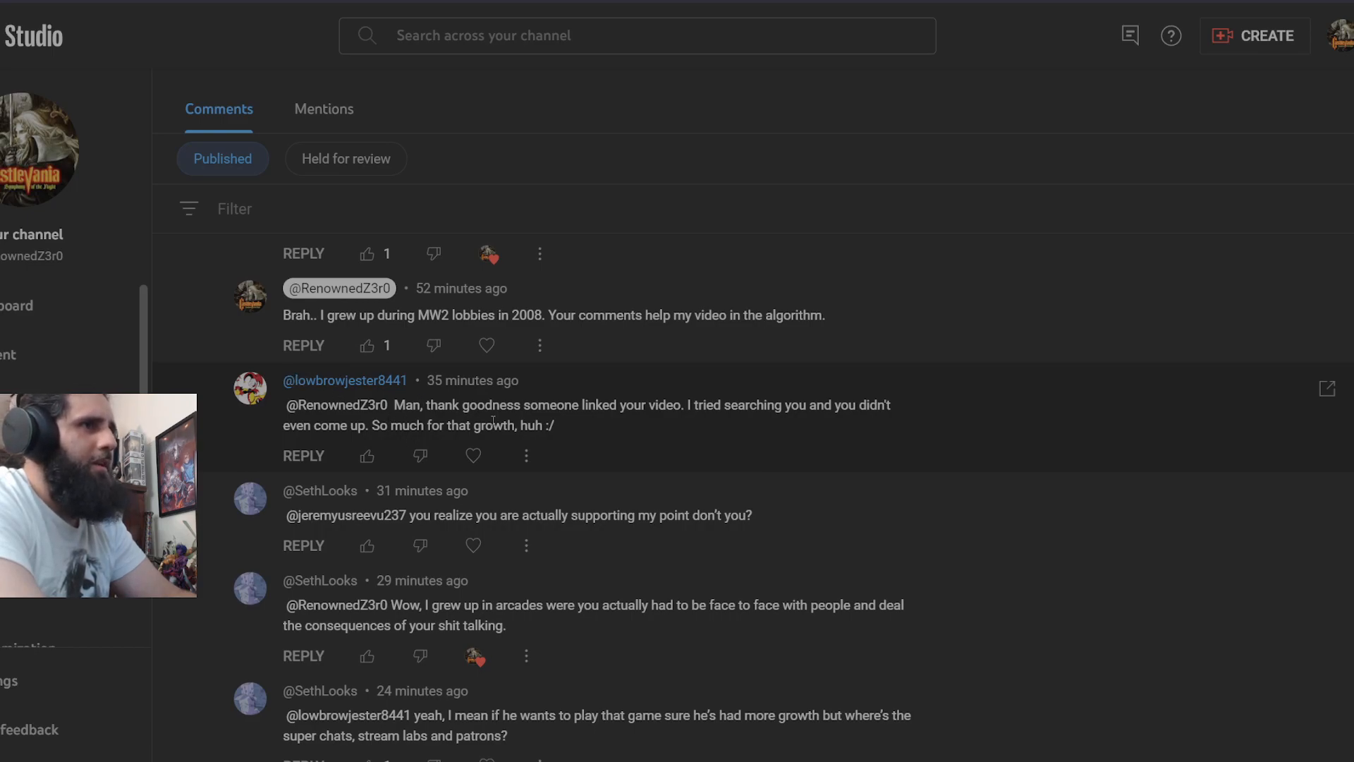
mouse_move(886, 431)
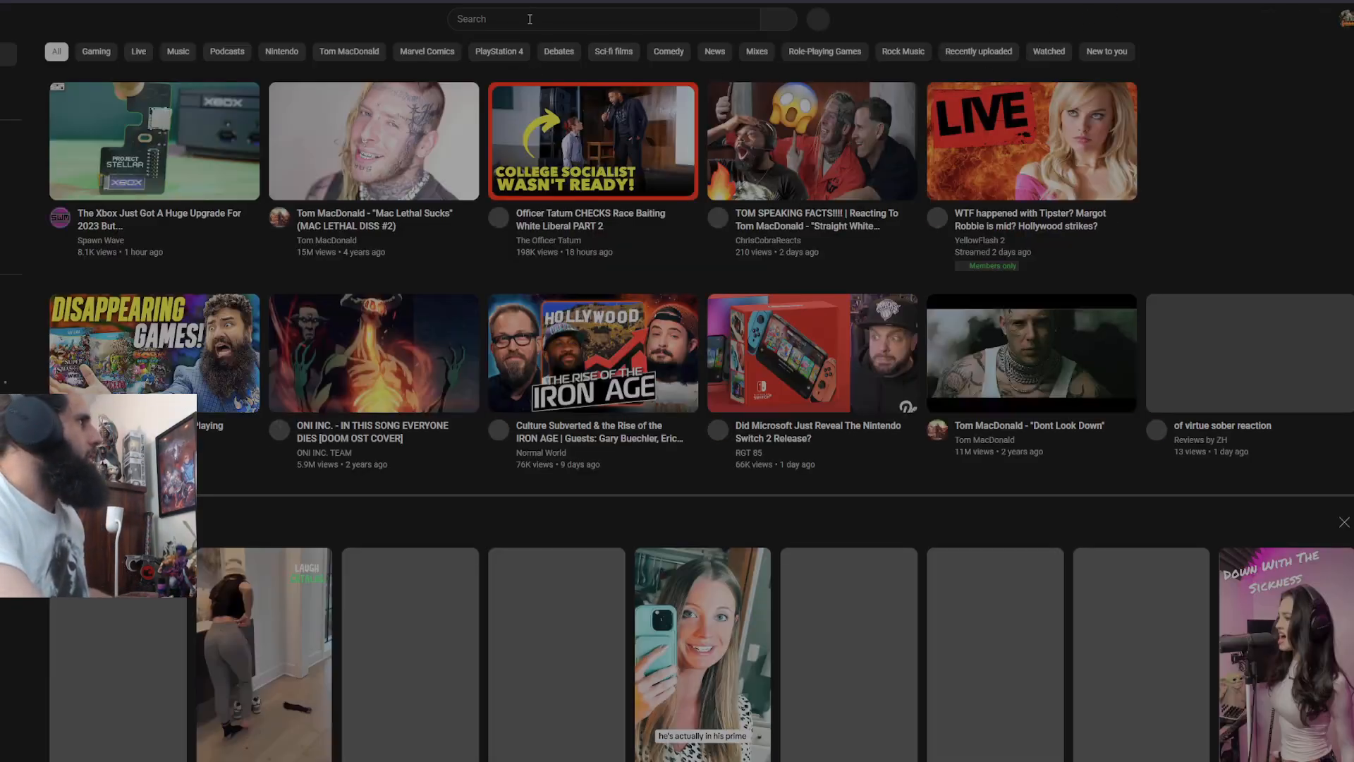
Search YouTube for 'renownedz3r0' via the 'Ren' search-history suggestion.
type("Ren")
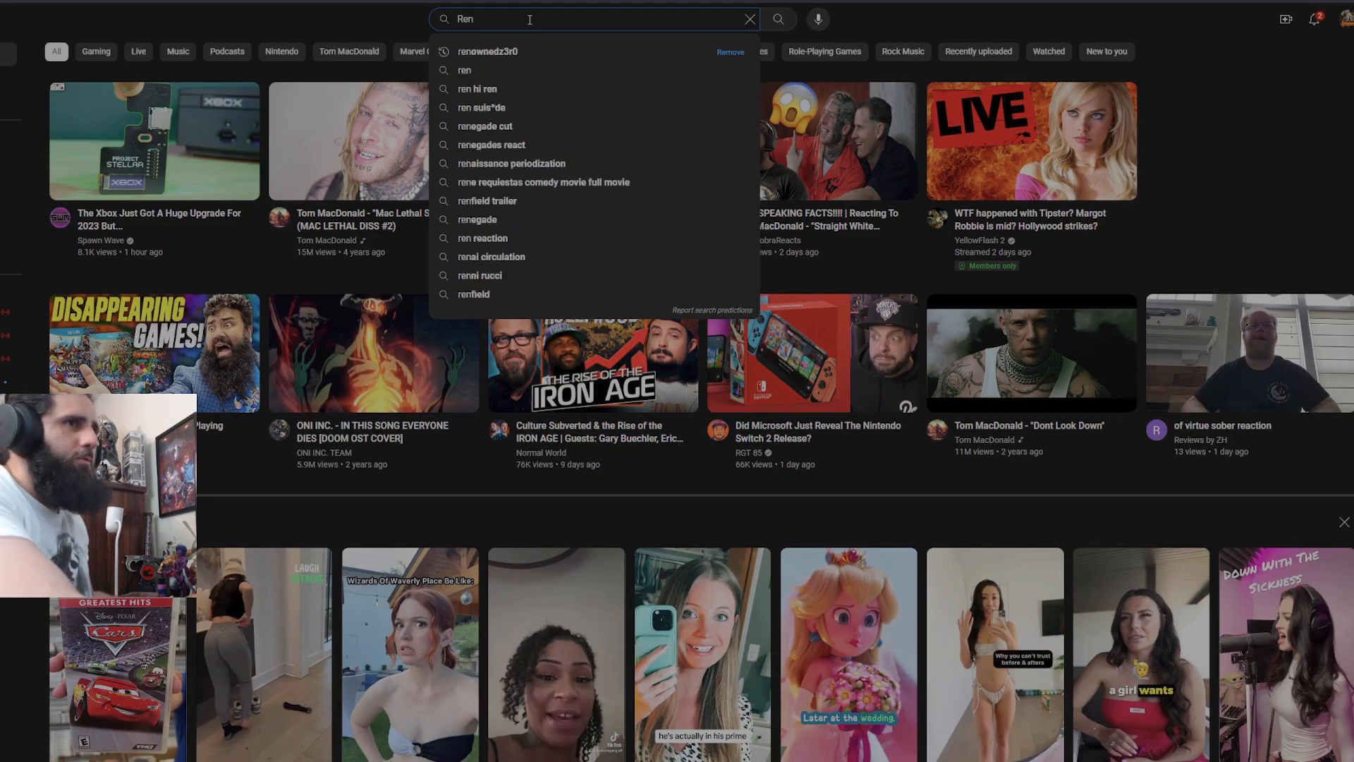
left_click(486, 50)
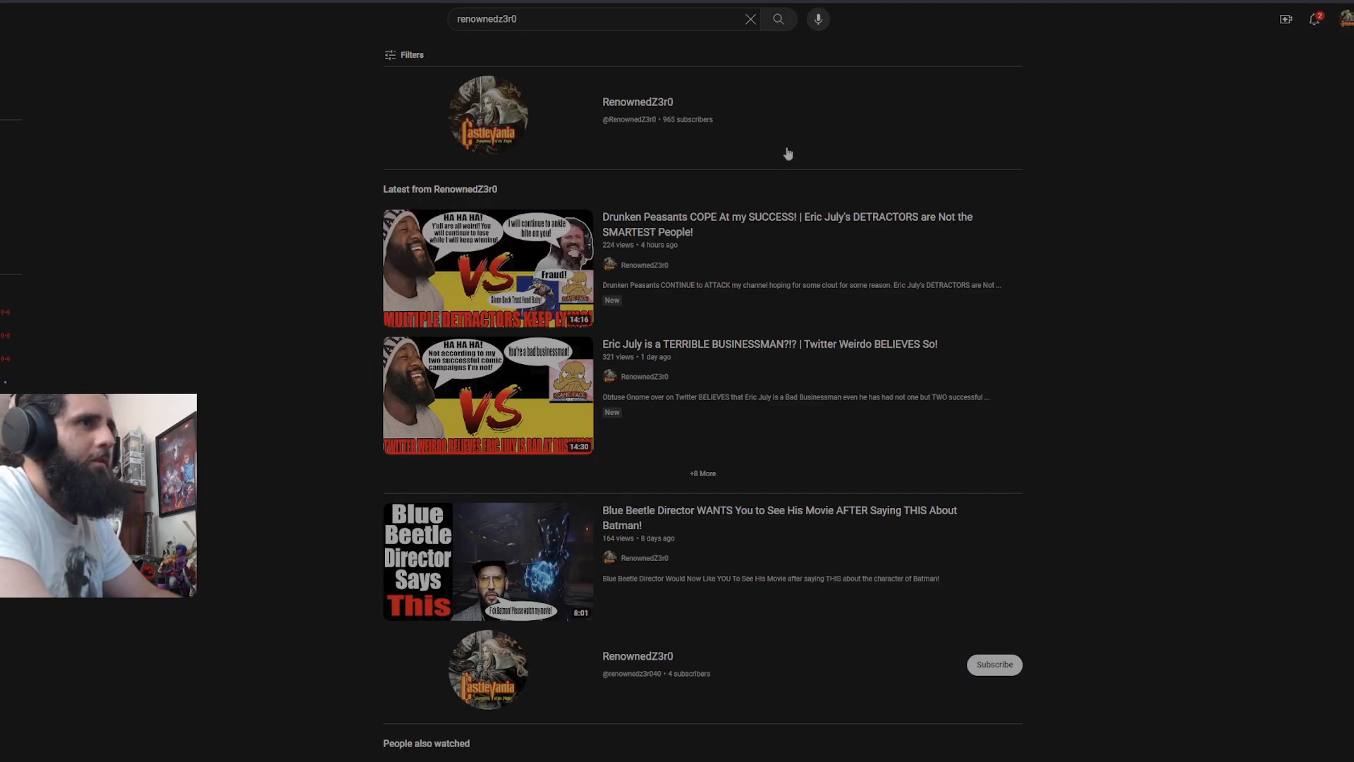
mouse_move(767, 199)
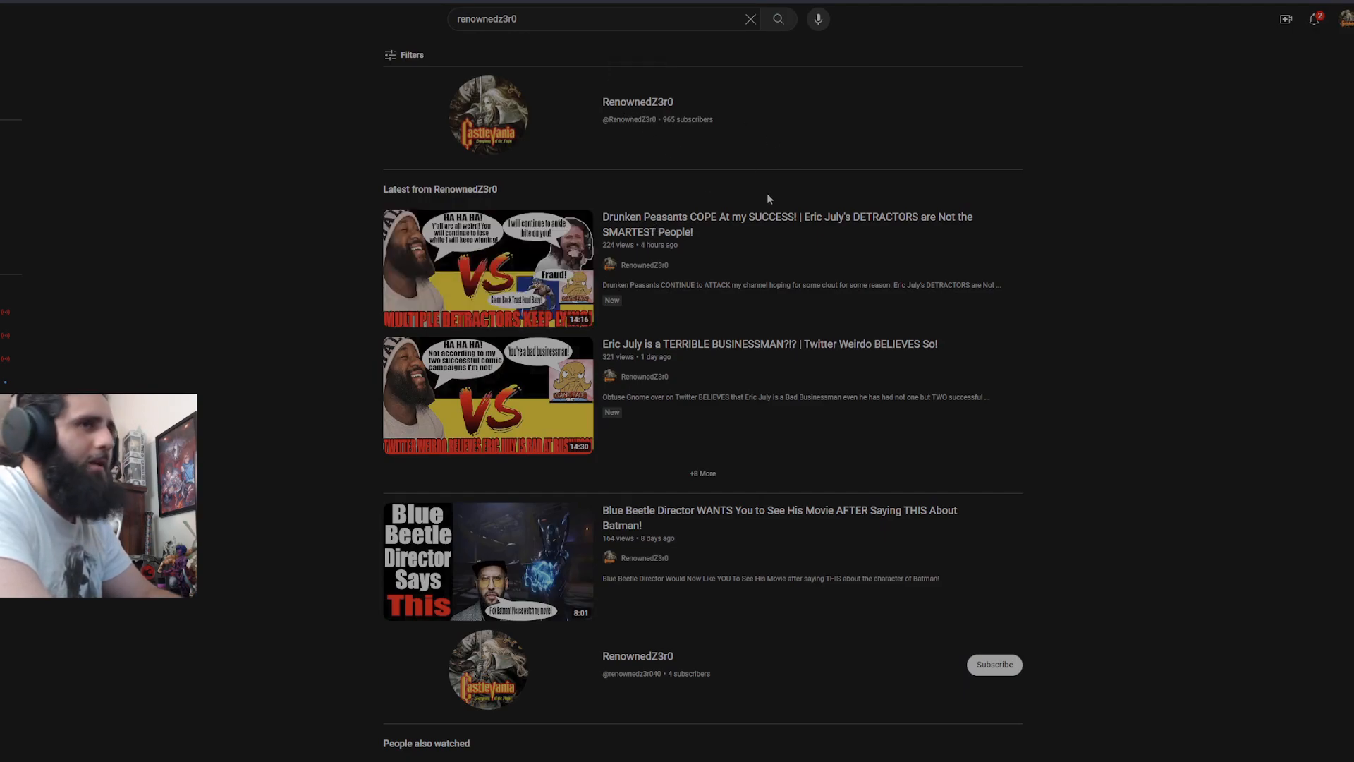
mouse_move(875, 138)
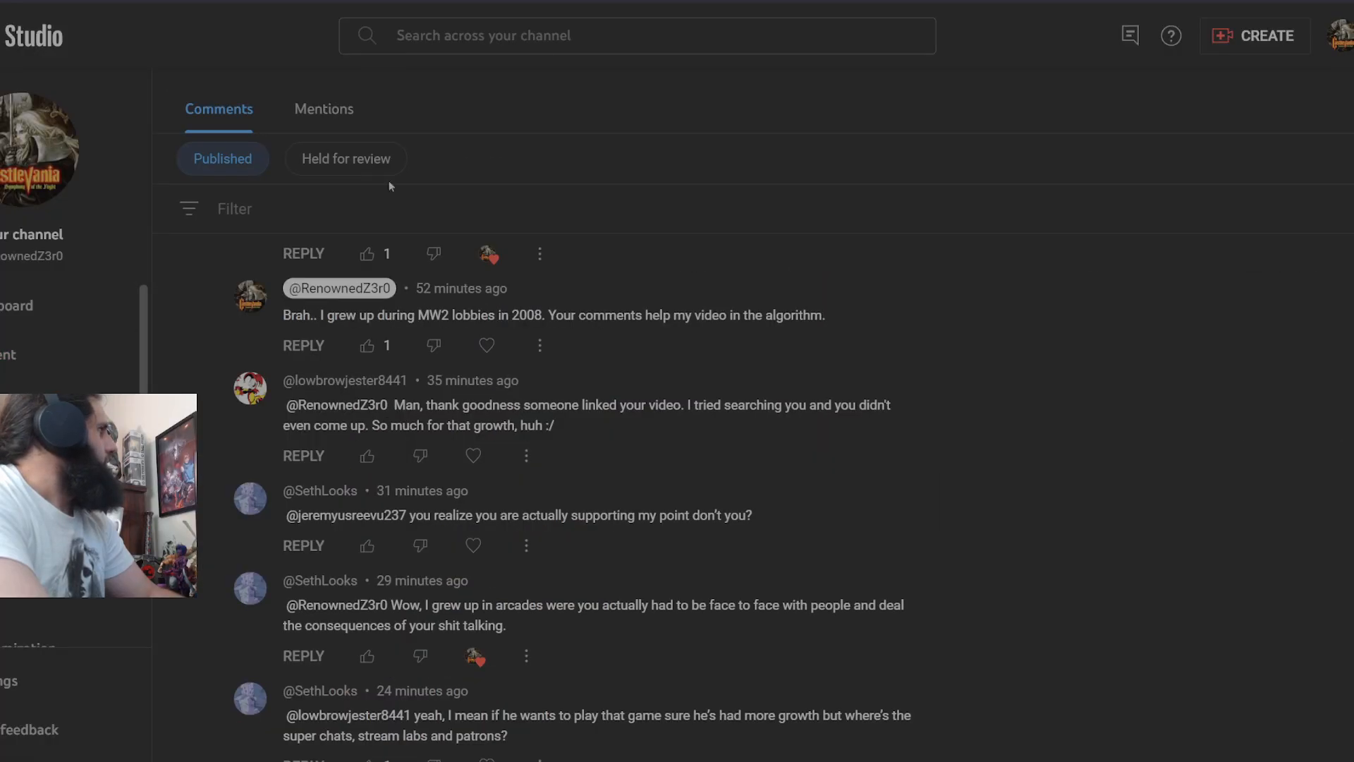
scroll("down", 3)
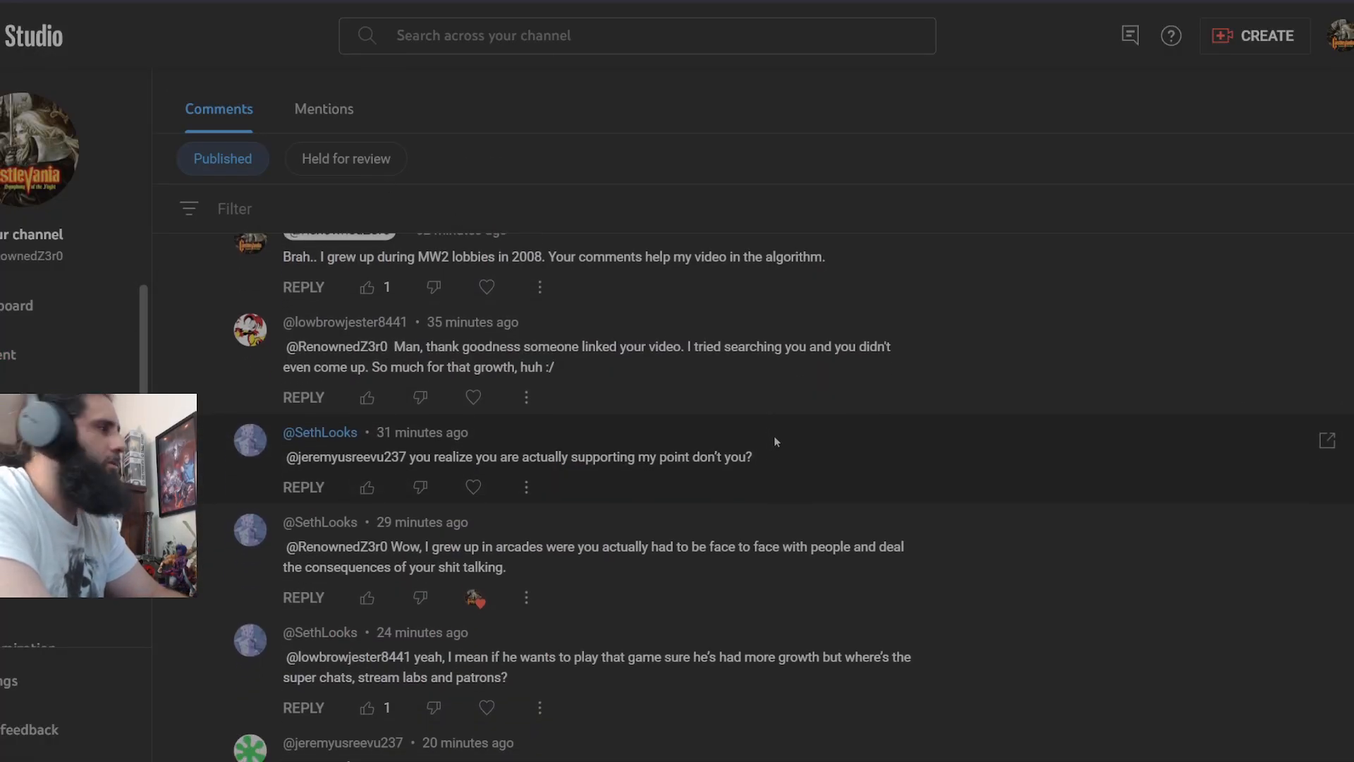
scroll("down", 3)
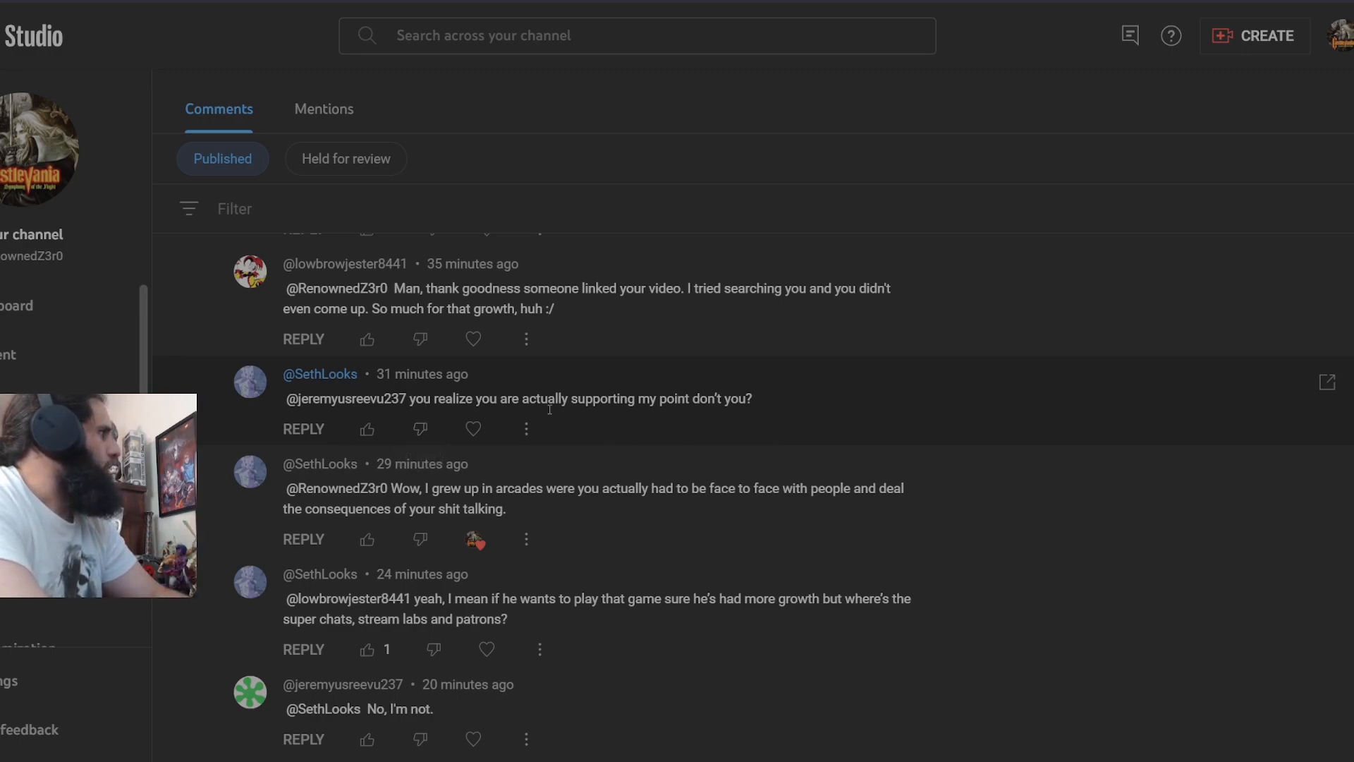
scroll("down", 3)
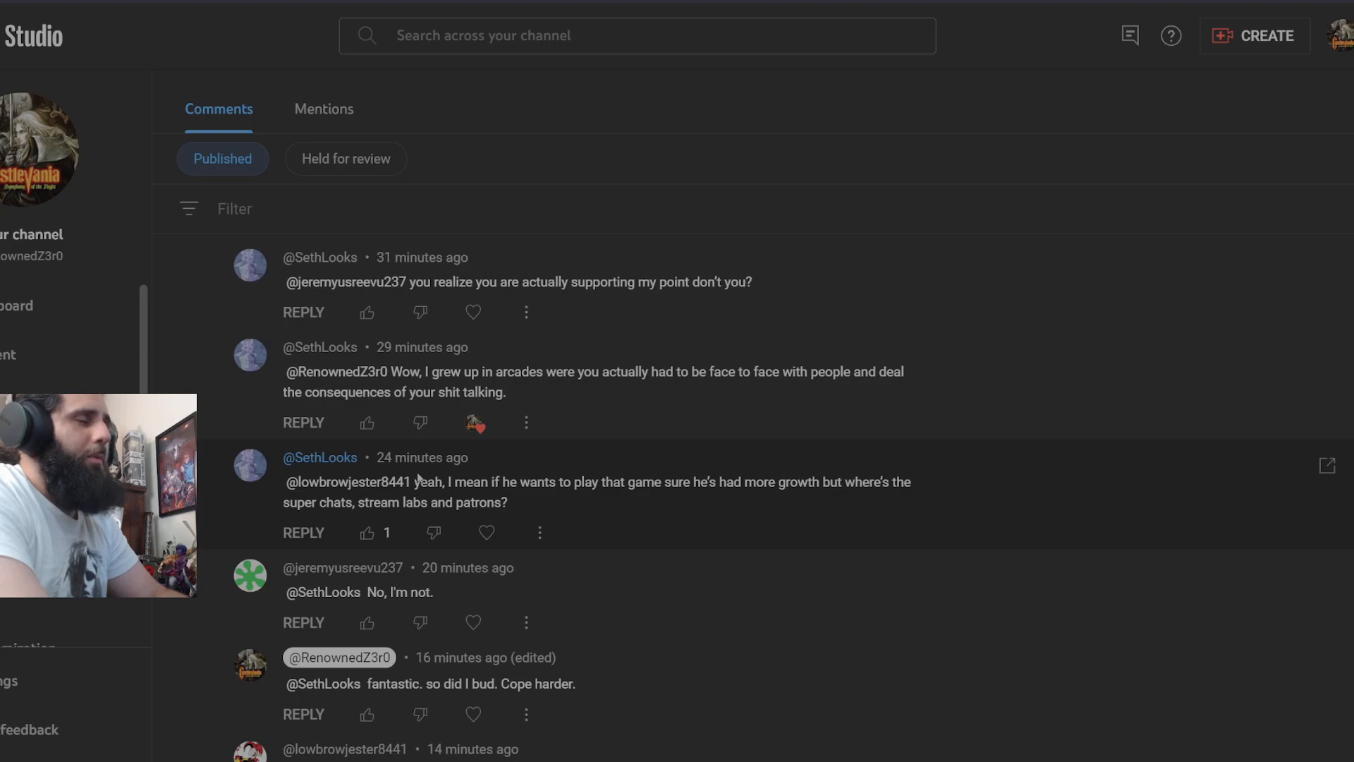
scroll("down", 3)
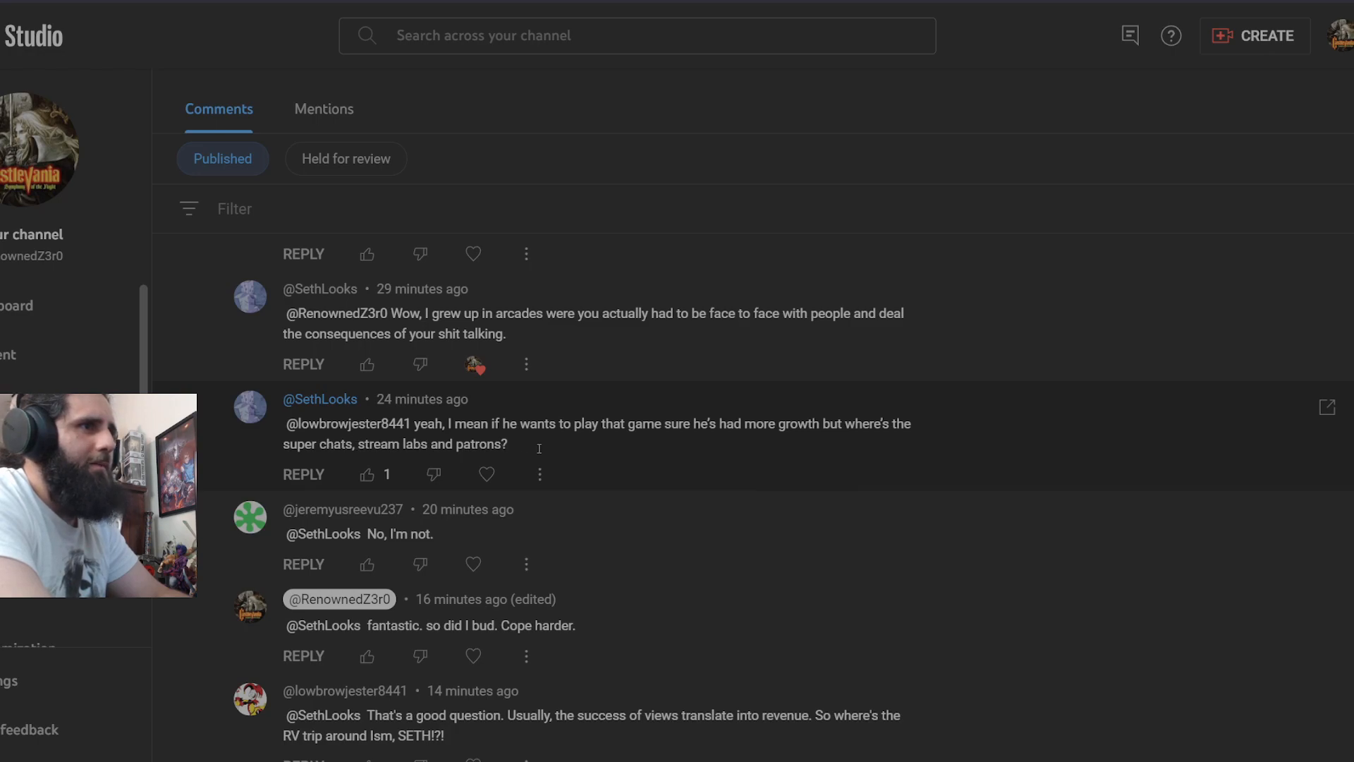
double_click(481, 444)
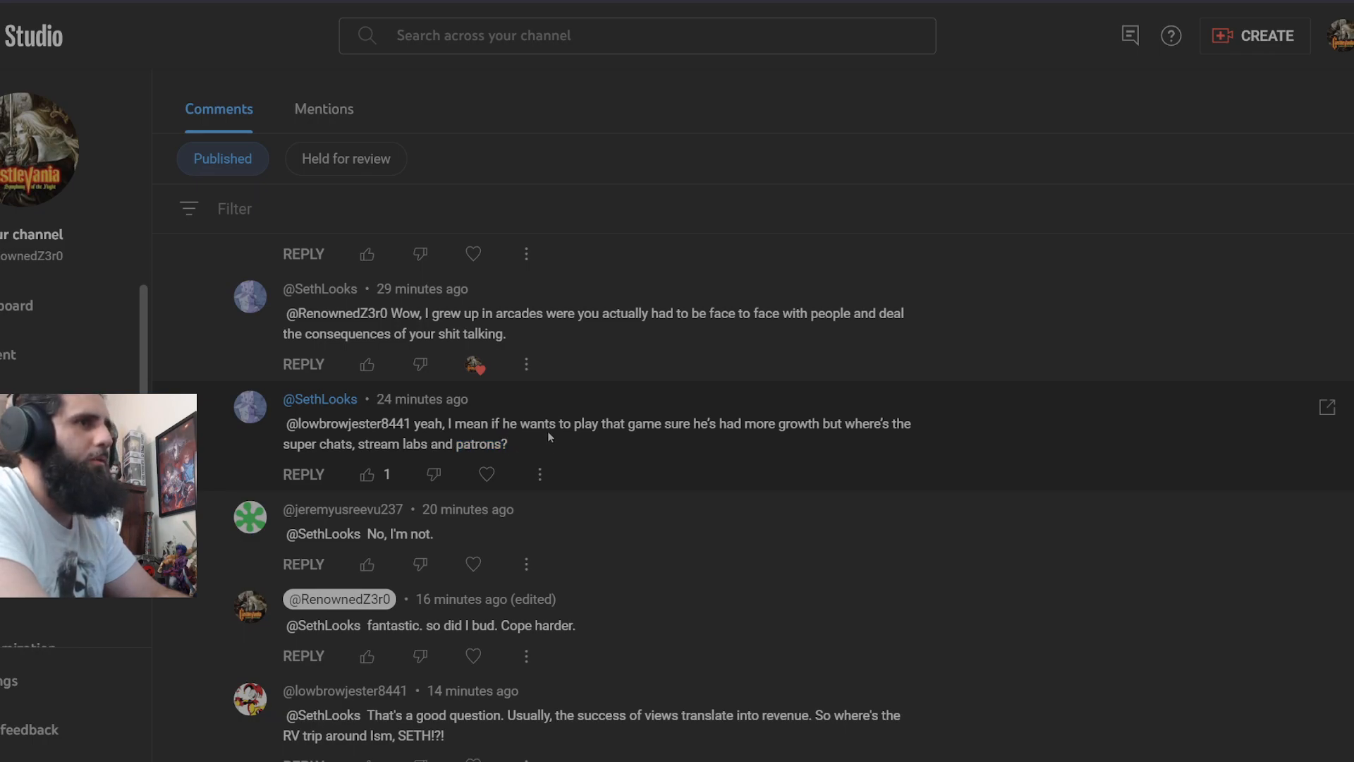
double_click(479, 445)
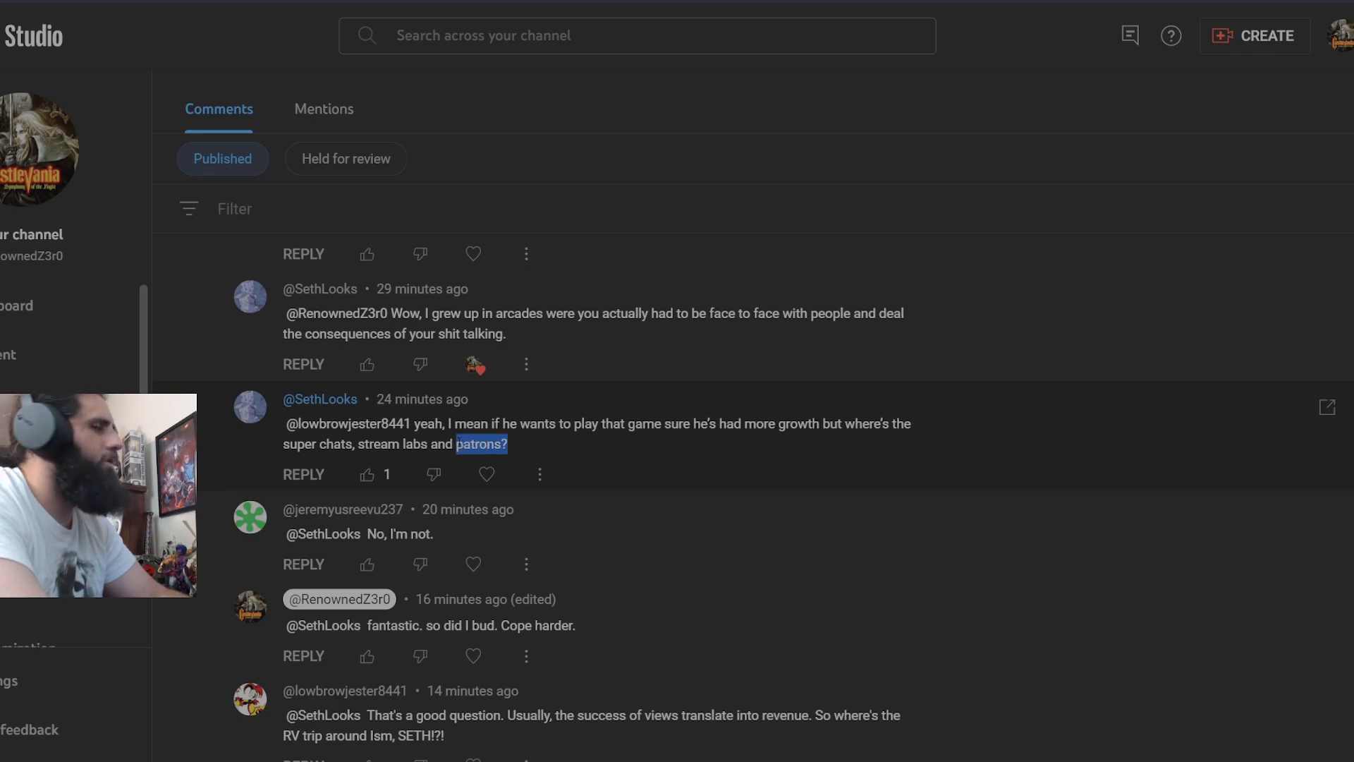
left_click(515, 437)
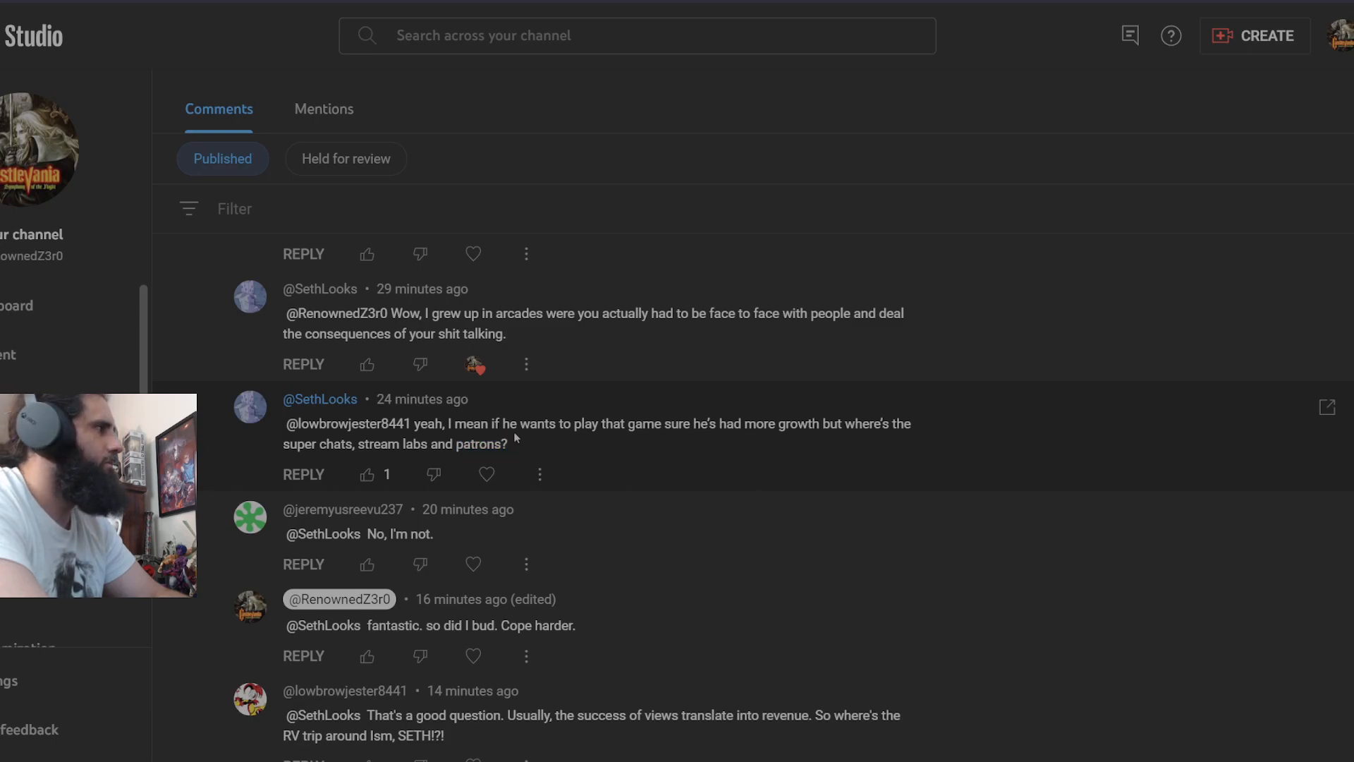
mouse_move(522, 449)
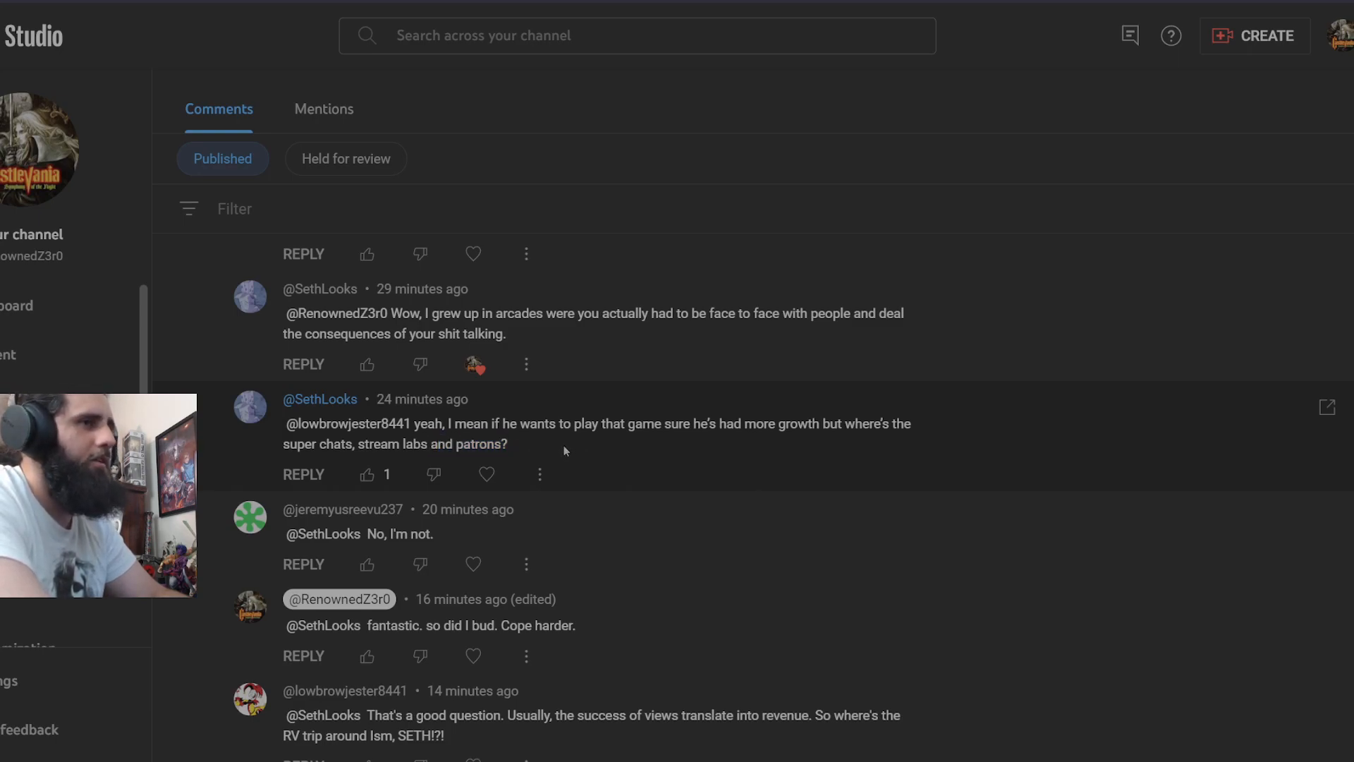
mouse_move(539, 474)
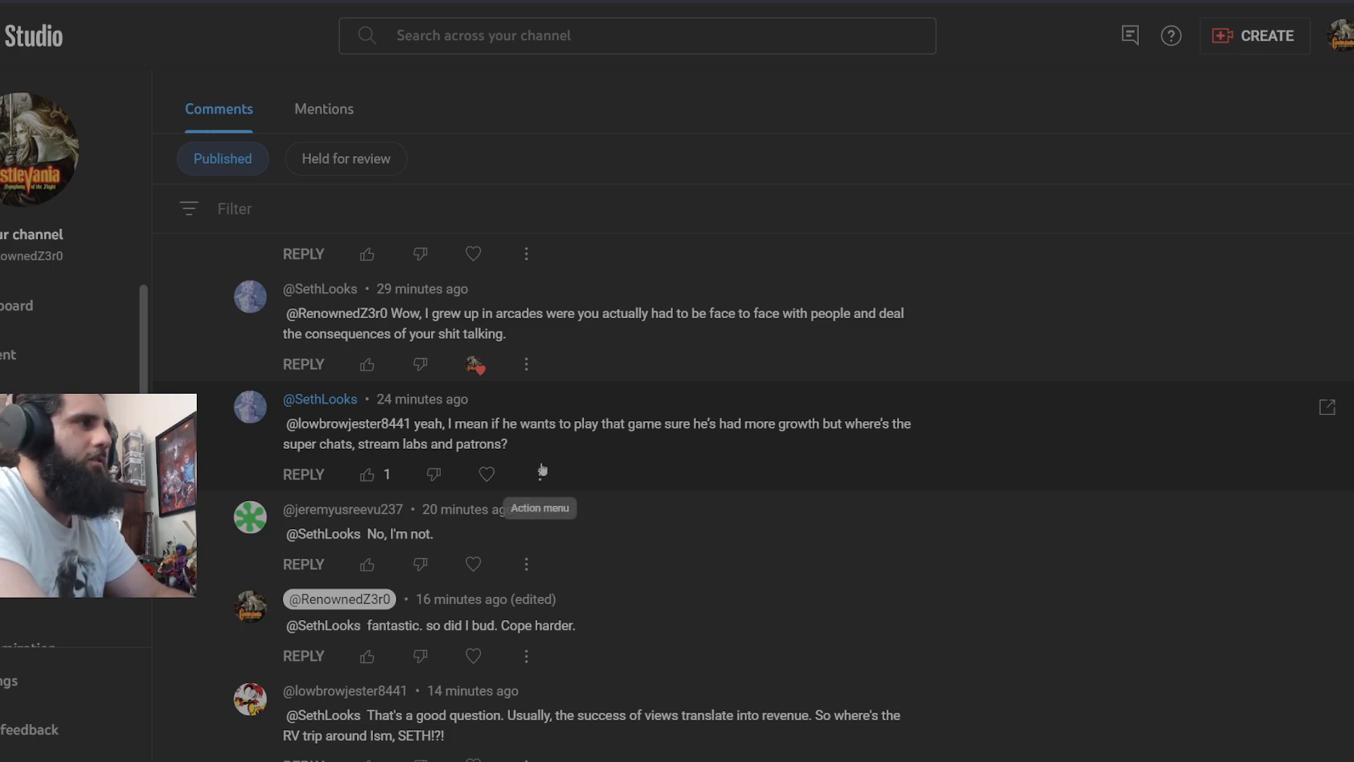
mouse_move(508, 451)
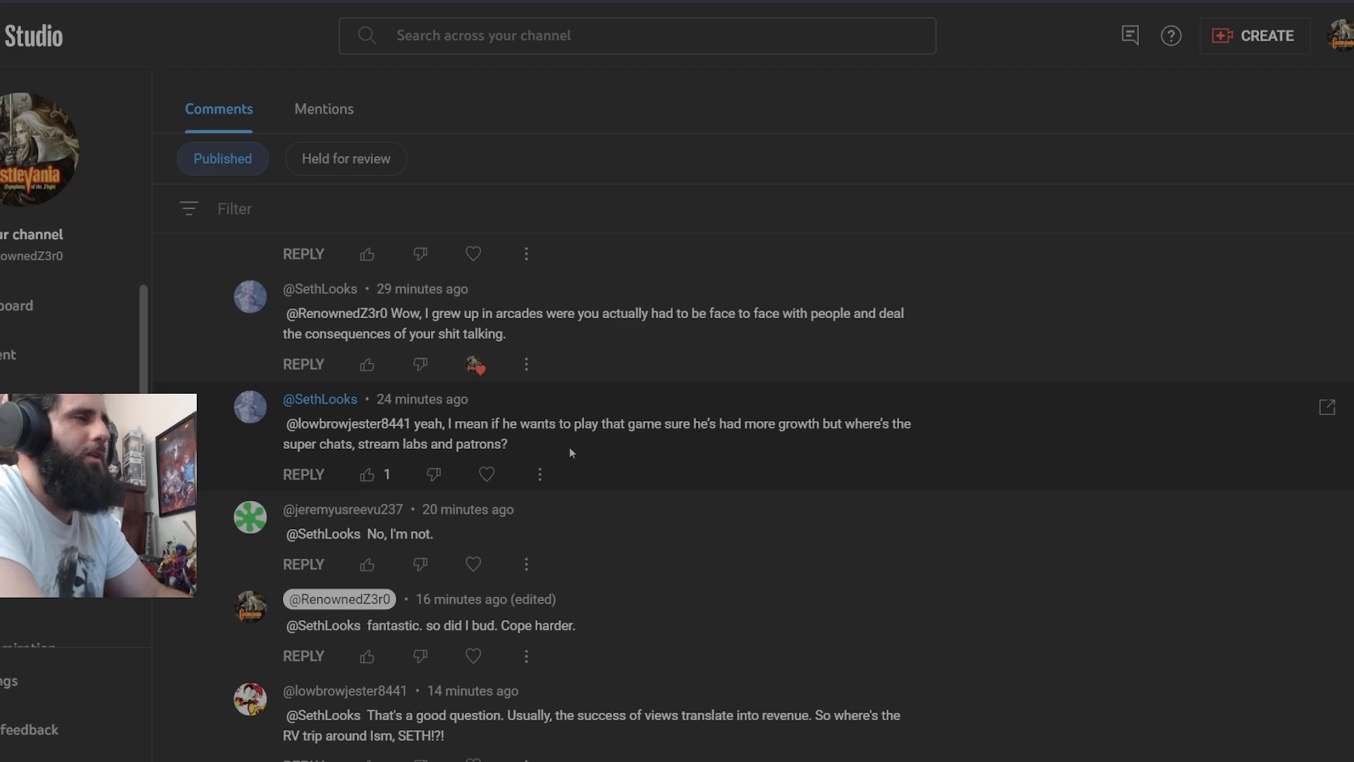
mouse_move(553, 444)
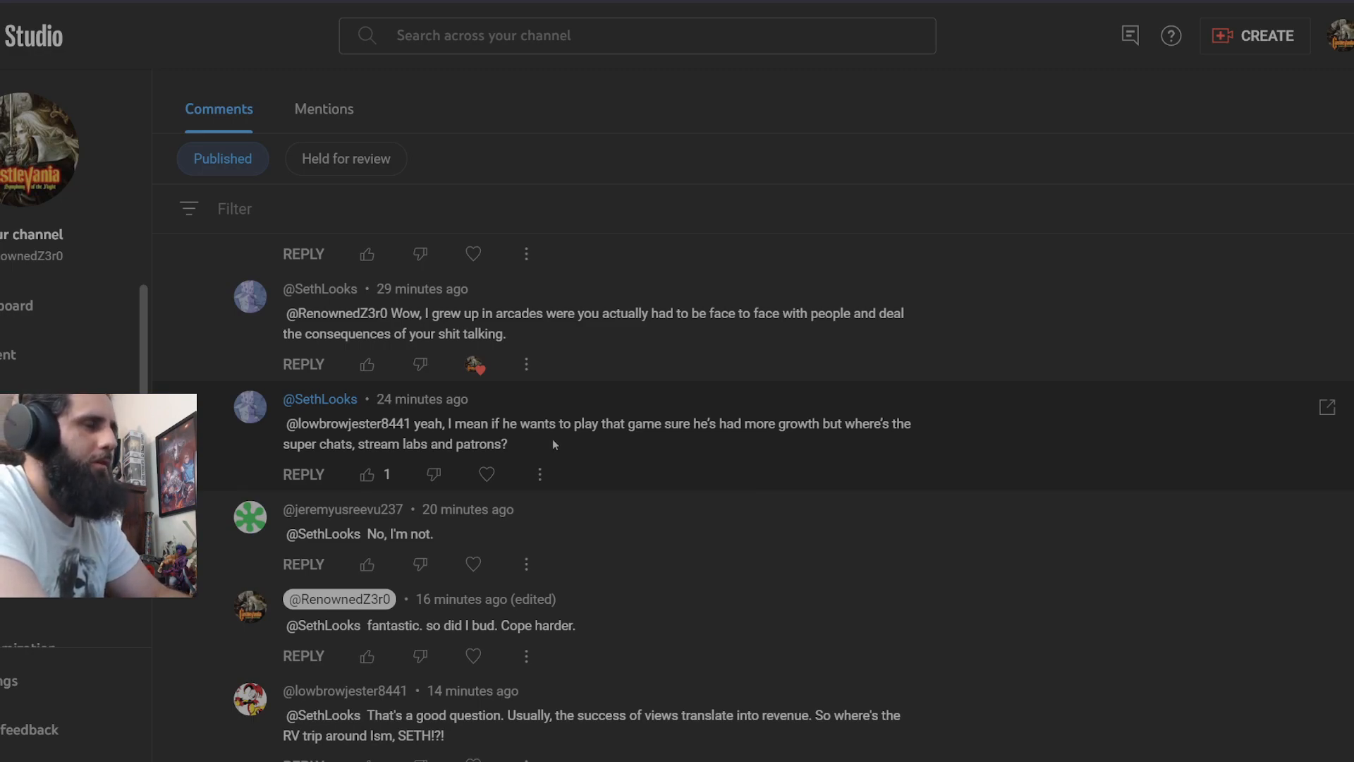
mouse_move(578, 478)
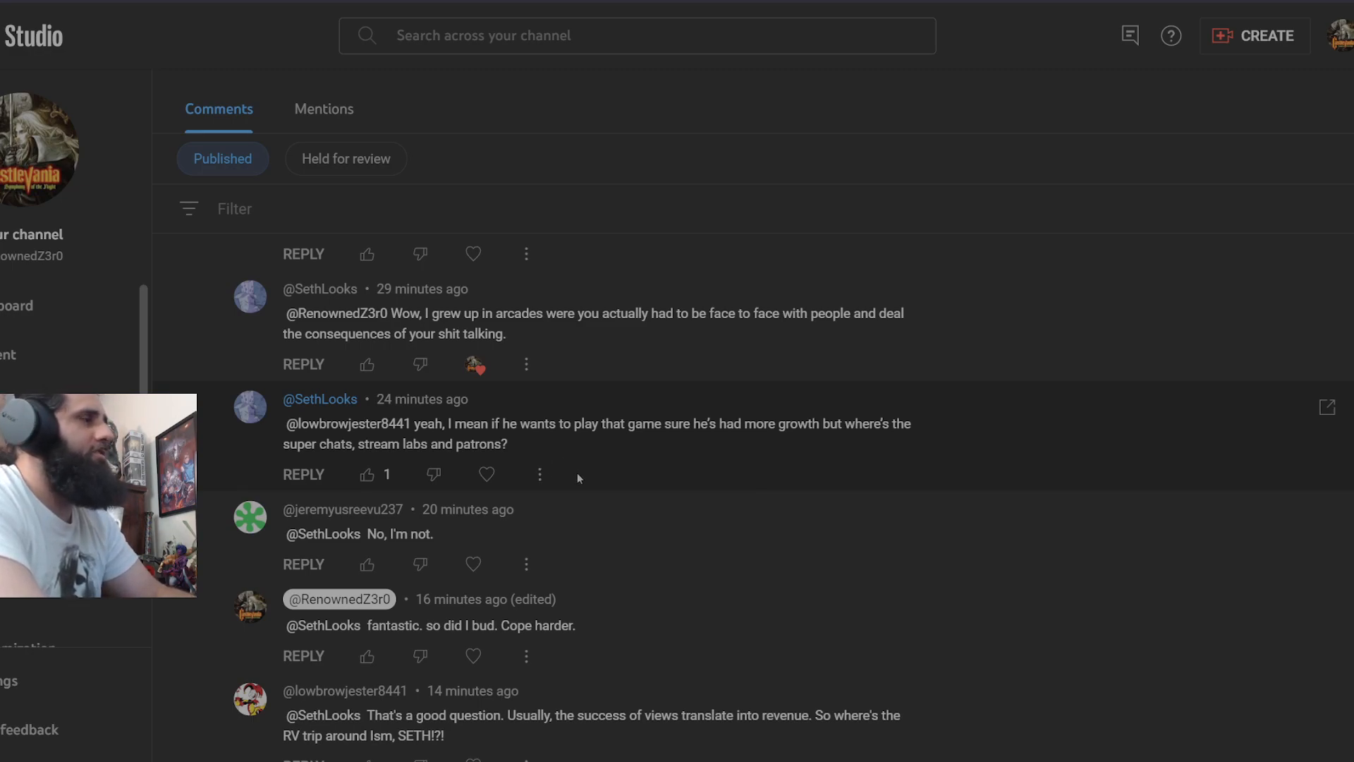
scroll("down", 3)
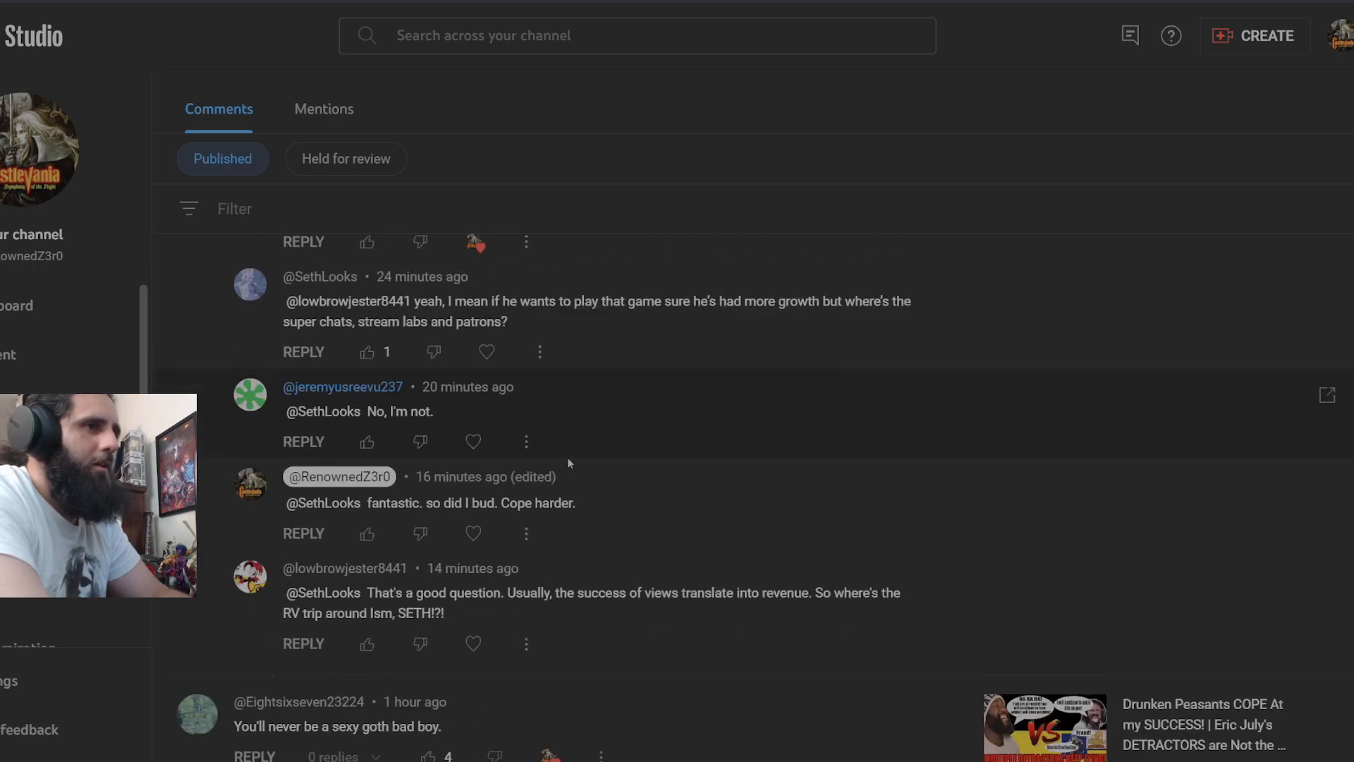
scroll("down", 3)
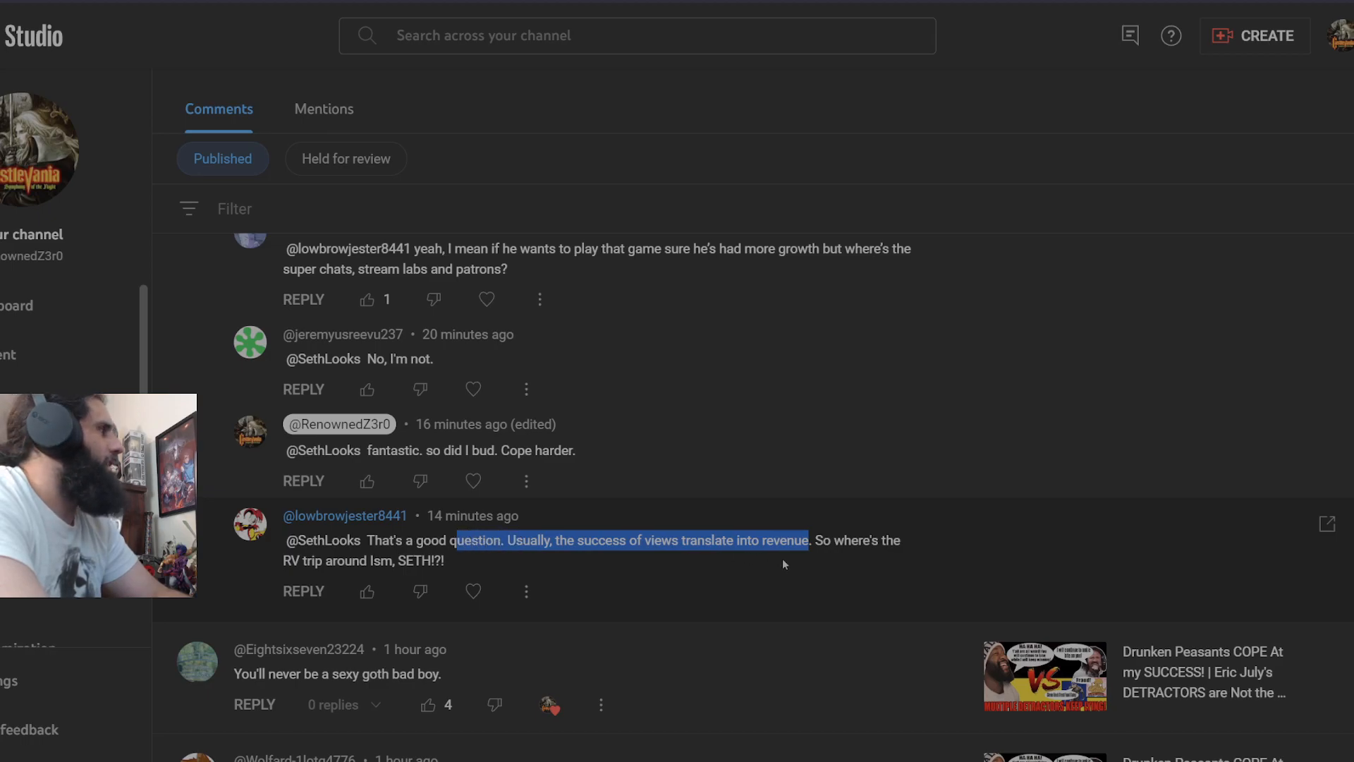
left_click(930, 542)
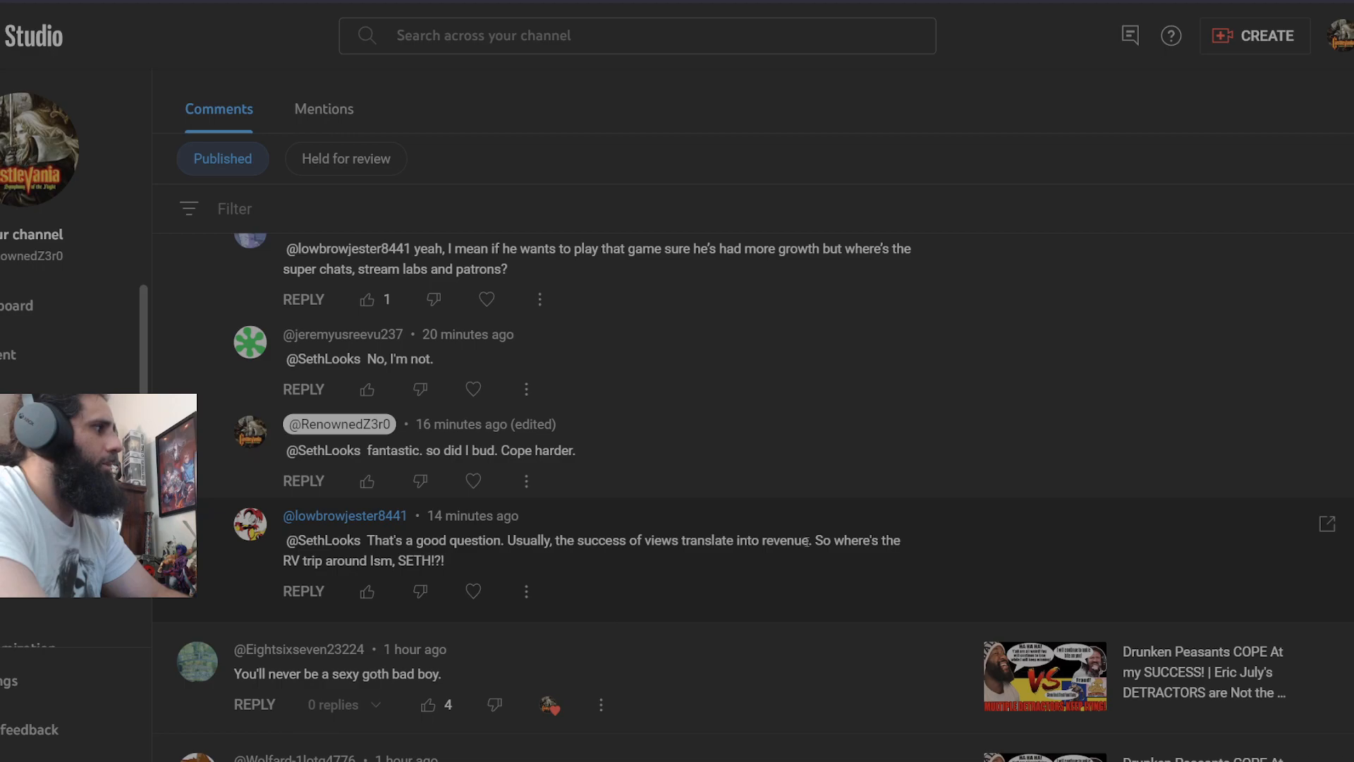
left_click_drag(361, 540, 809, 540)
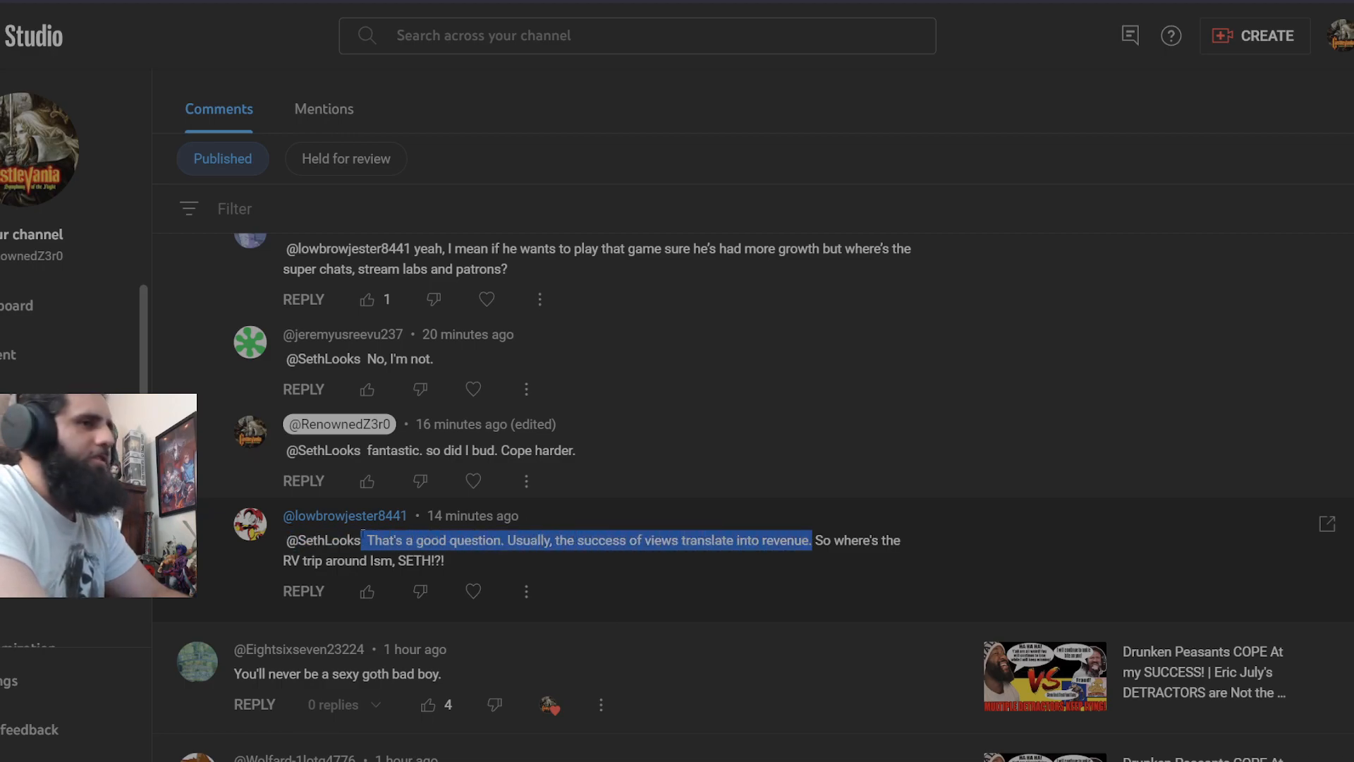
left_click(570, 563)
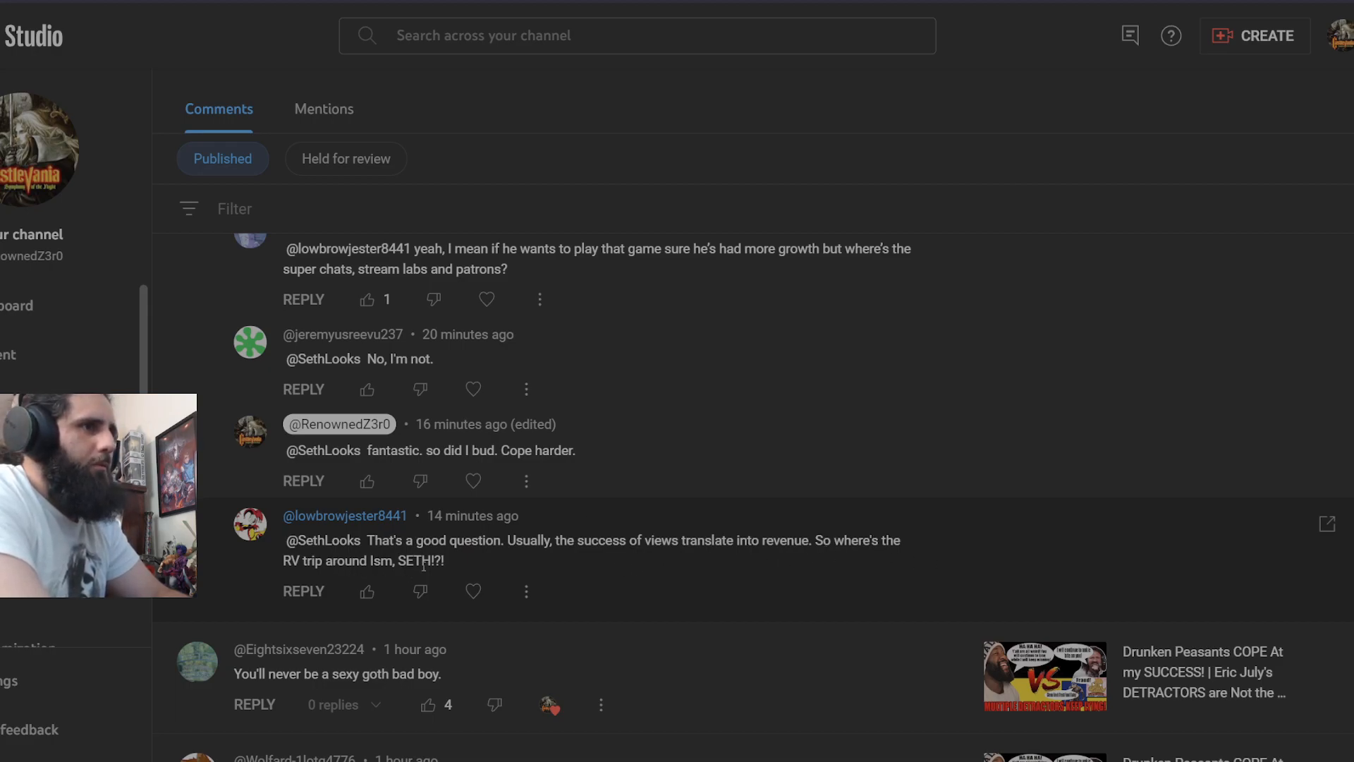
mouse_move(505, 574)
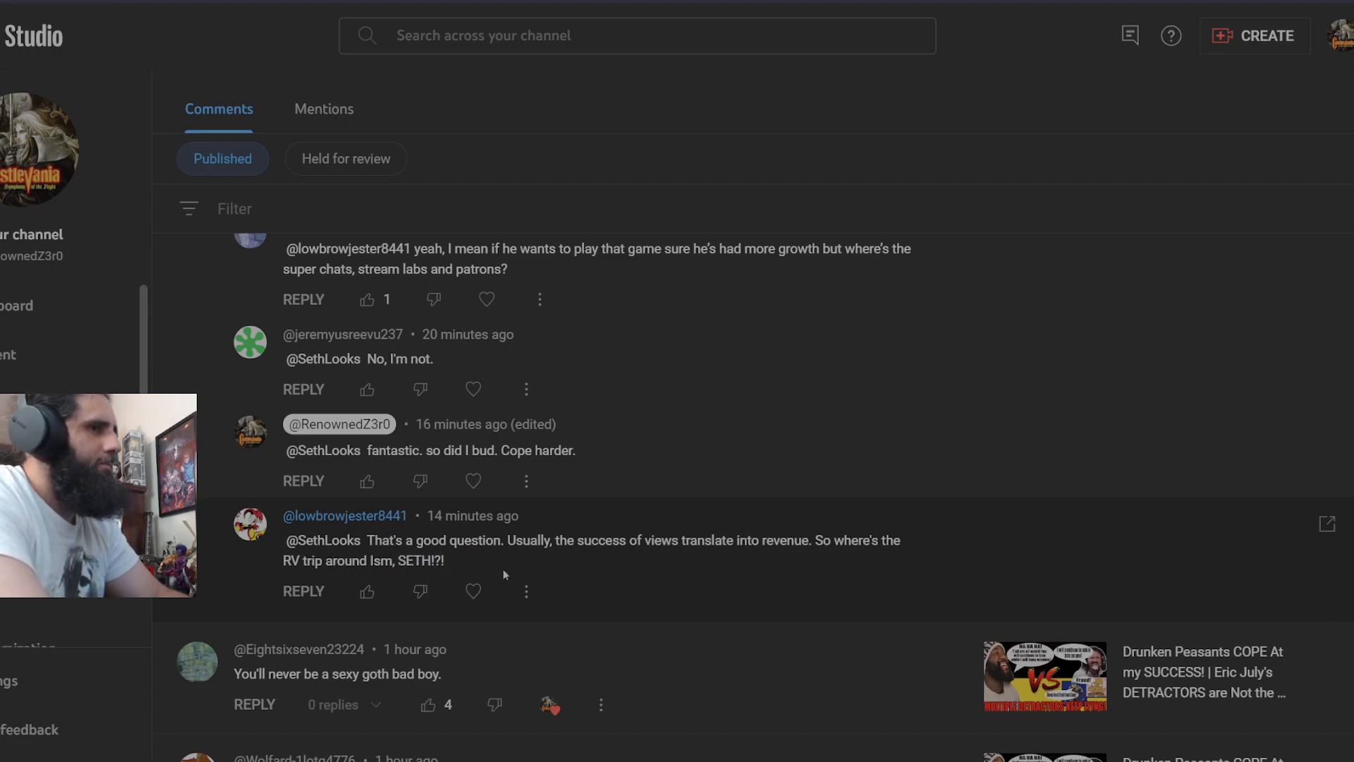
Scroll into the older comments, briefly selecting a comment's text along the way.
scroll("down", 3)
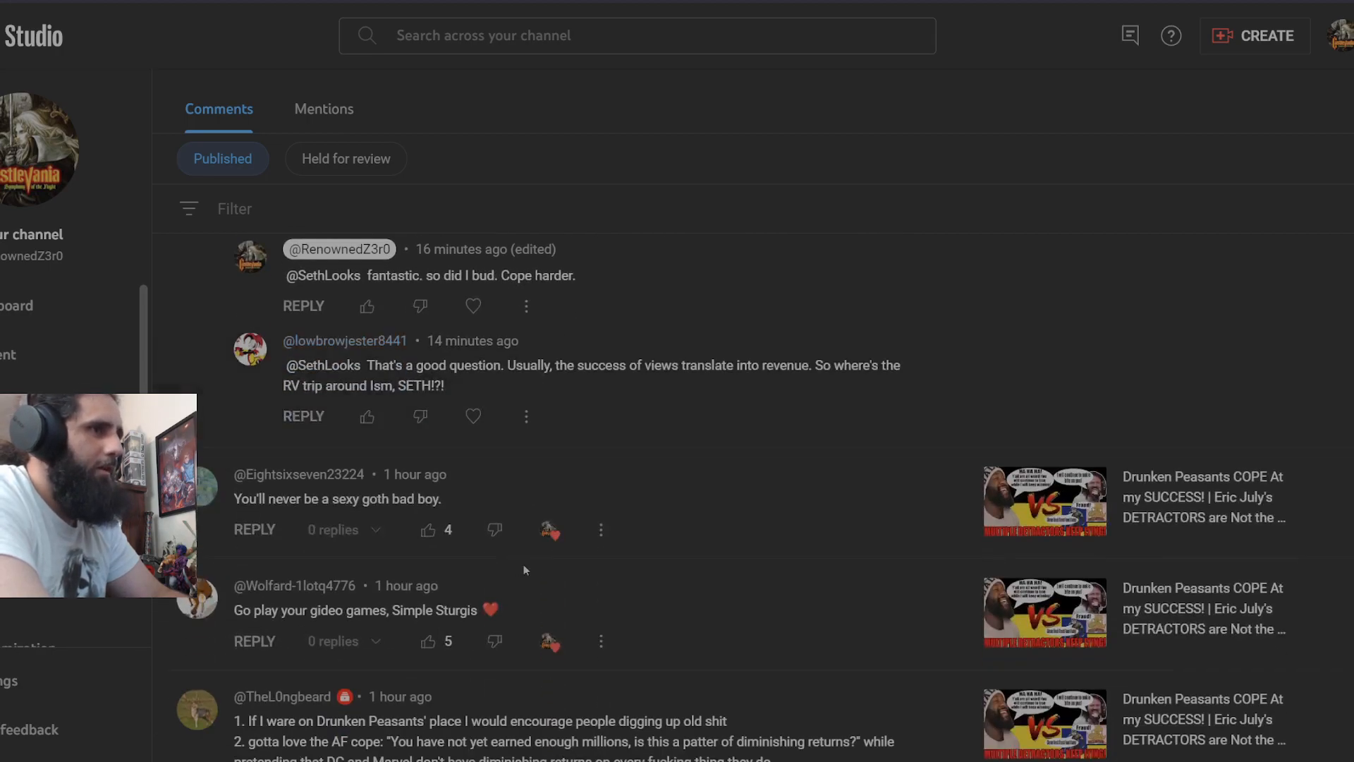
double_click(429, 498)
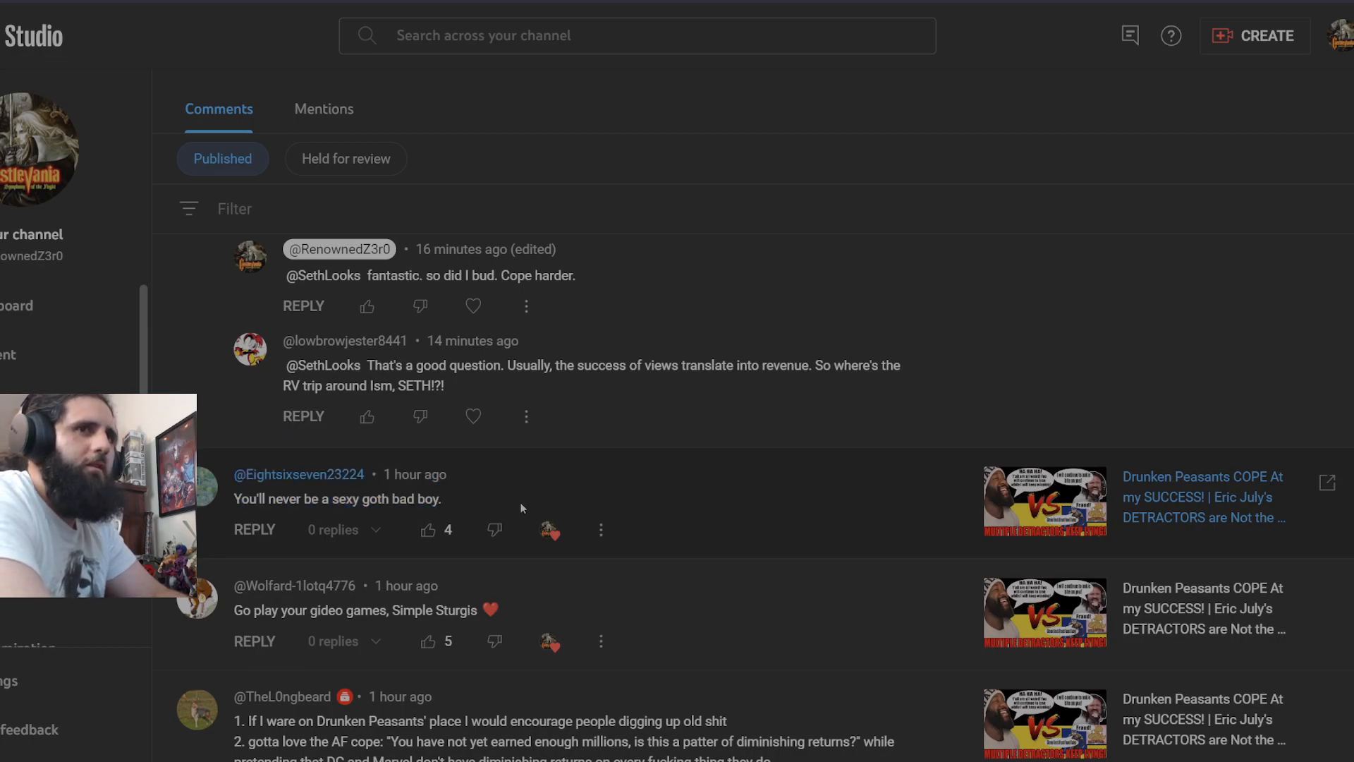
left_click_drag(233, 474, 439, 498)
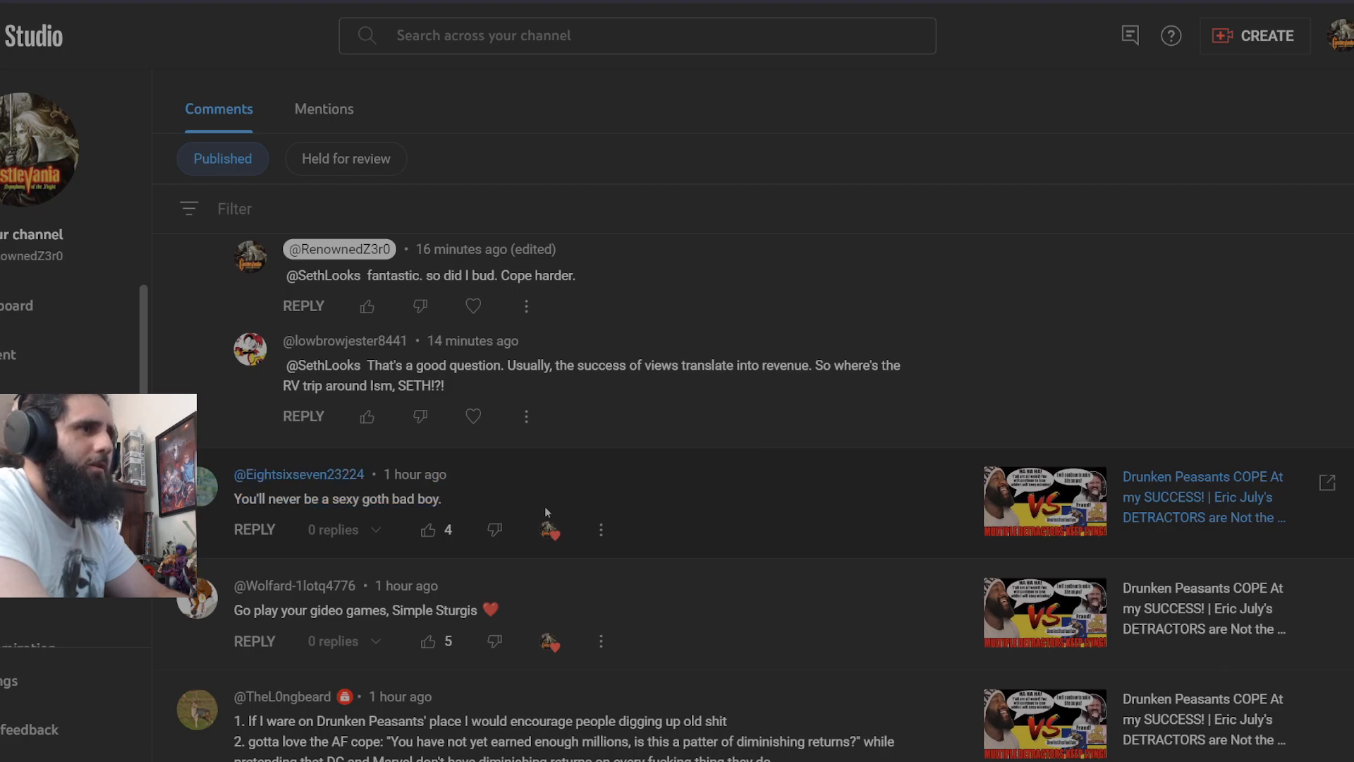
scroll("down", 3)
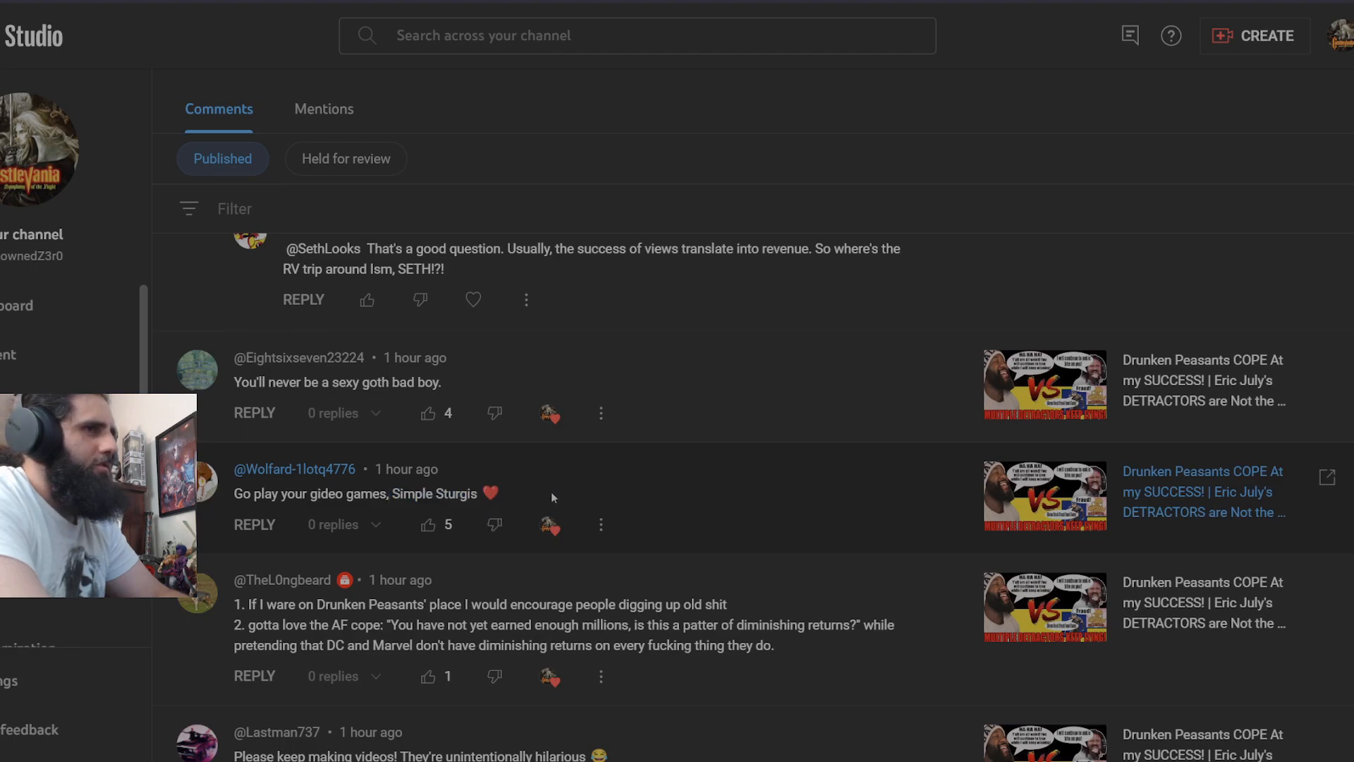
scroll("down", 3)
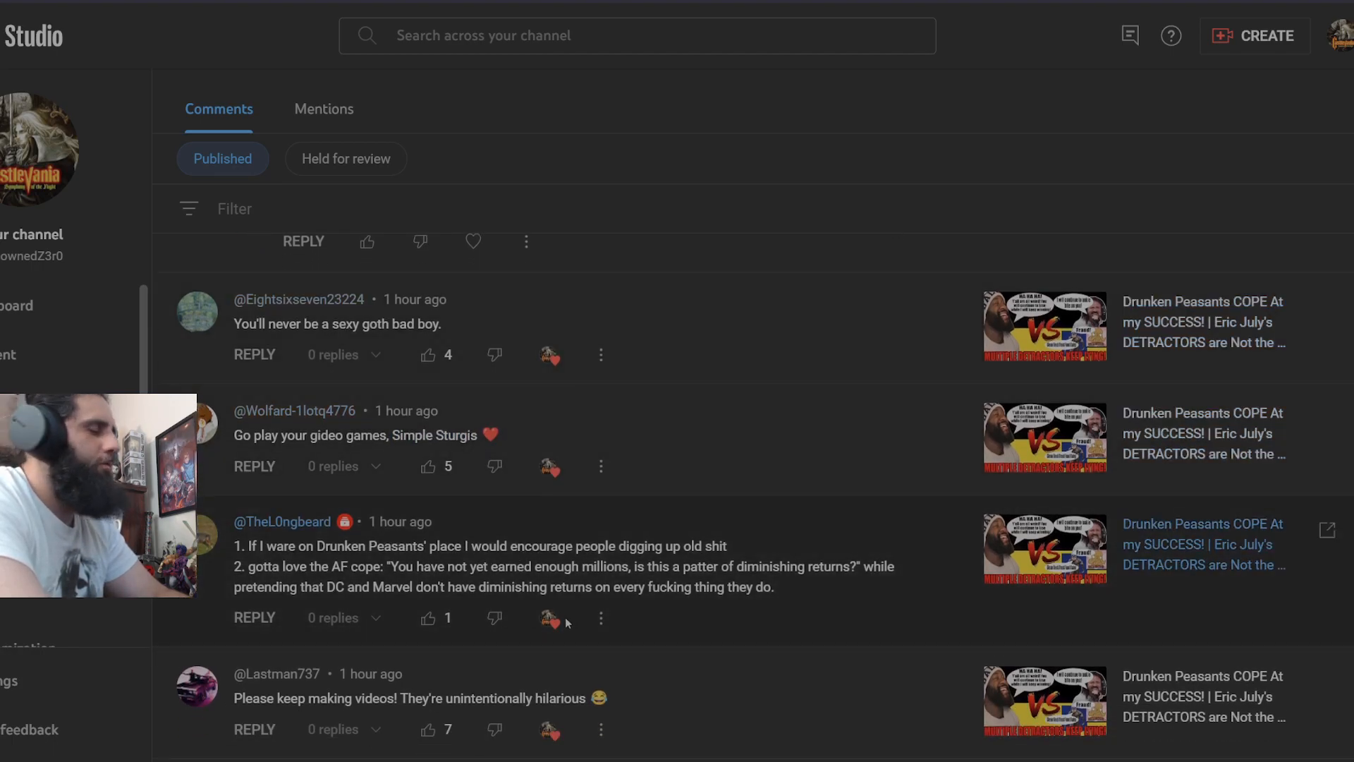
scroll("down", 3)
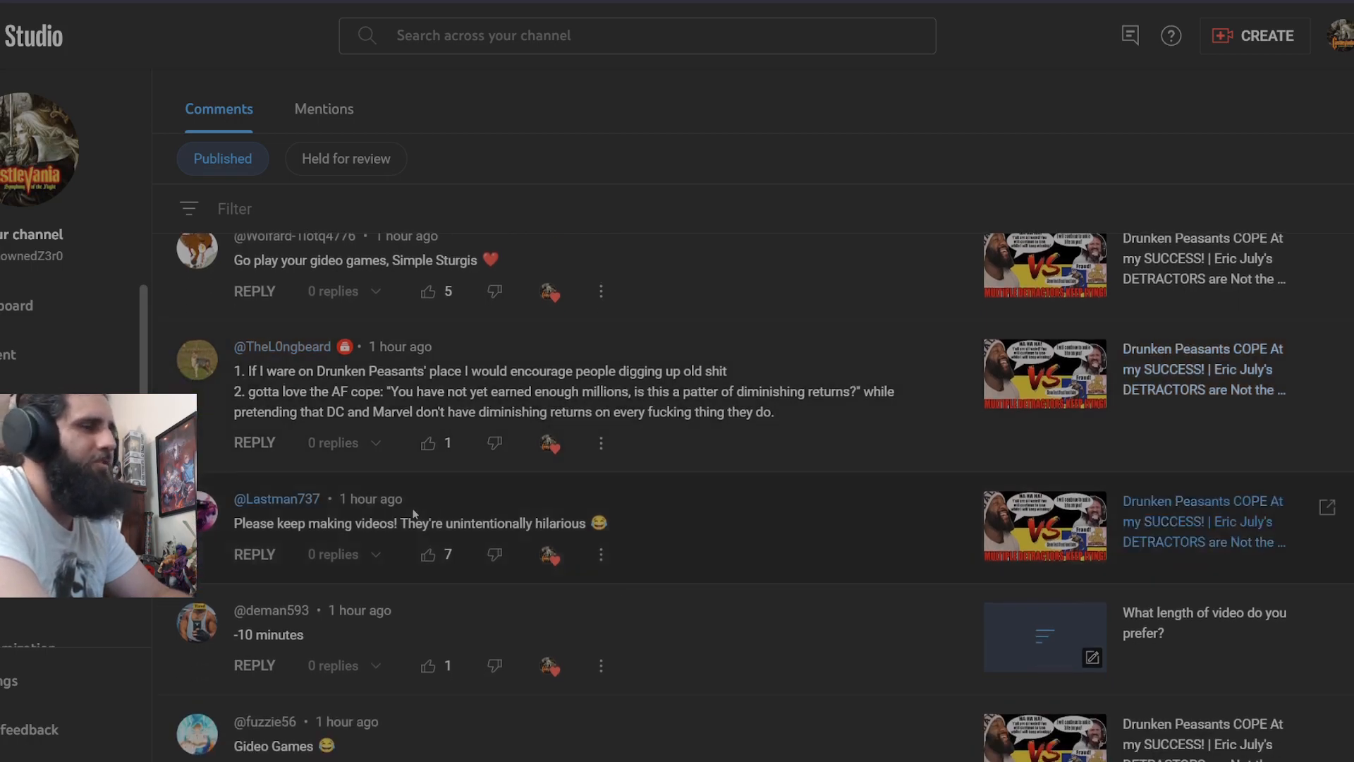
Continue down to the DrunkenPeasants 'cowardly' comment with its 5 replies expanded.
scroll("down", 3)
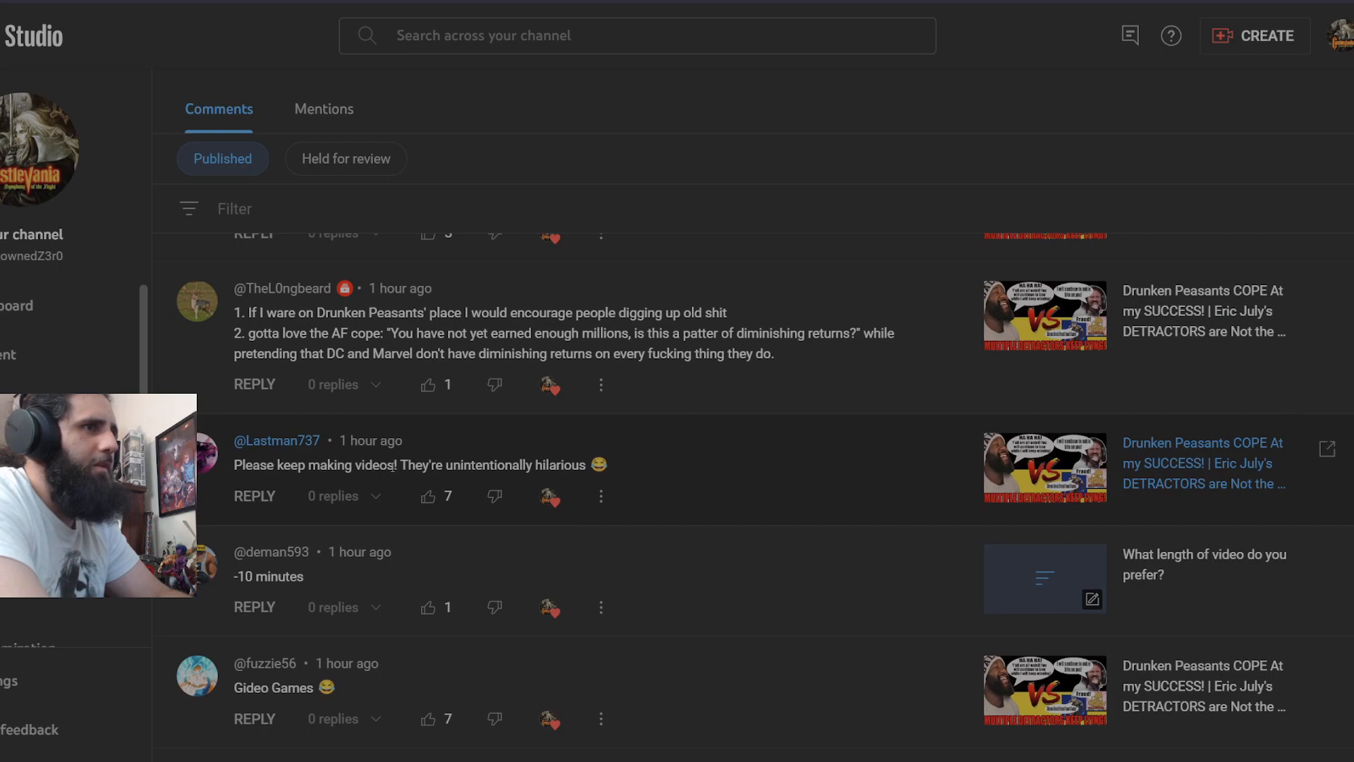
scroll("down", 3)
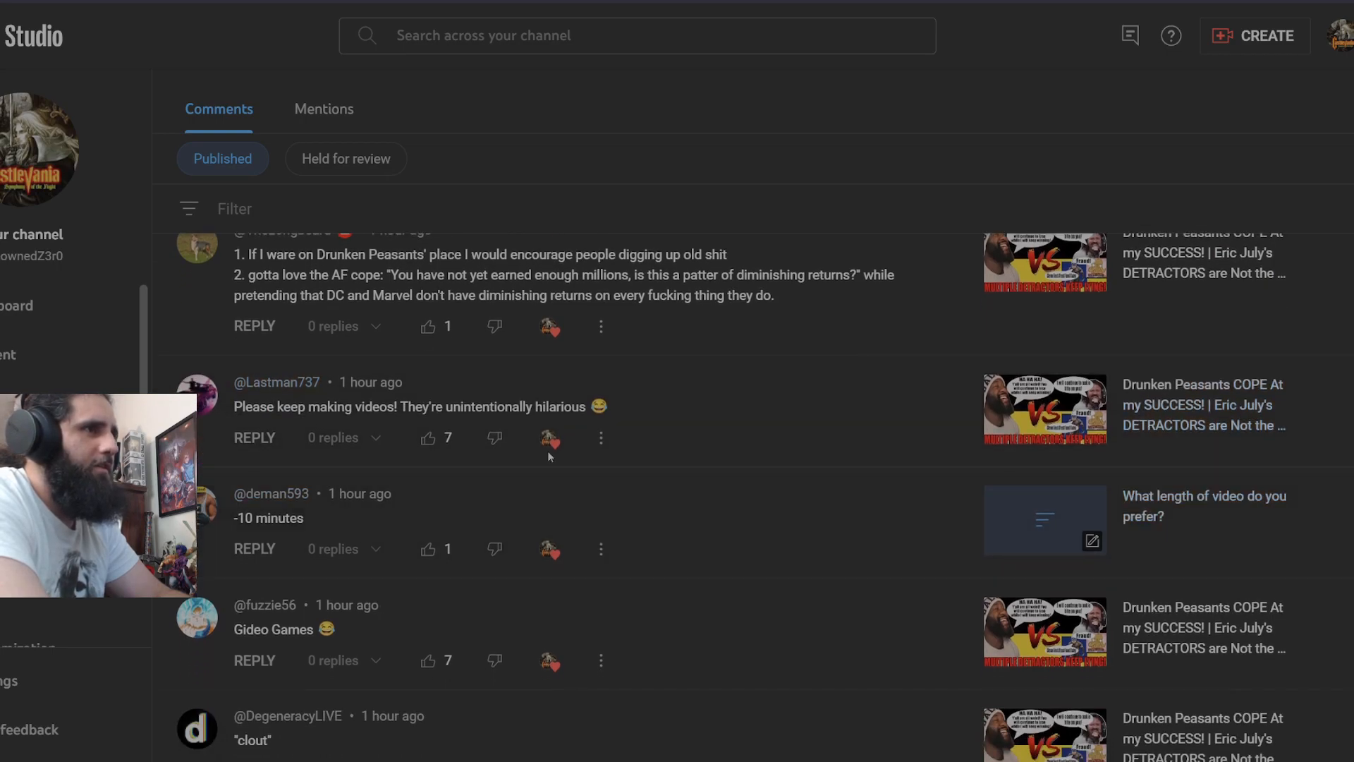
scroll("down", 3)
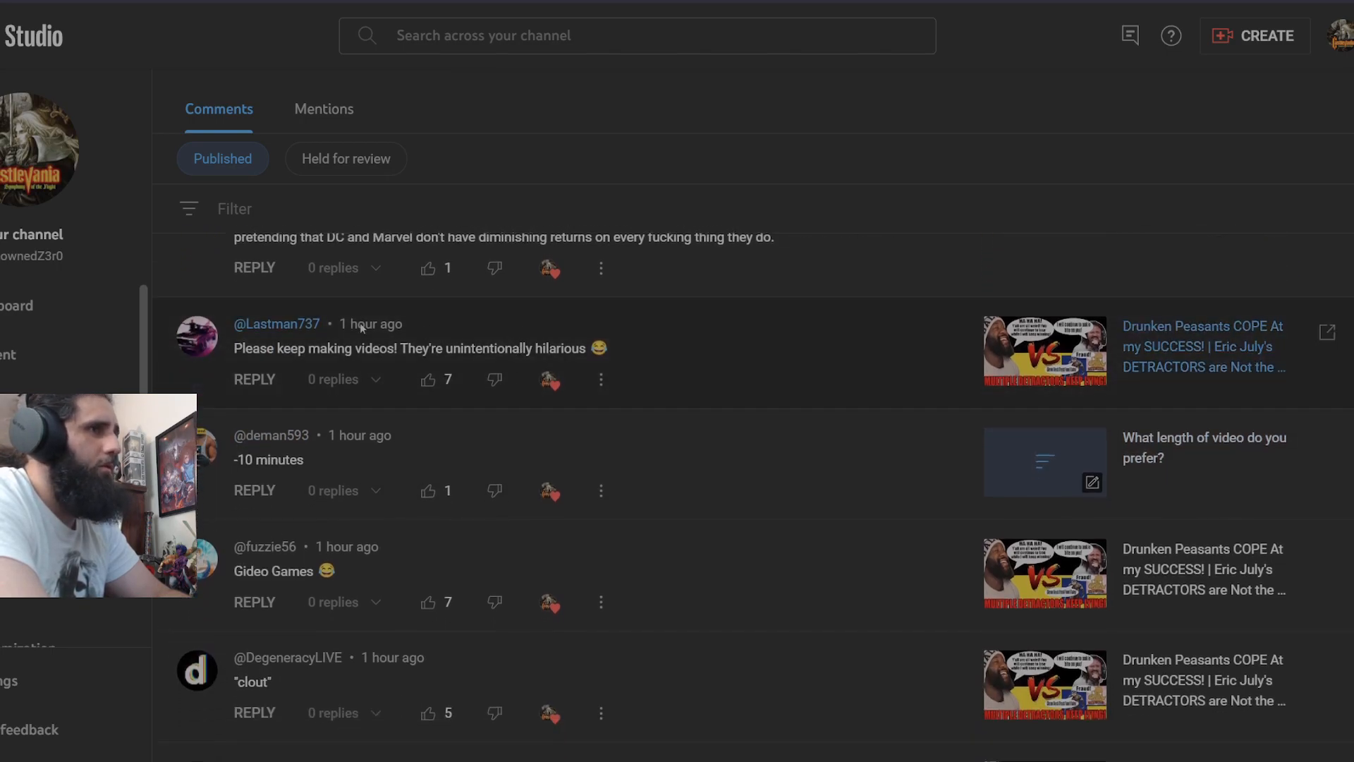
scroll("down", 3)
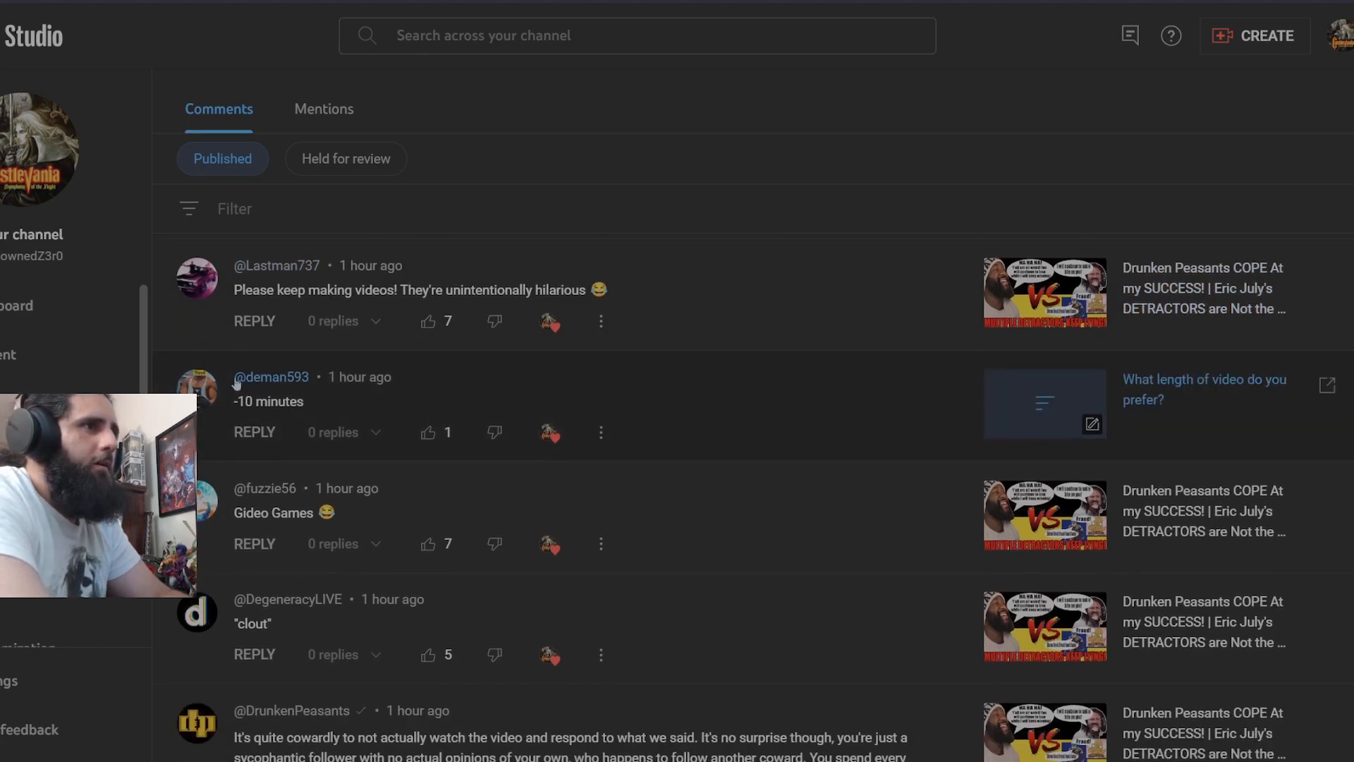
scroll("down", 3)
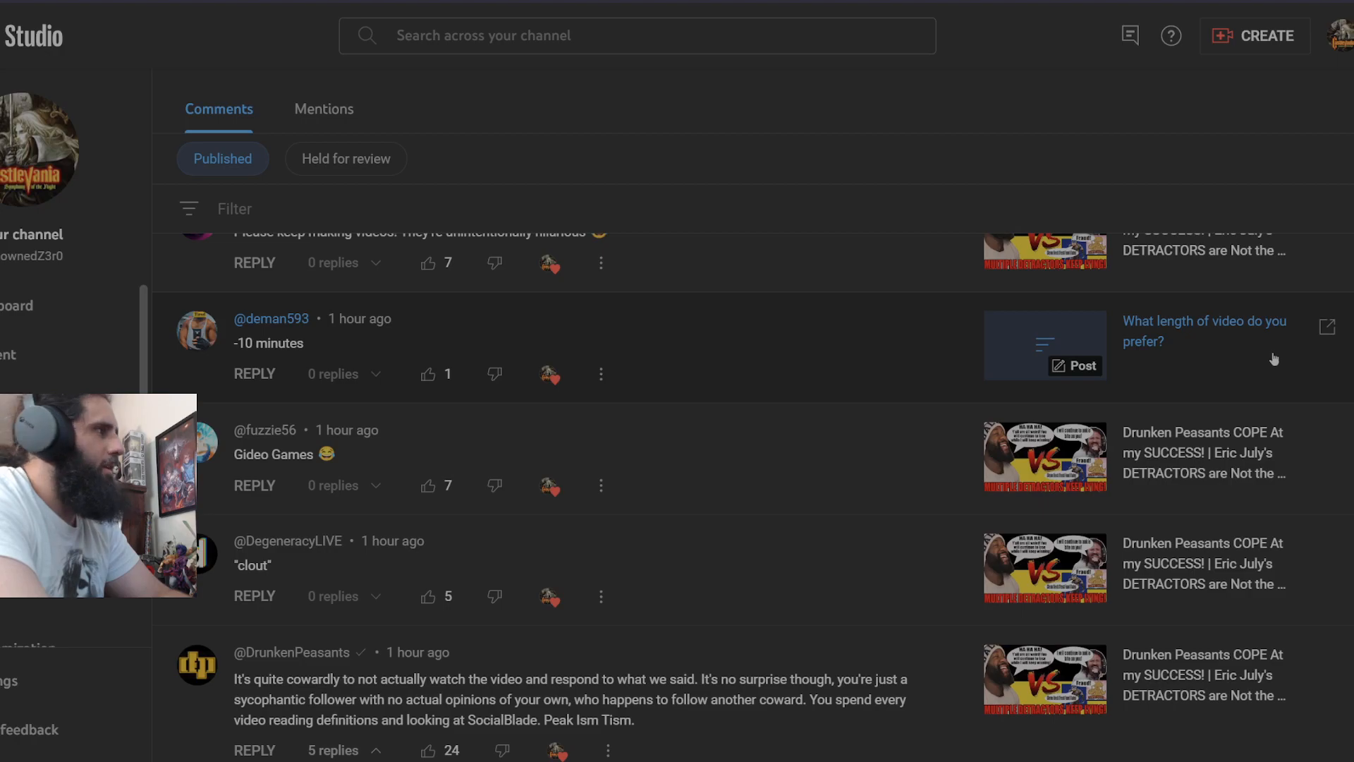
mouse_move(417, 340)
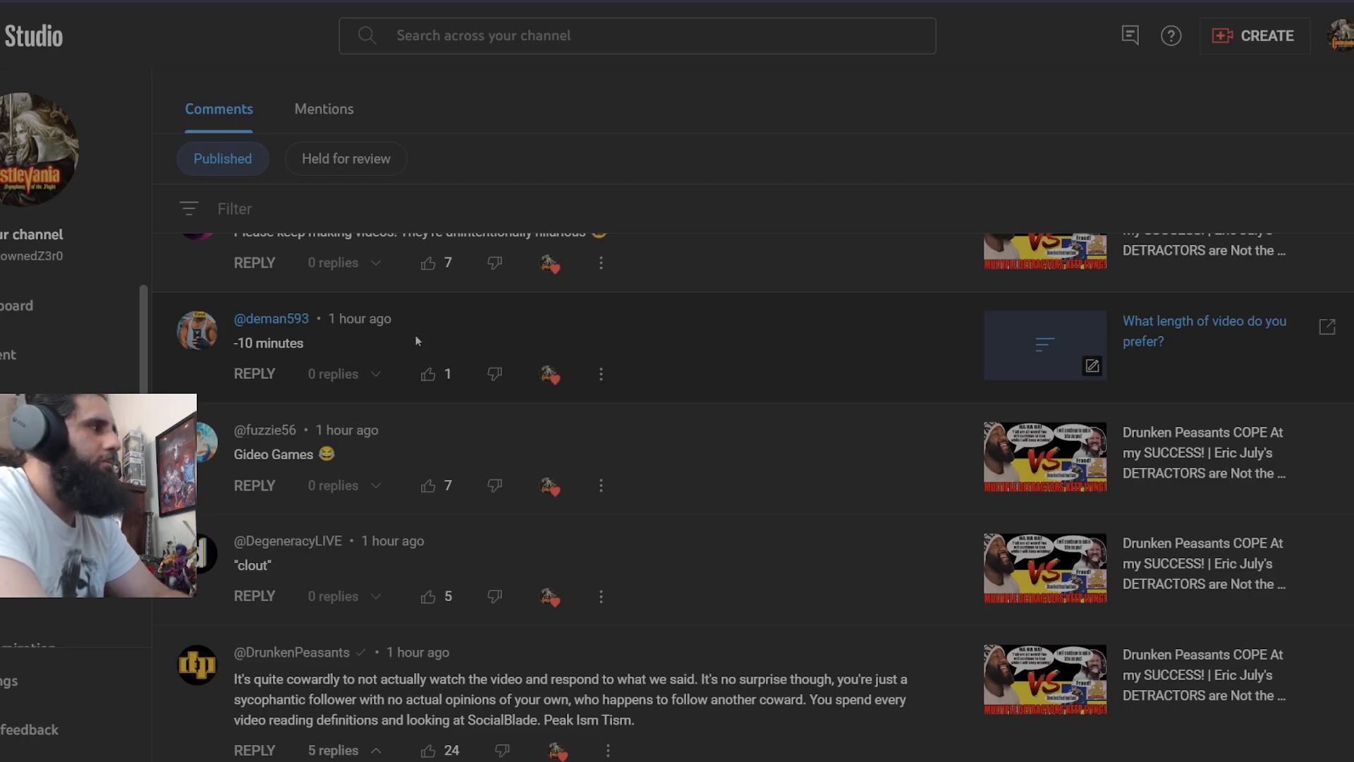
scroll("down", 3)
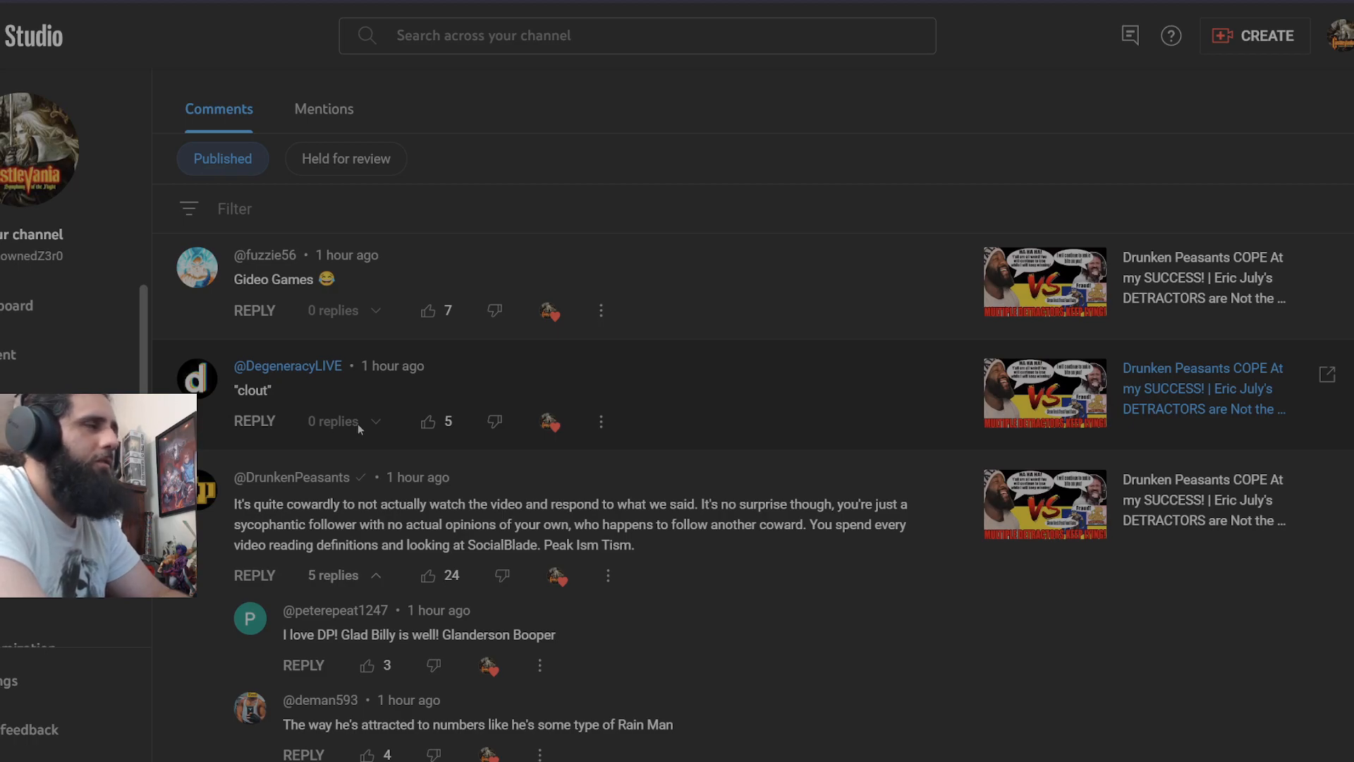
scroll("down", 3)
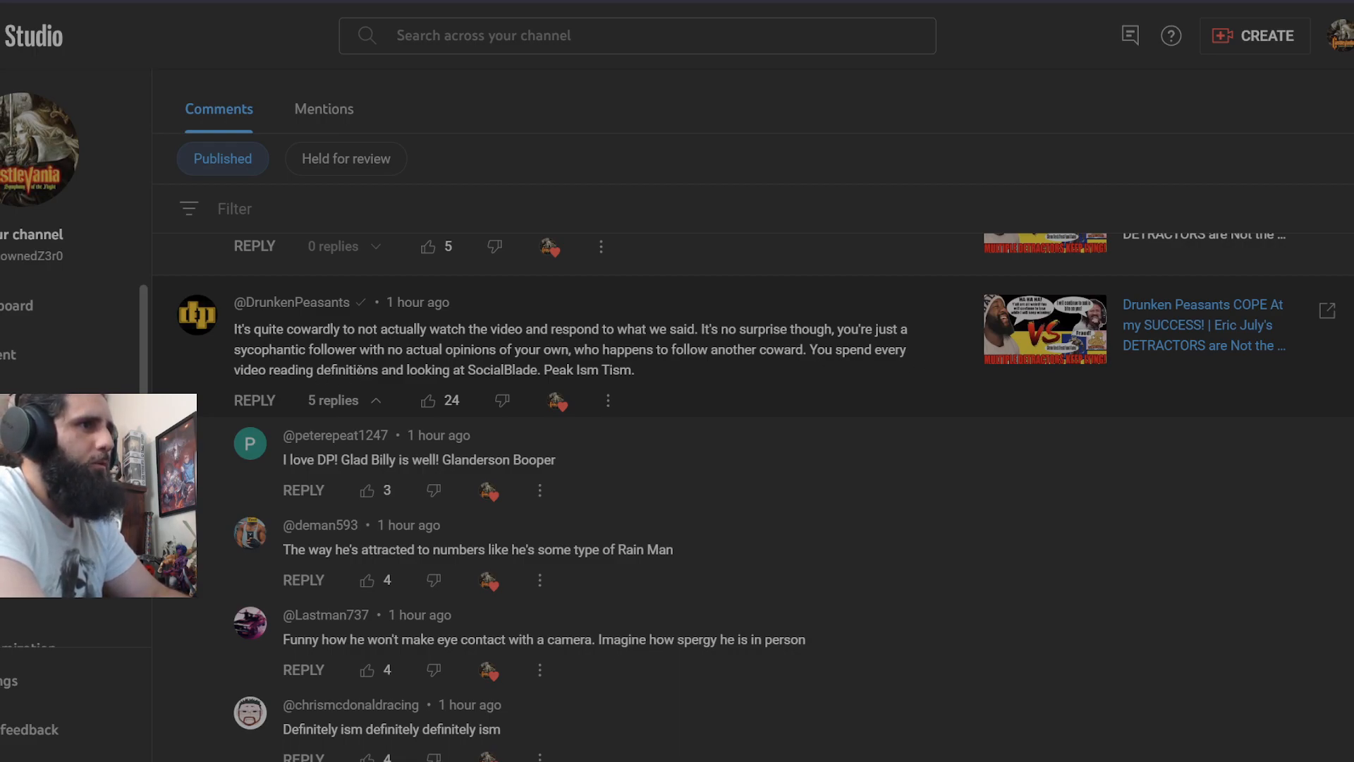
left_click_drag(560, 369, 632, 369)
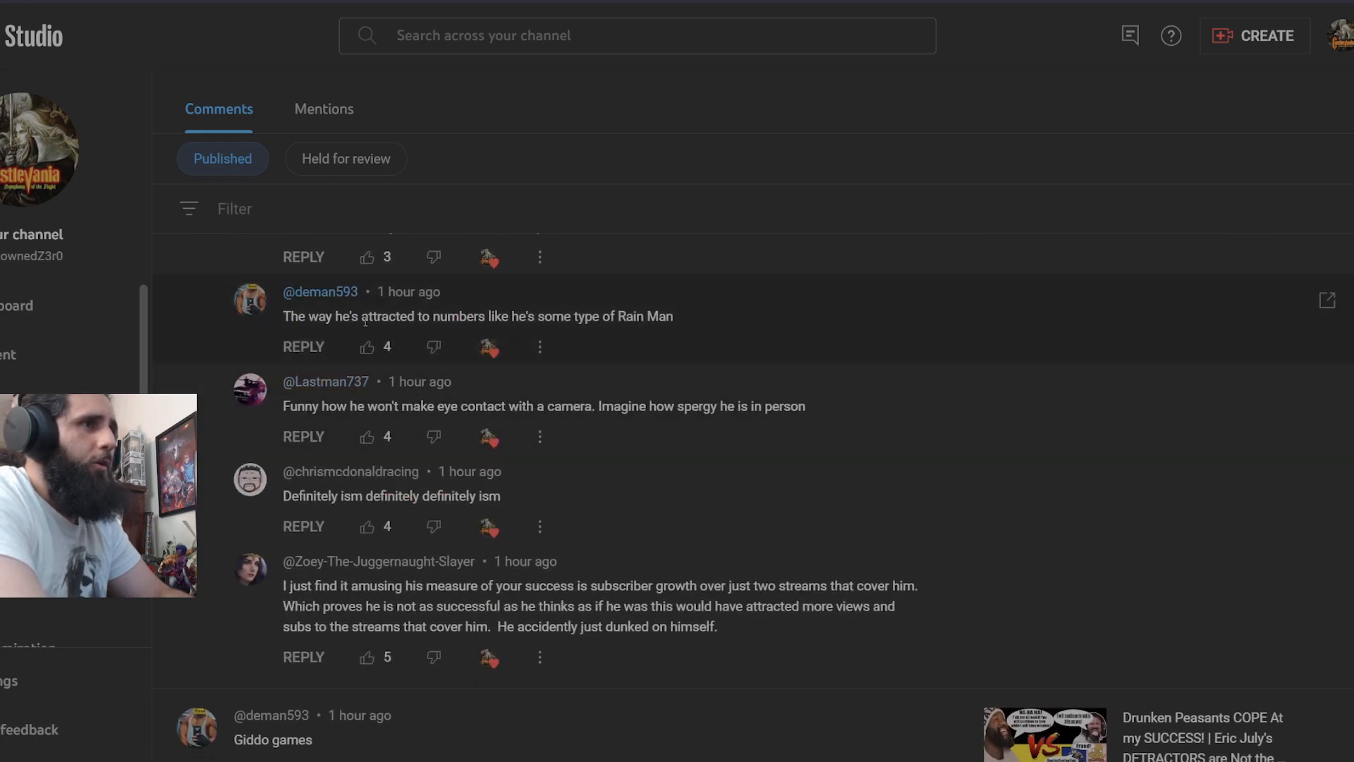
mouse_move(707, 330)
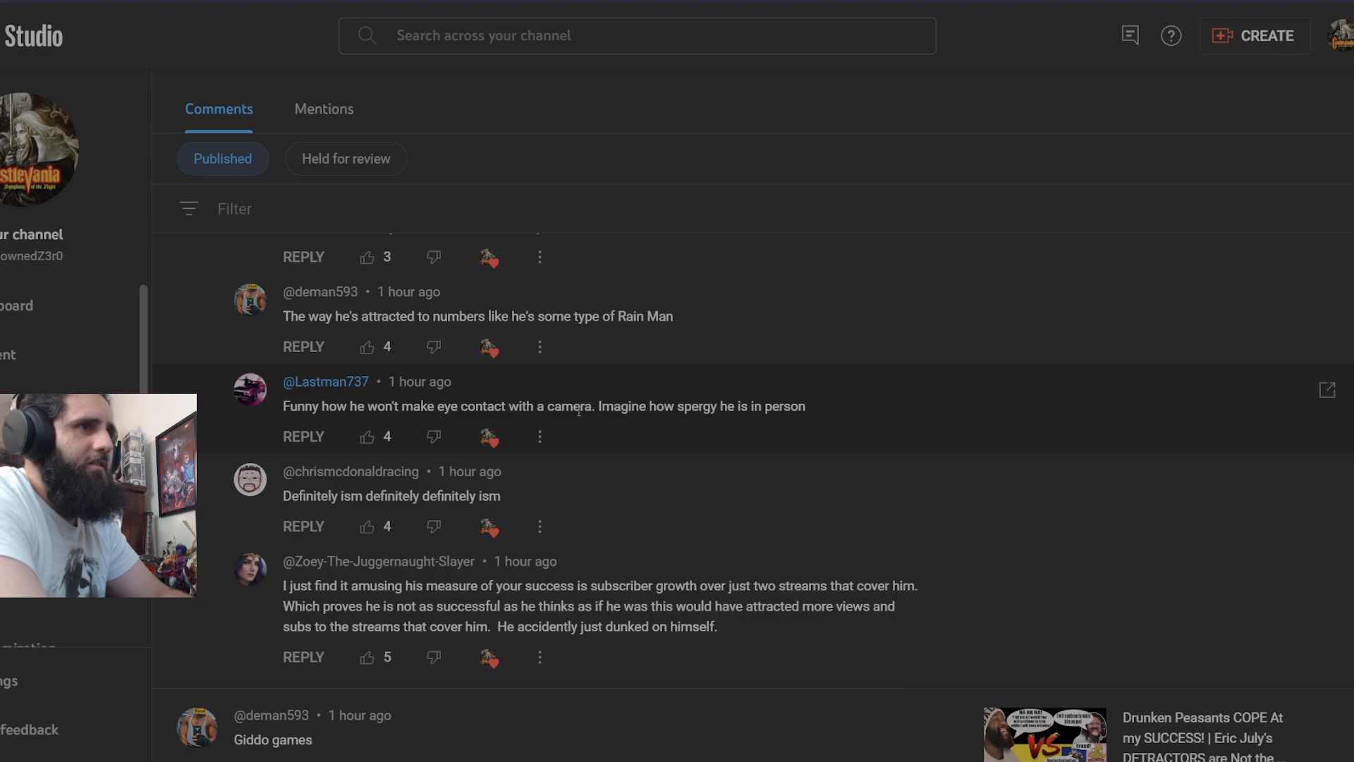
left_click_drag(601, 406, 804, 406)
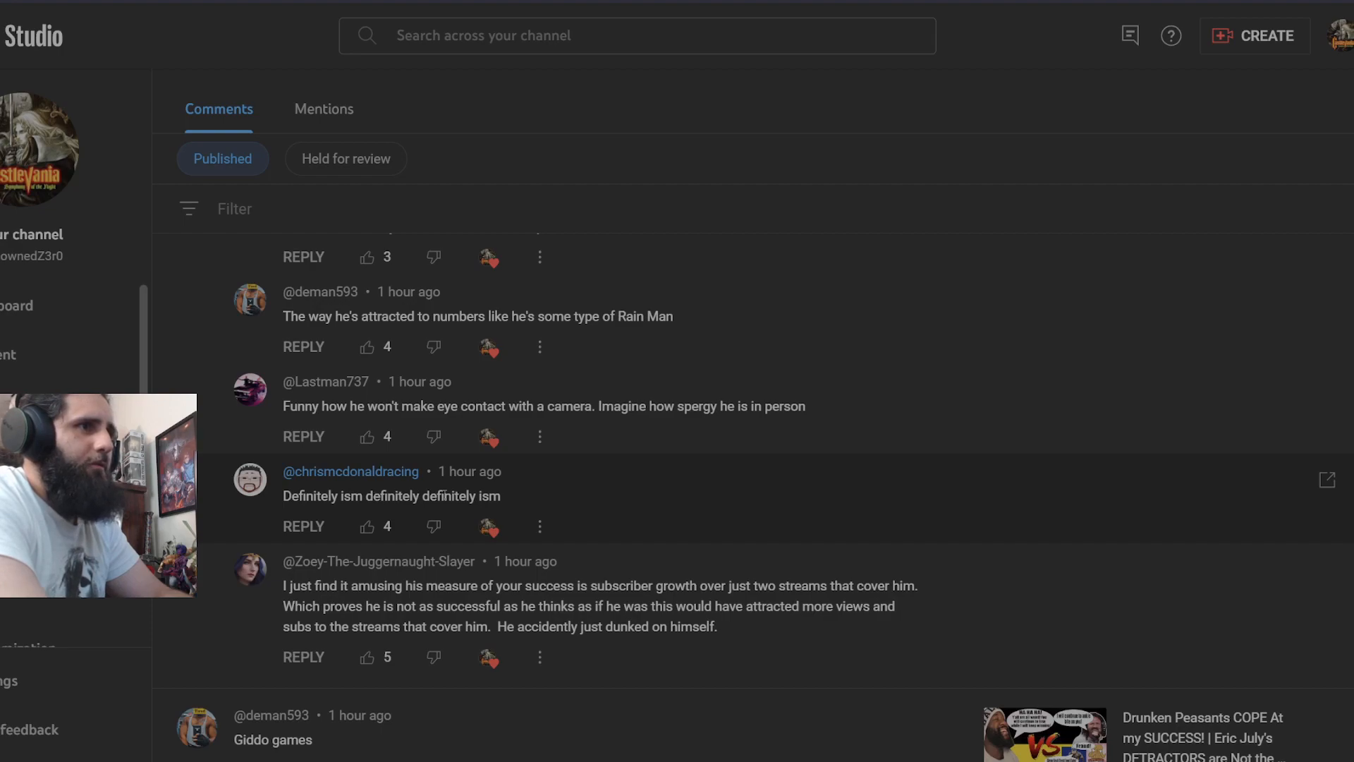
left_click_drag(283, 495, 499, 495)
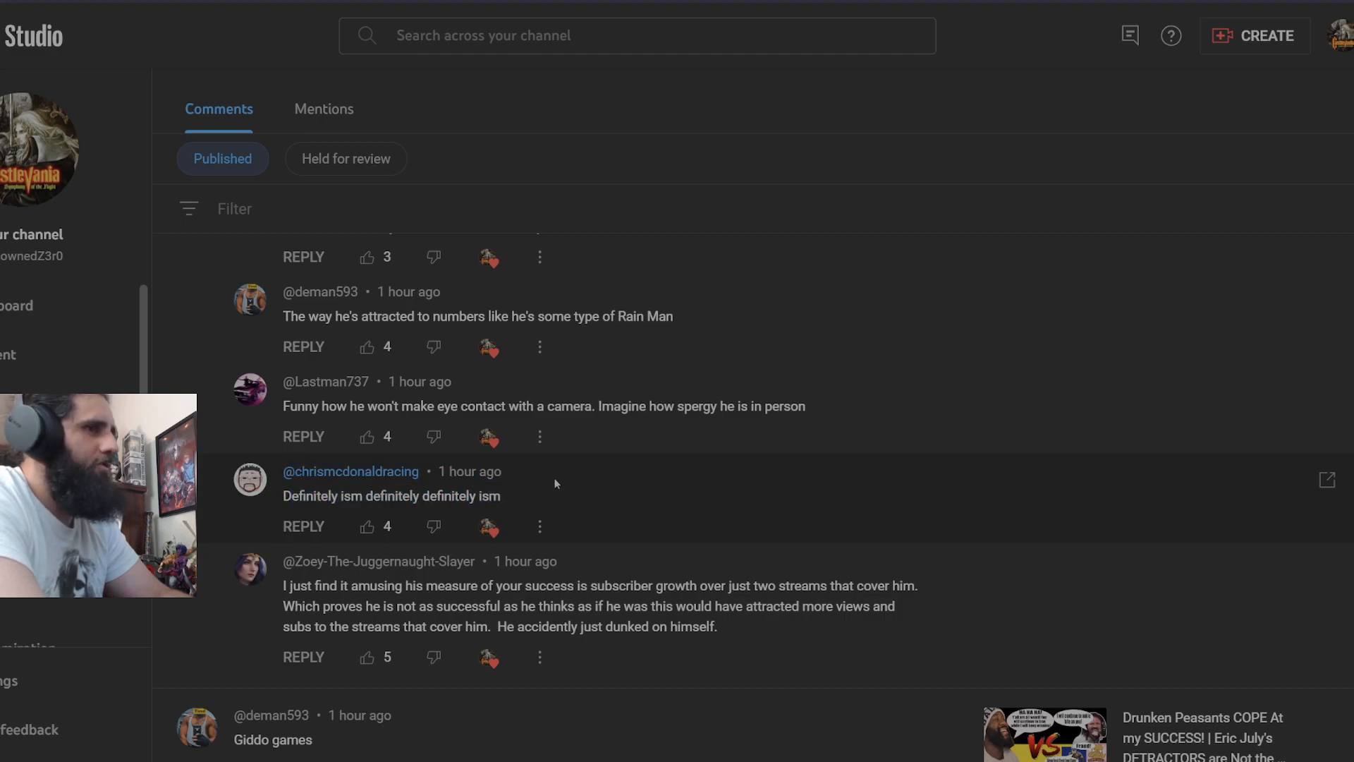
scroll("down", 3)
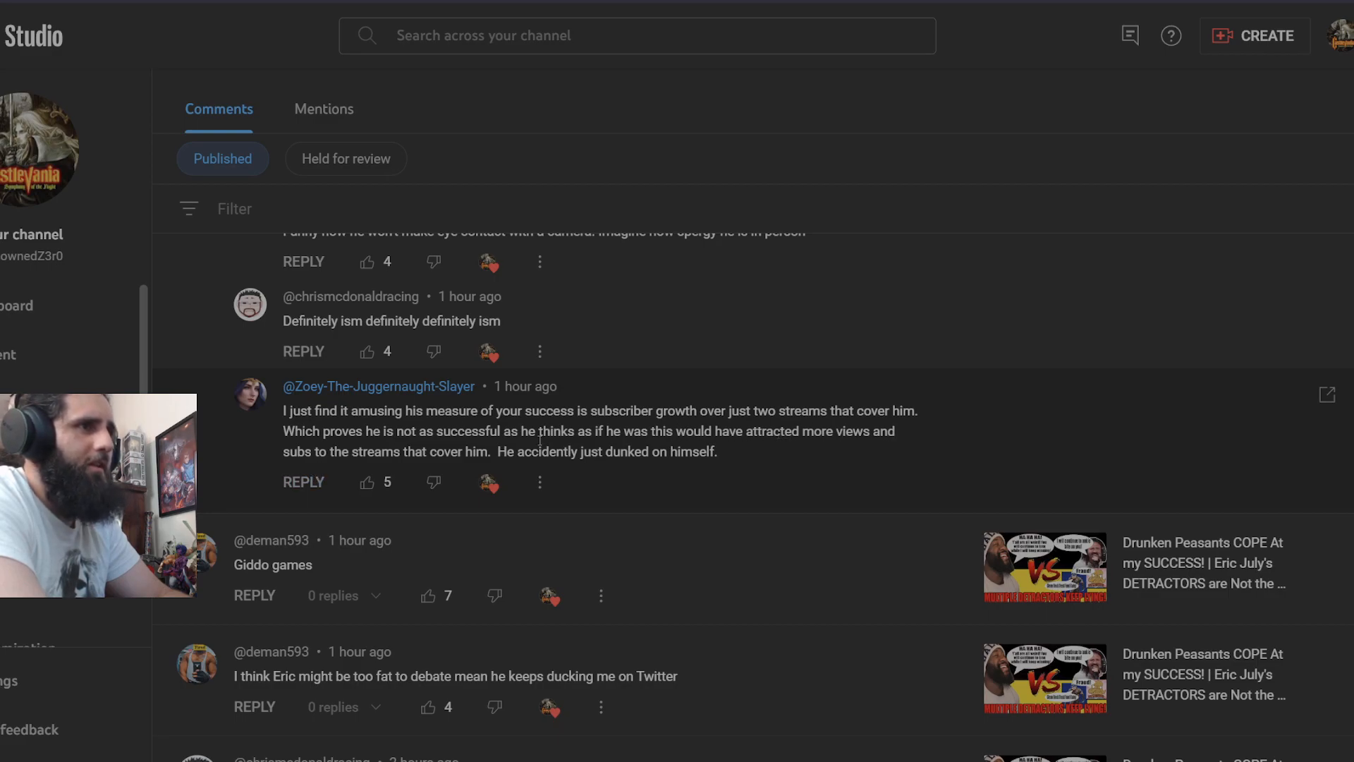
left_click_drag(509, 431, 890, 432)
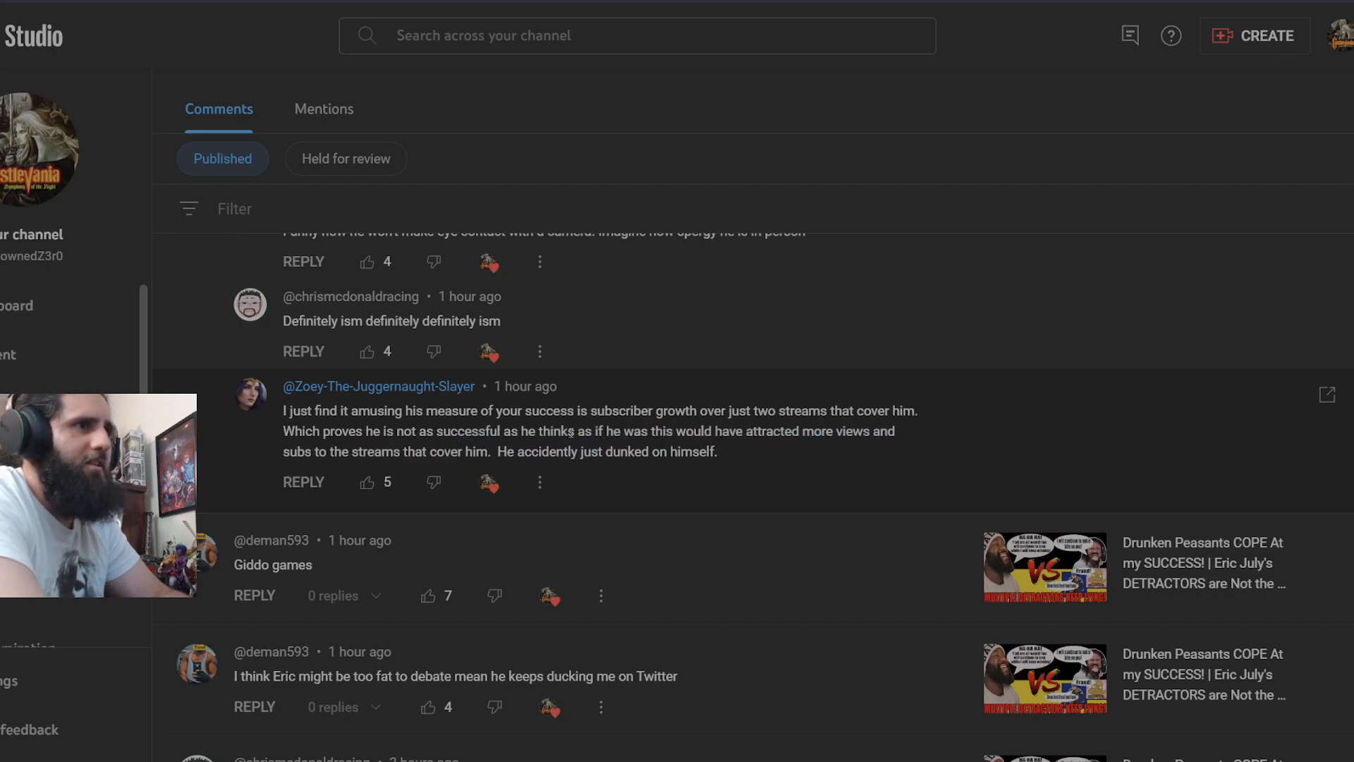
double_click(532, 432)
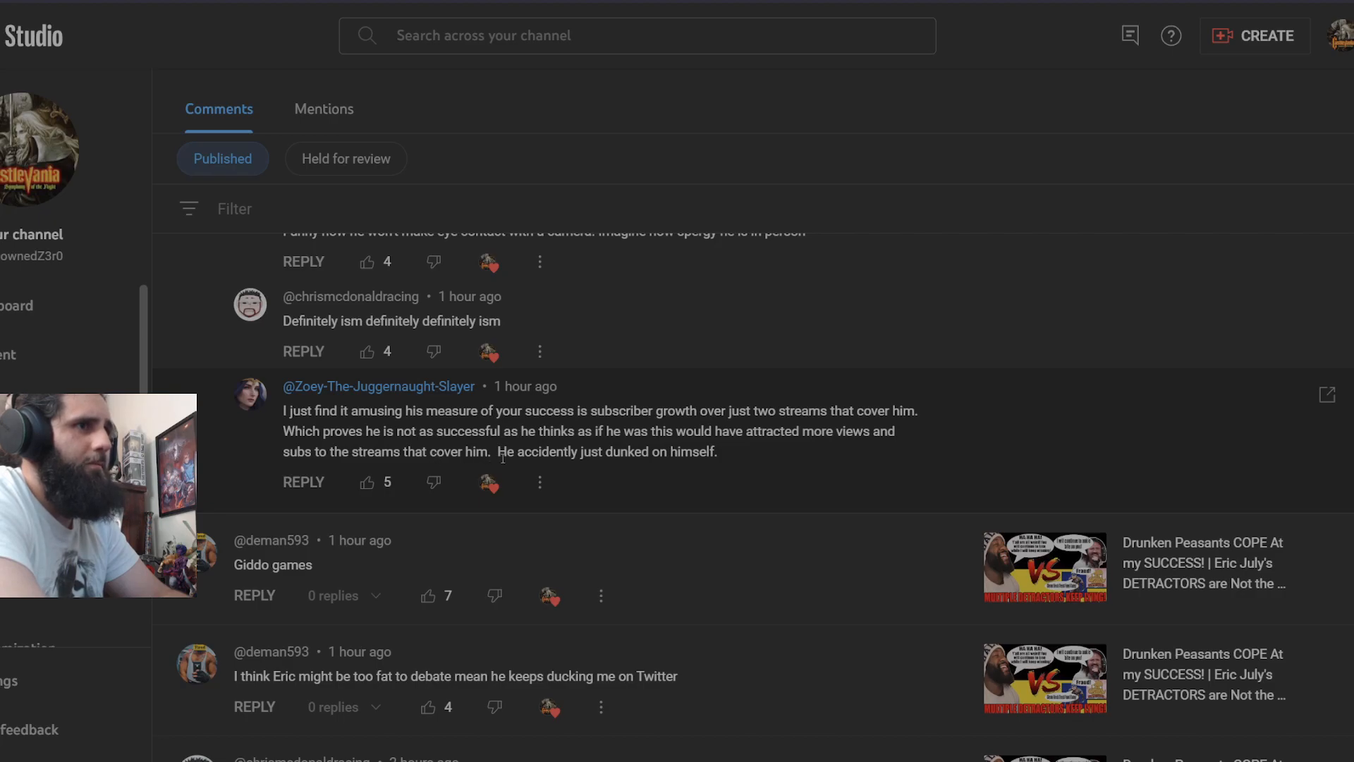
left_click_drag(407, 432, 716, 451)
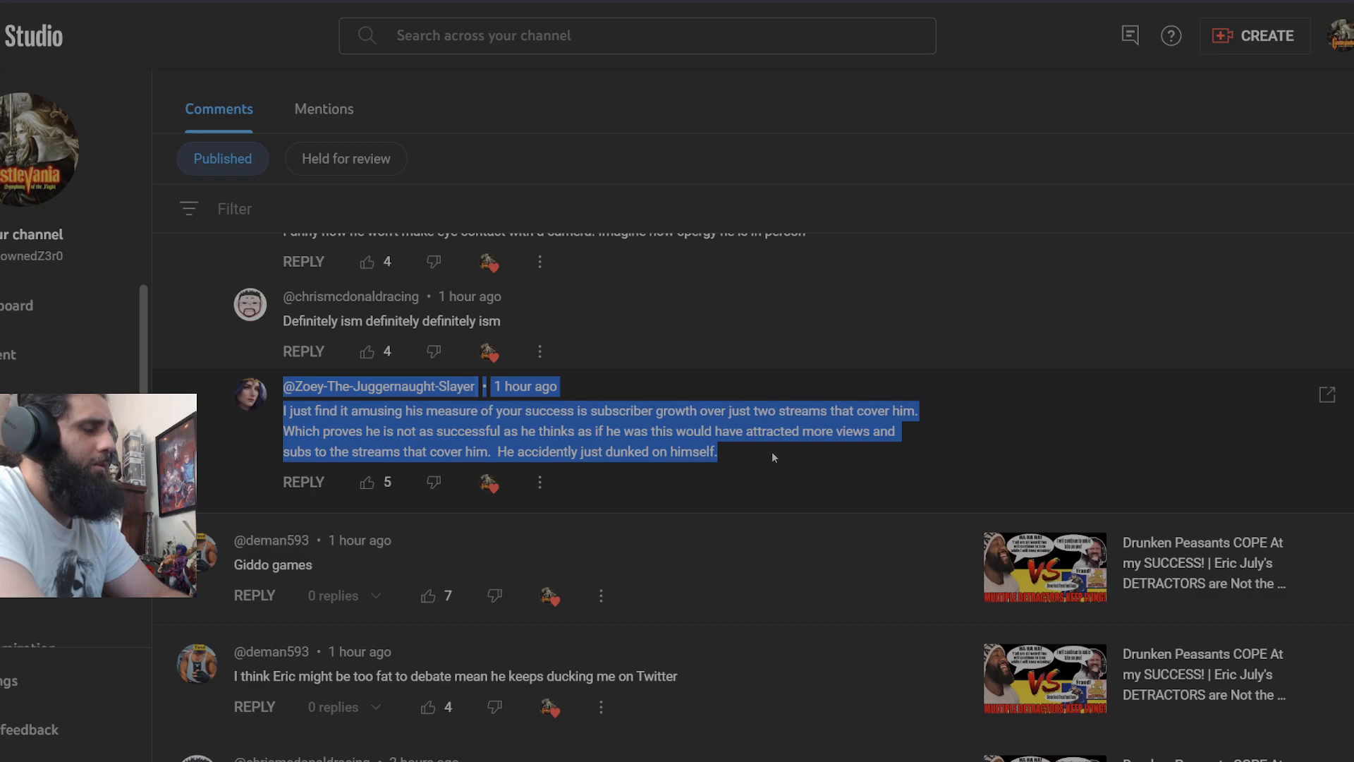
scroll("down", 3)
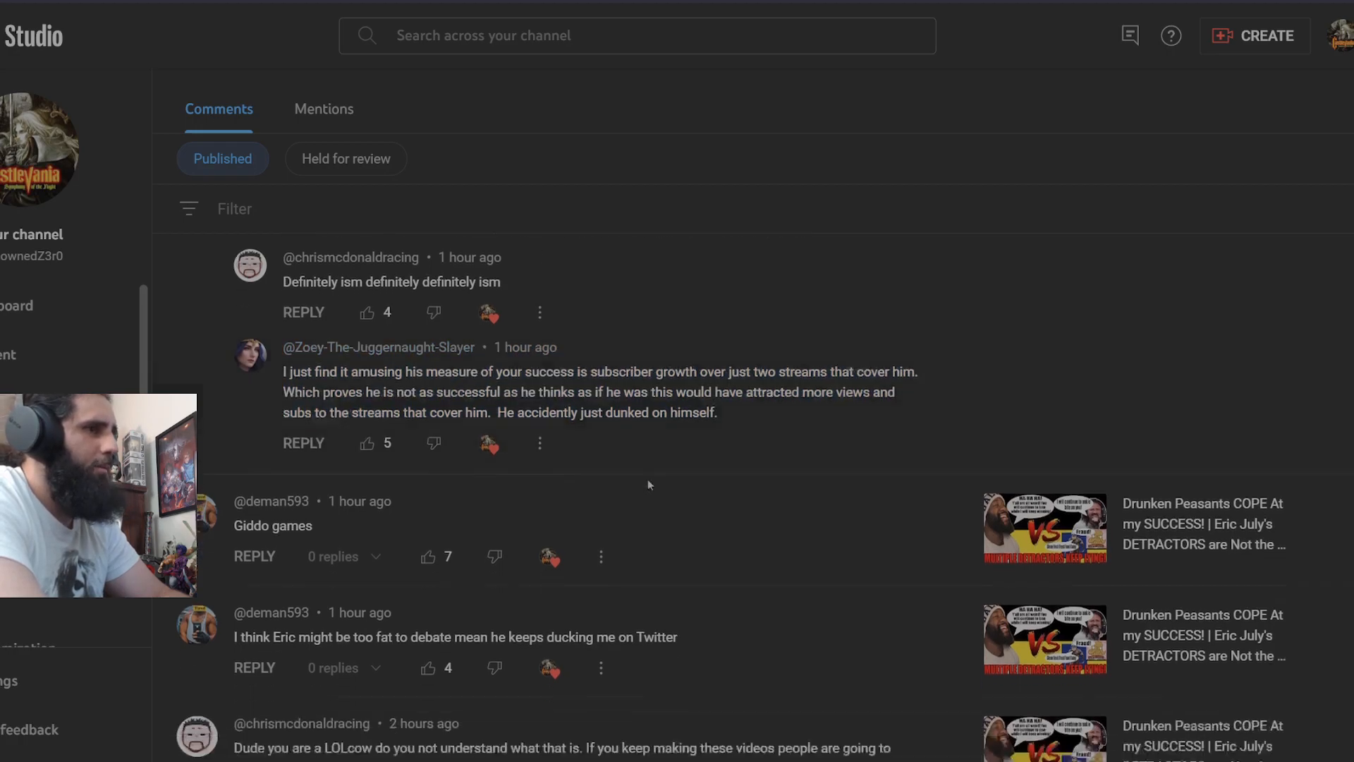
scroll("down", 3)
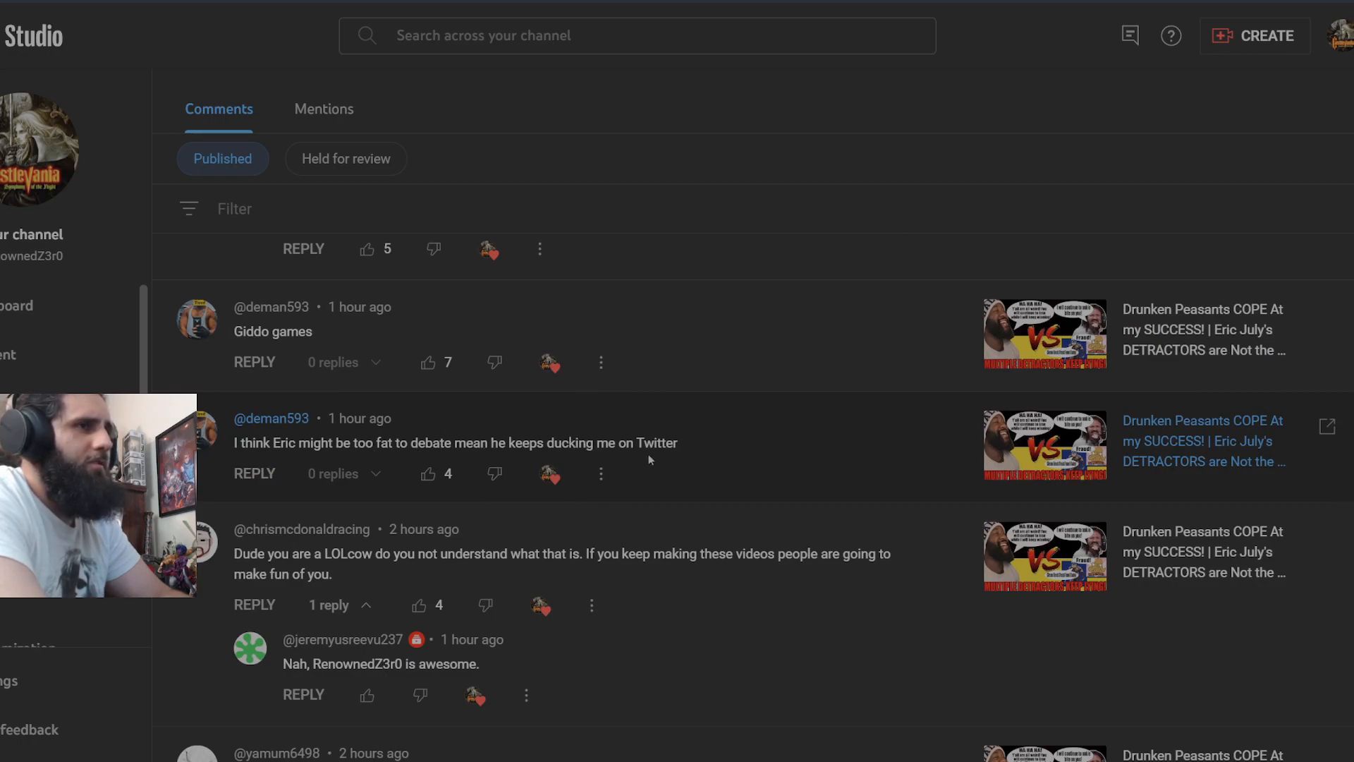
left_click_drag(232, 417, 679, 443)
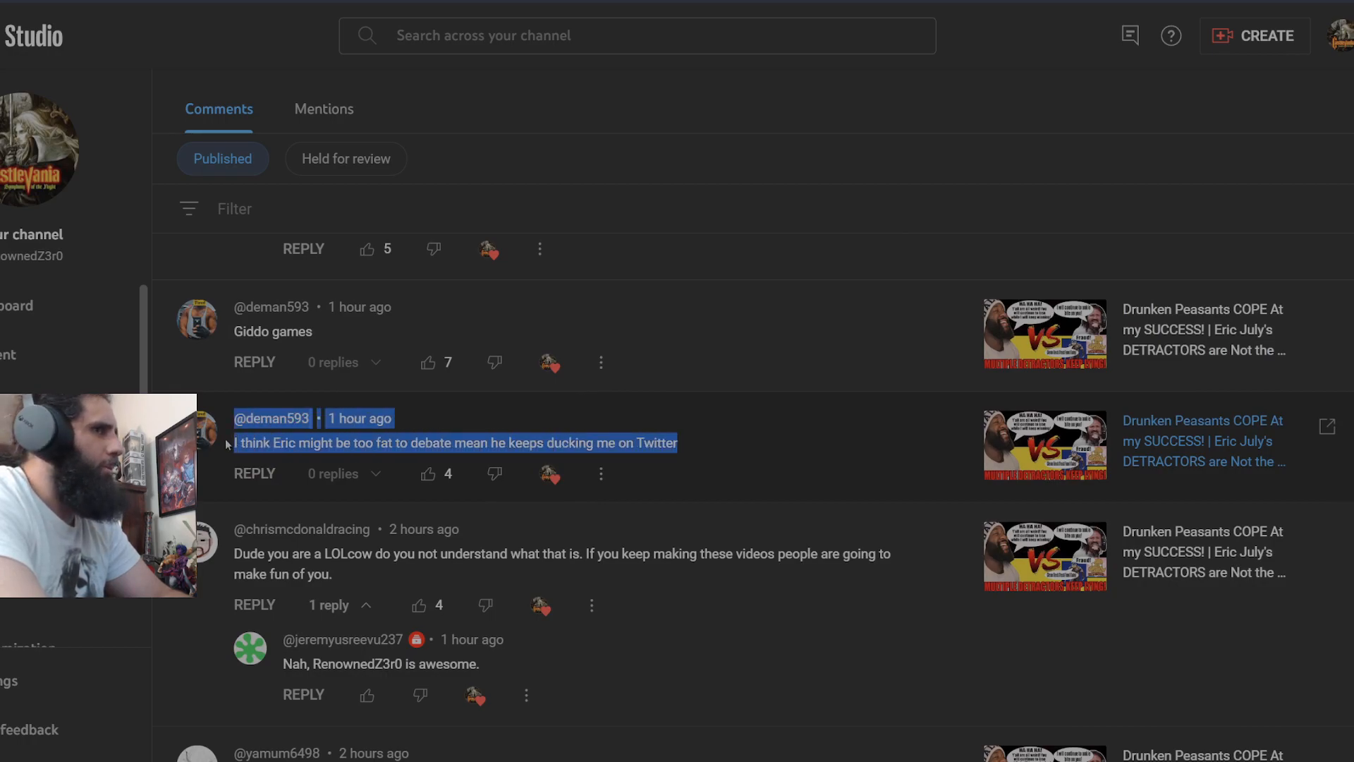
scroll("down", 3)
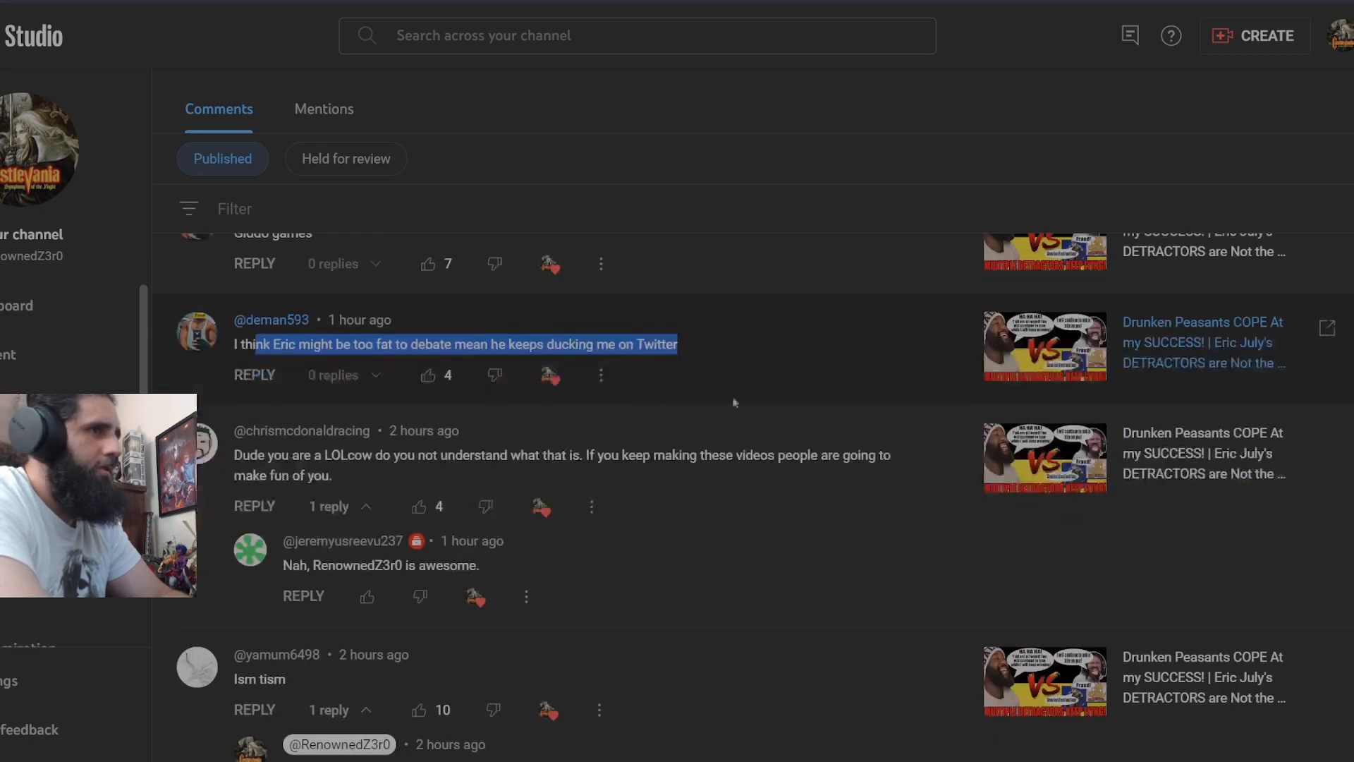
scroll("down", 3)
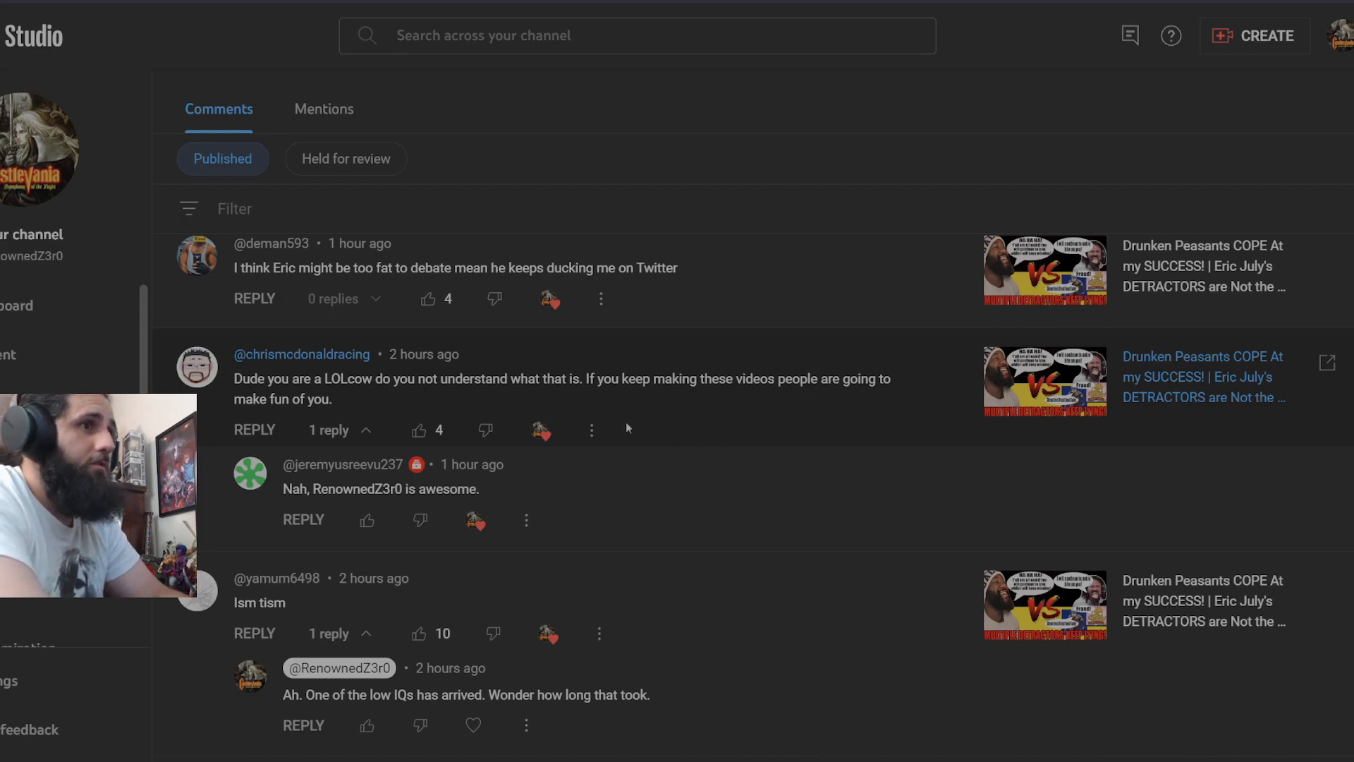
scroll("down", 3)
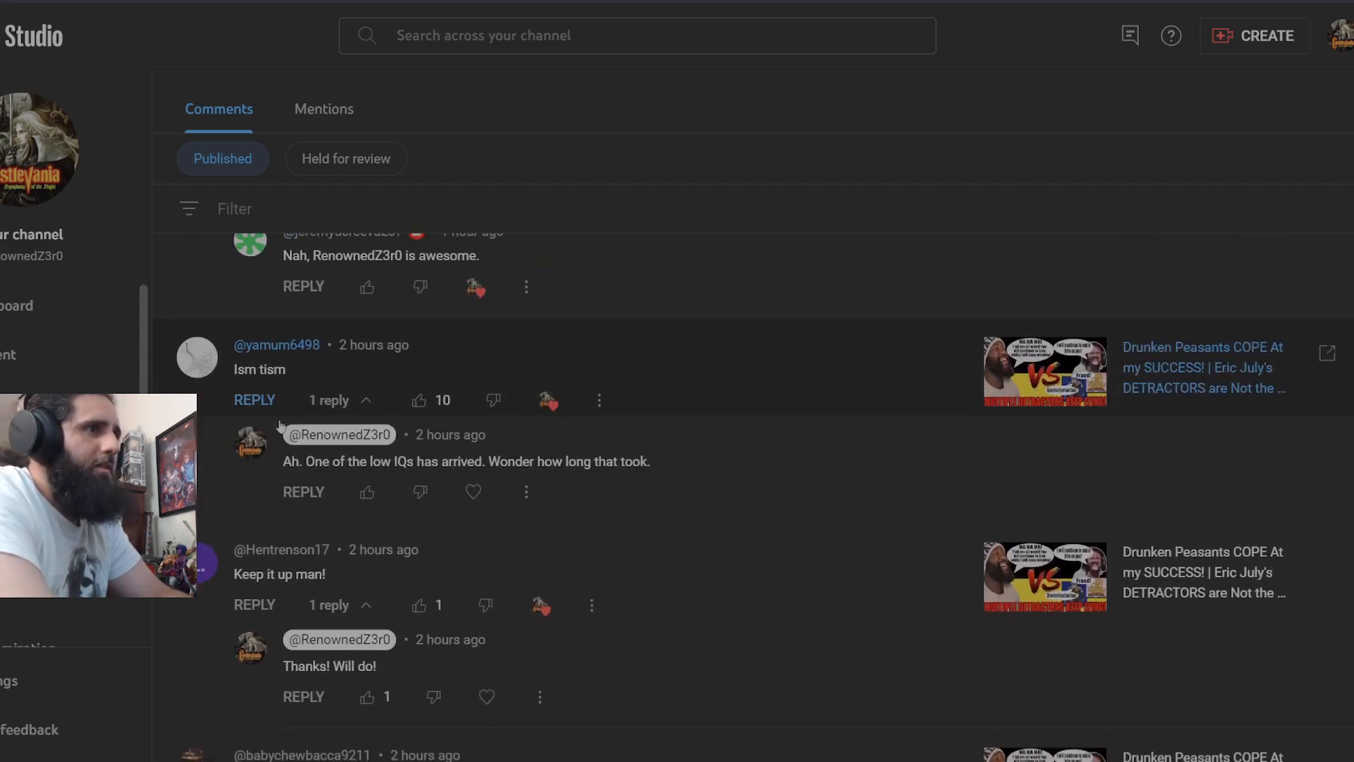
scroll("down", 3)
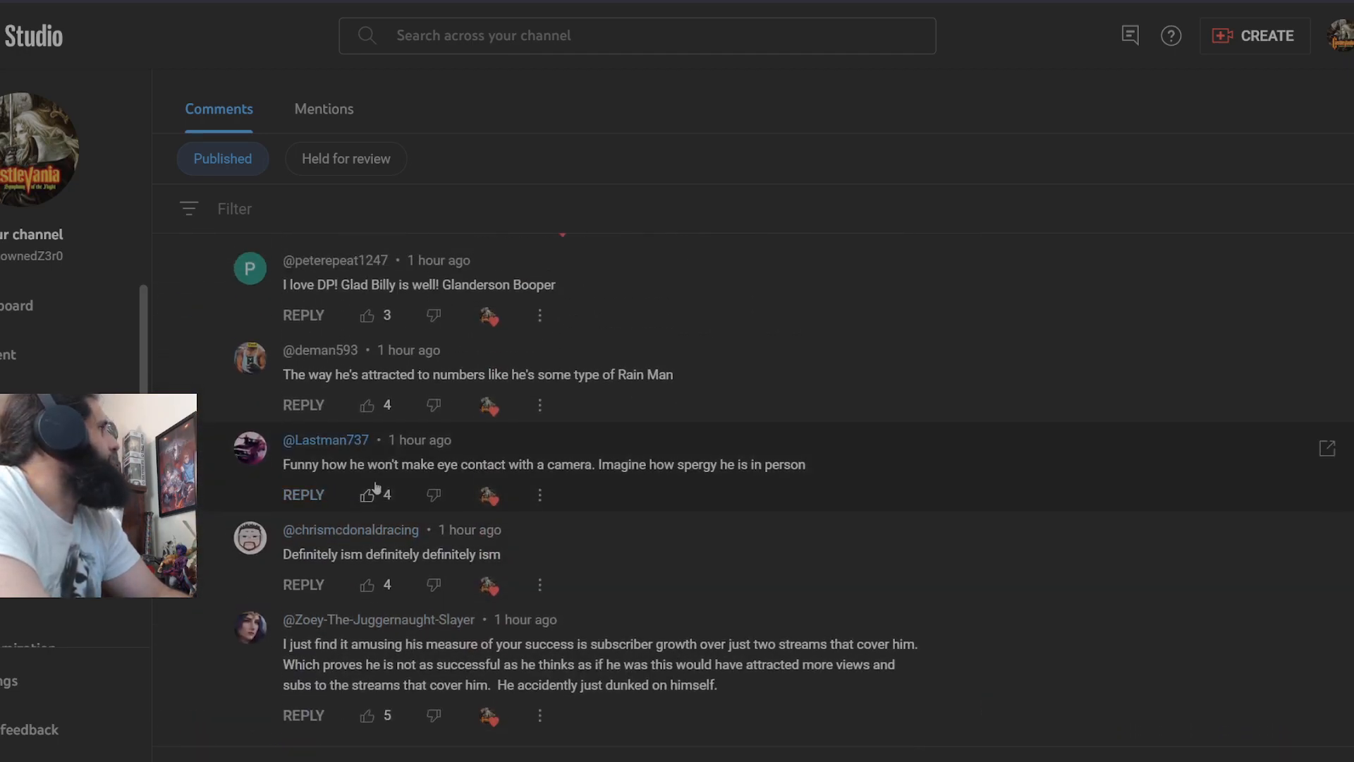
left_click(97, 492)
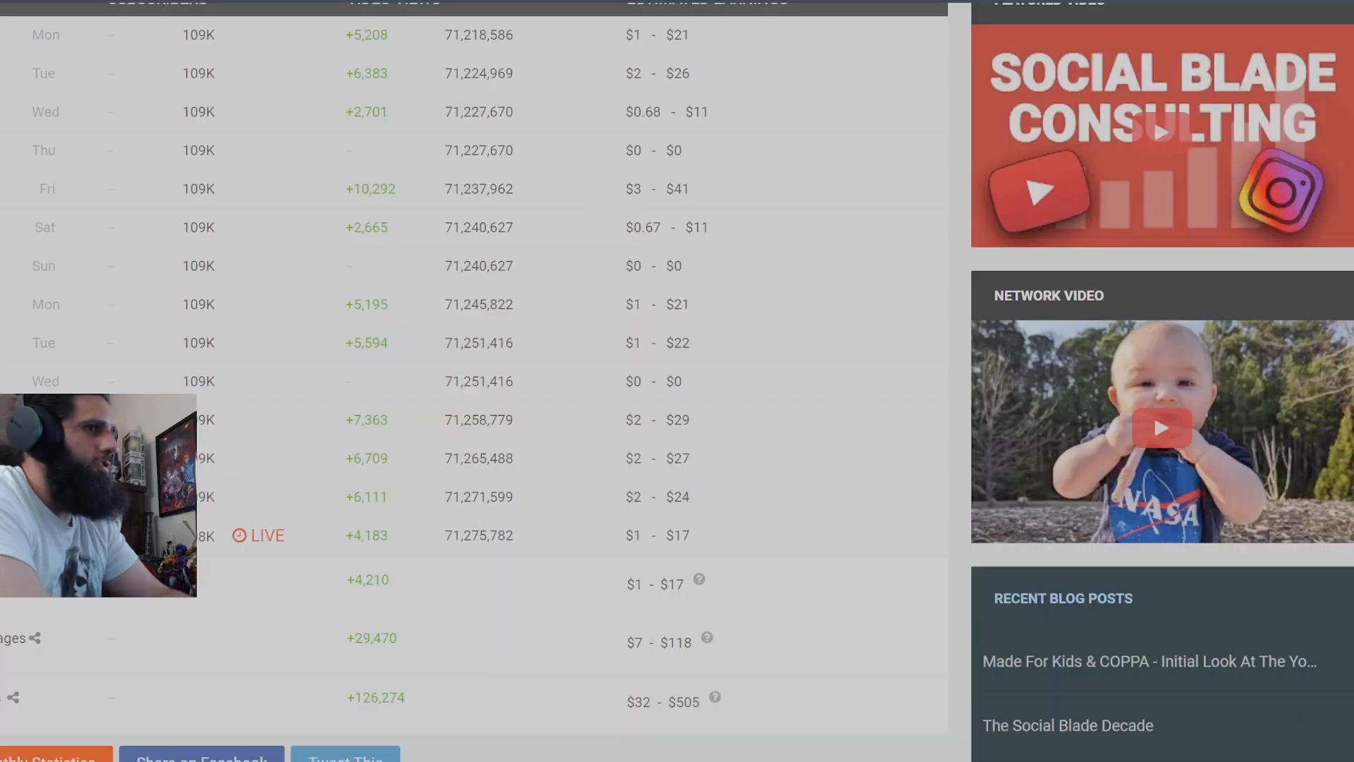
Scroll RenownedZ3r0's Social Blade daily subscriber table down to the monthly gained views chart.
scroll("down", 3)
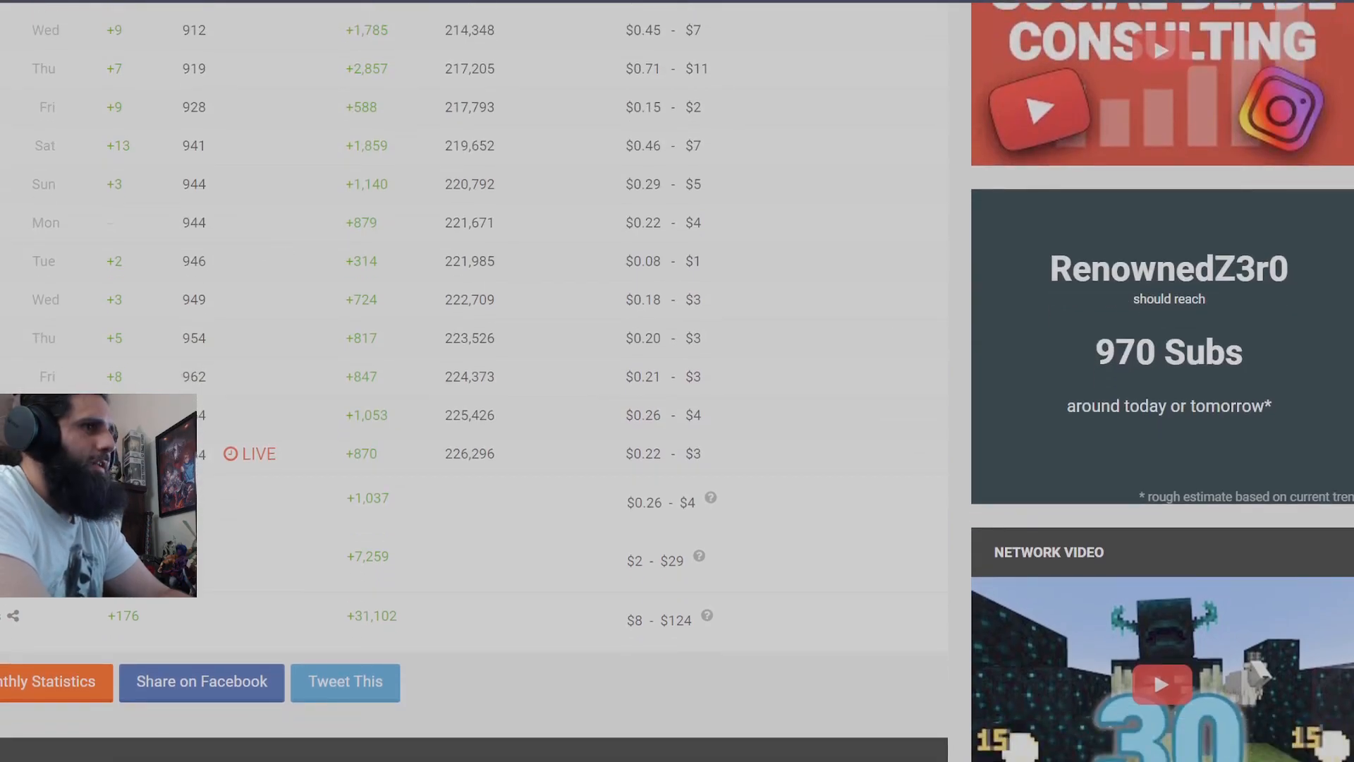
scroll("down", 3)
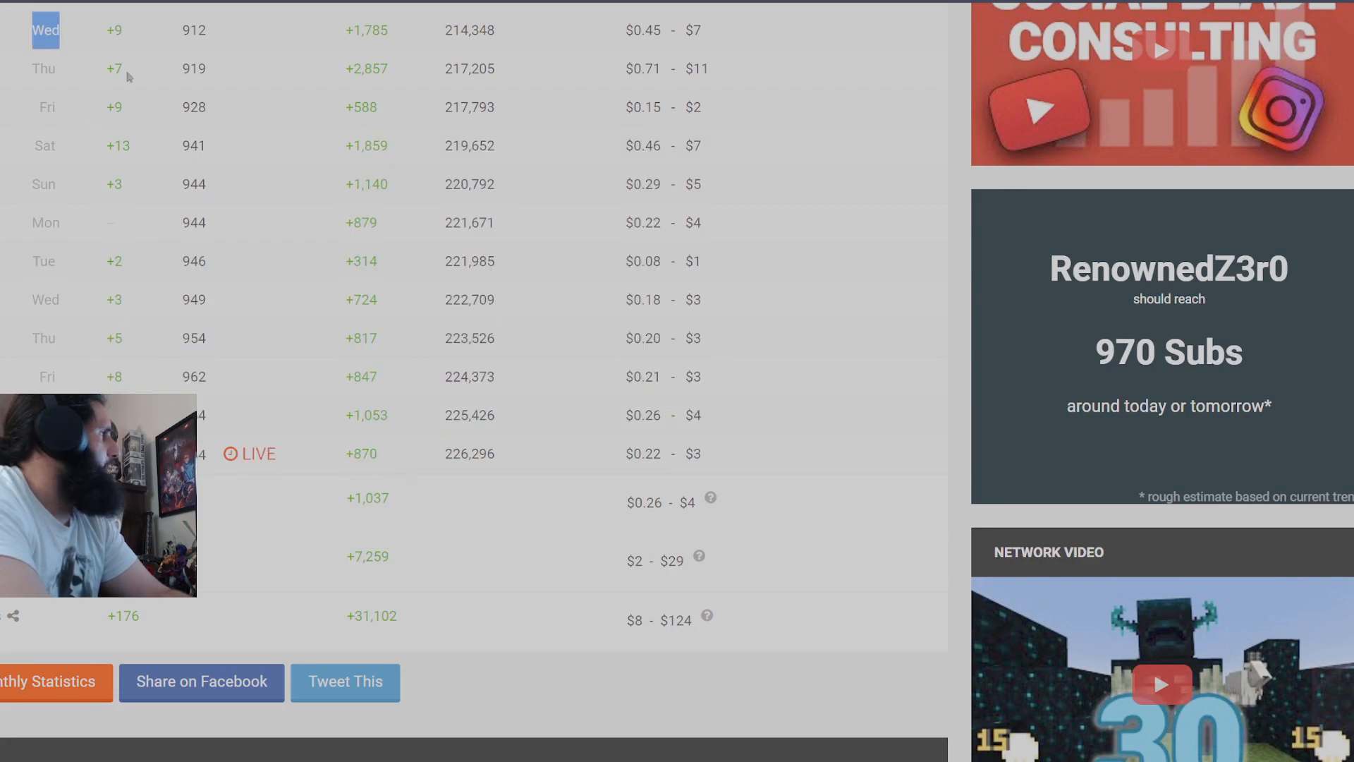
scroll("down", 3)
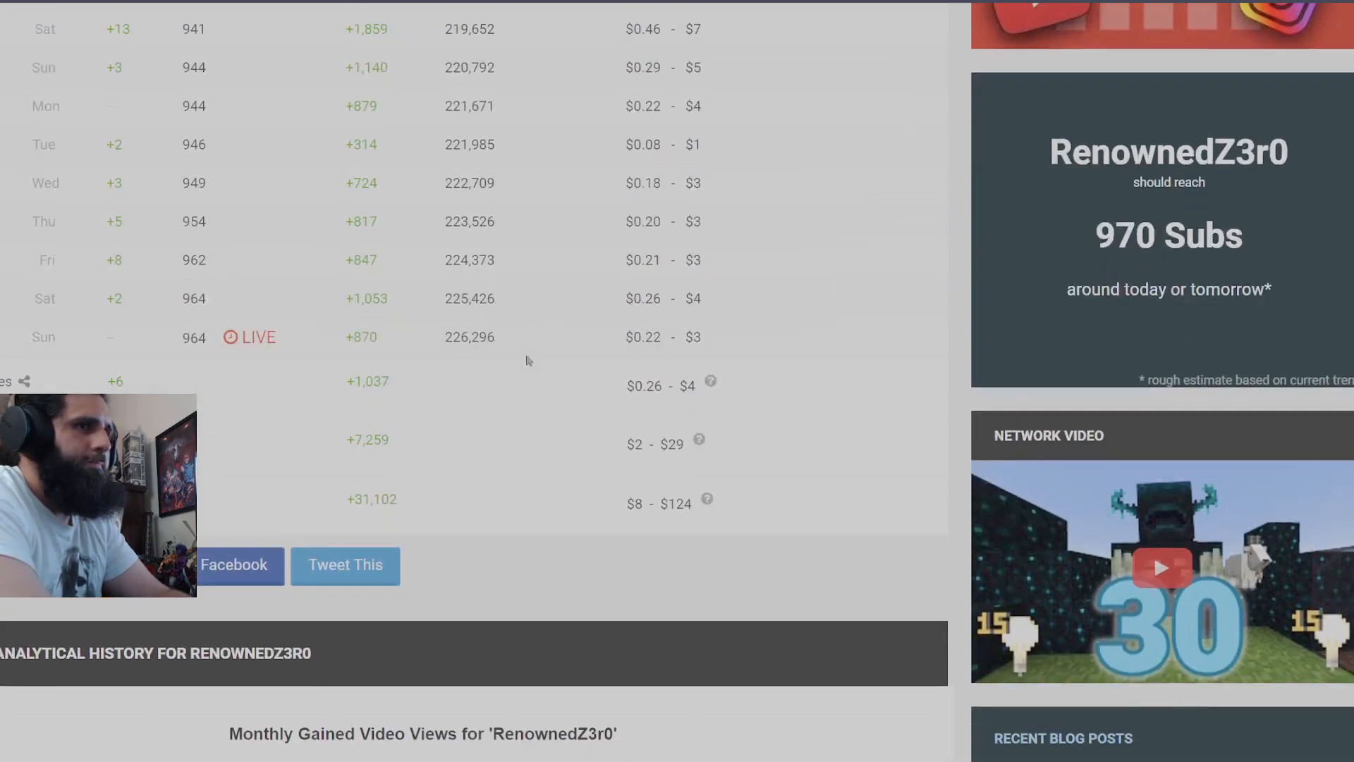
scroll("down", 3)
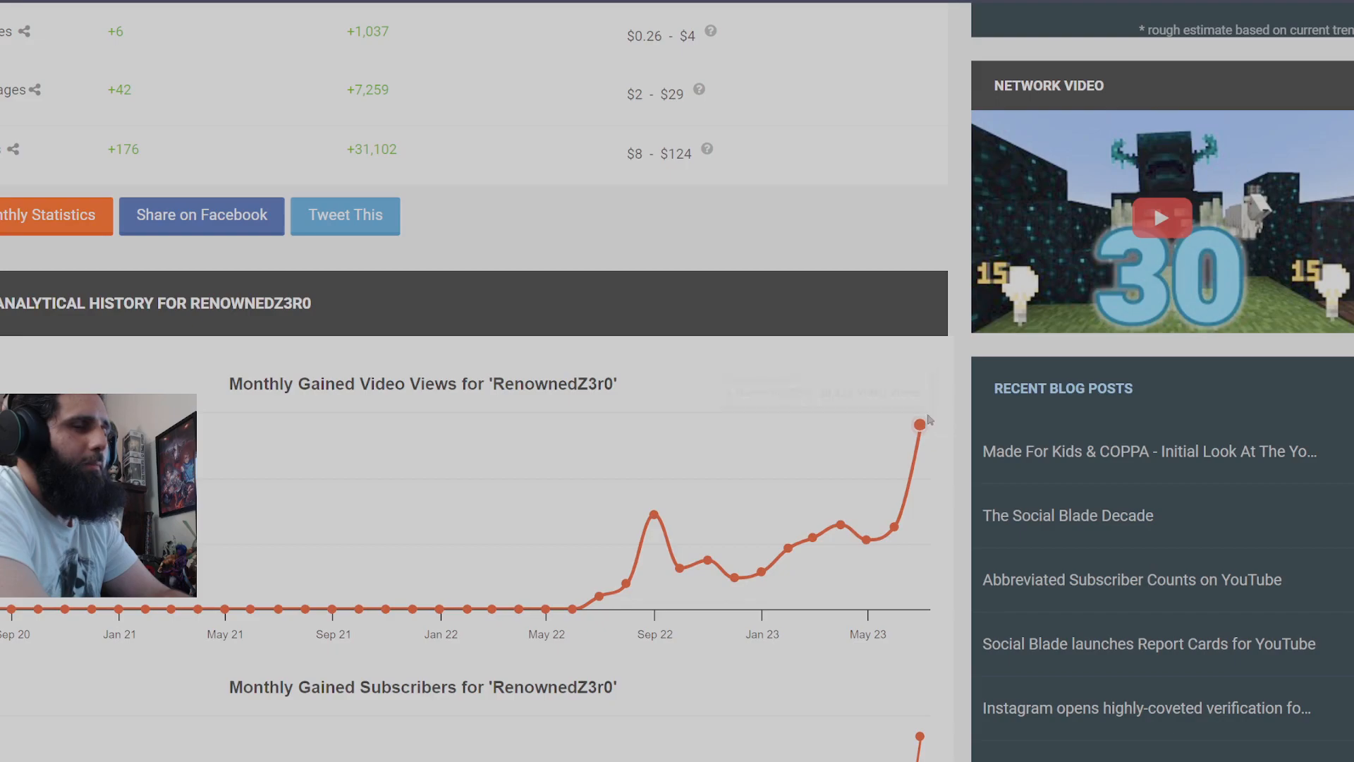
scroll("down", 3)
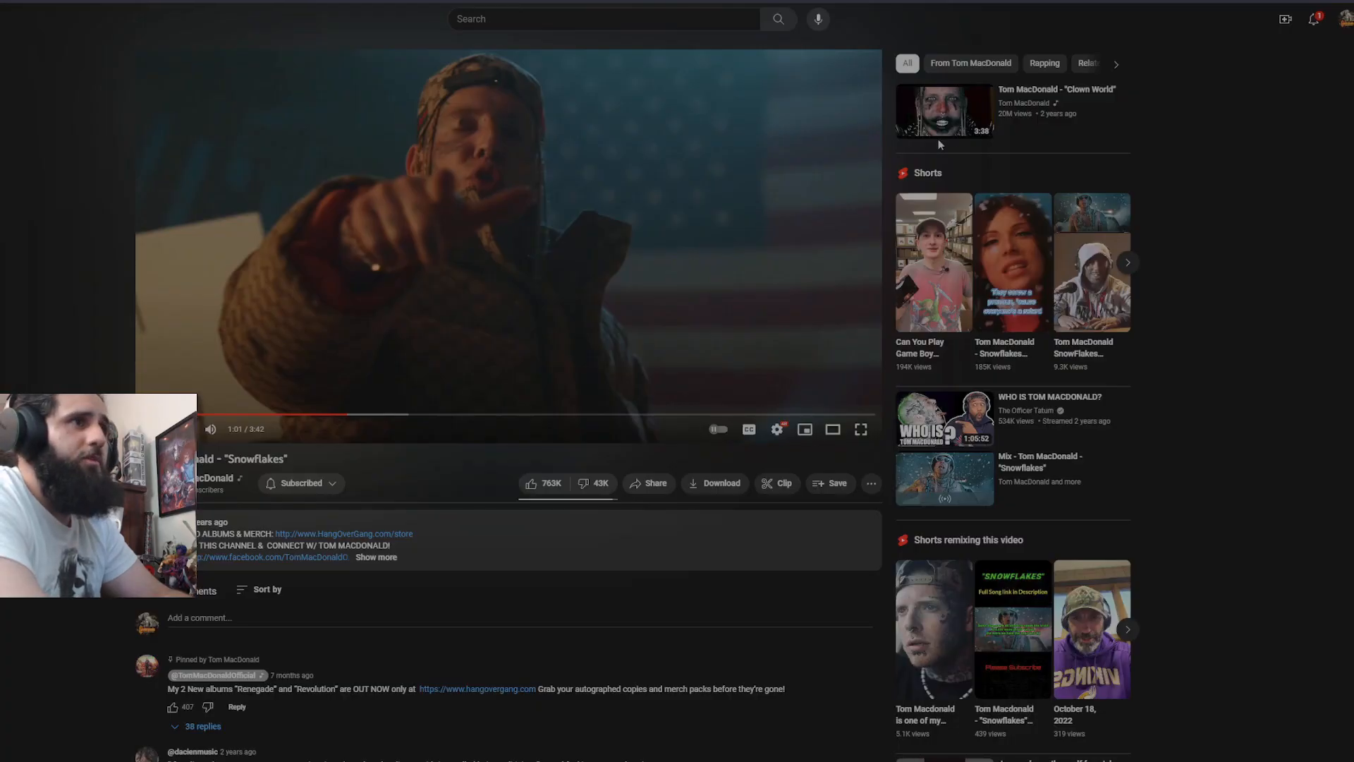
mouse_move(158, 275)
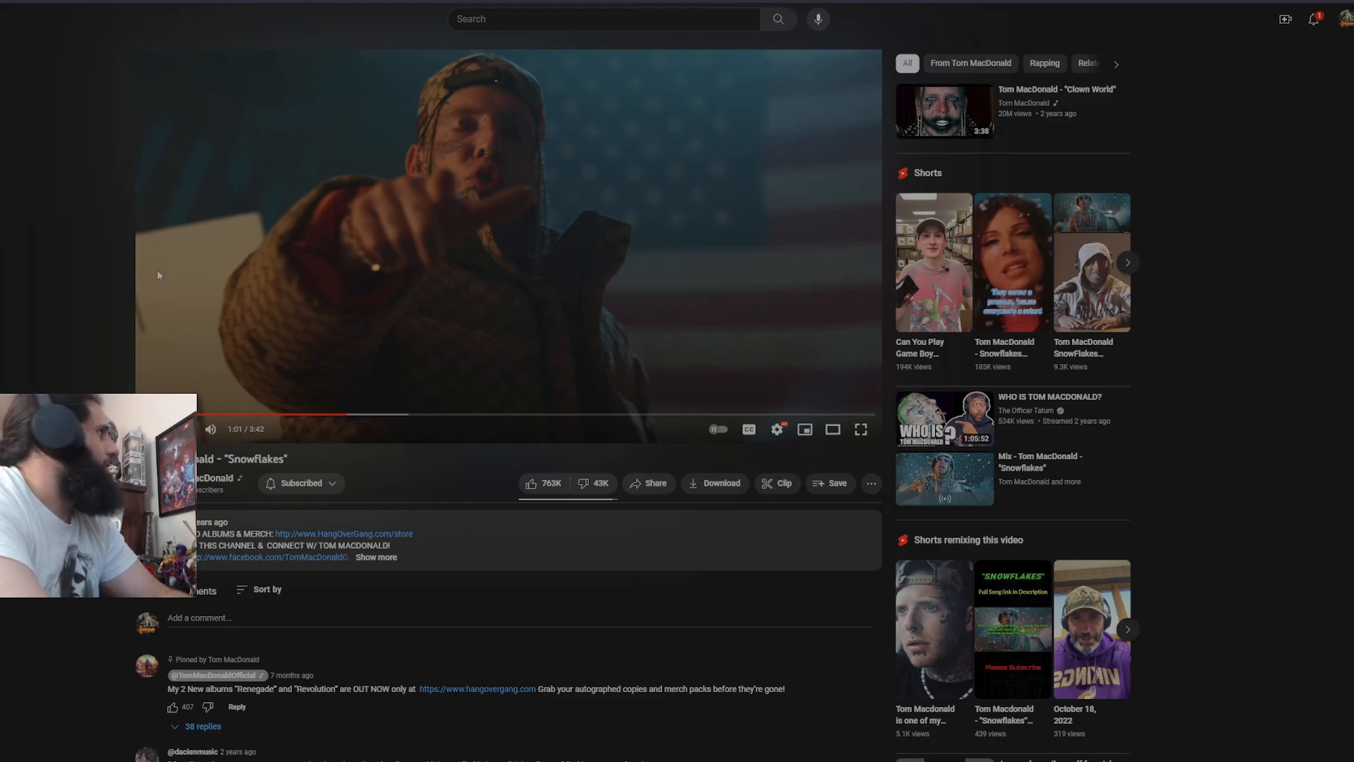